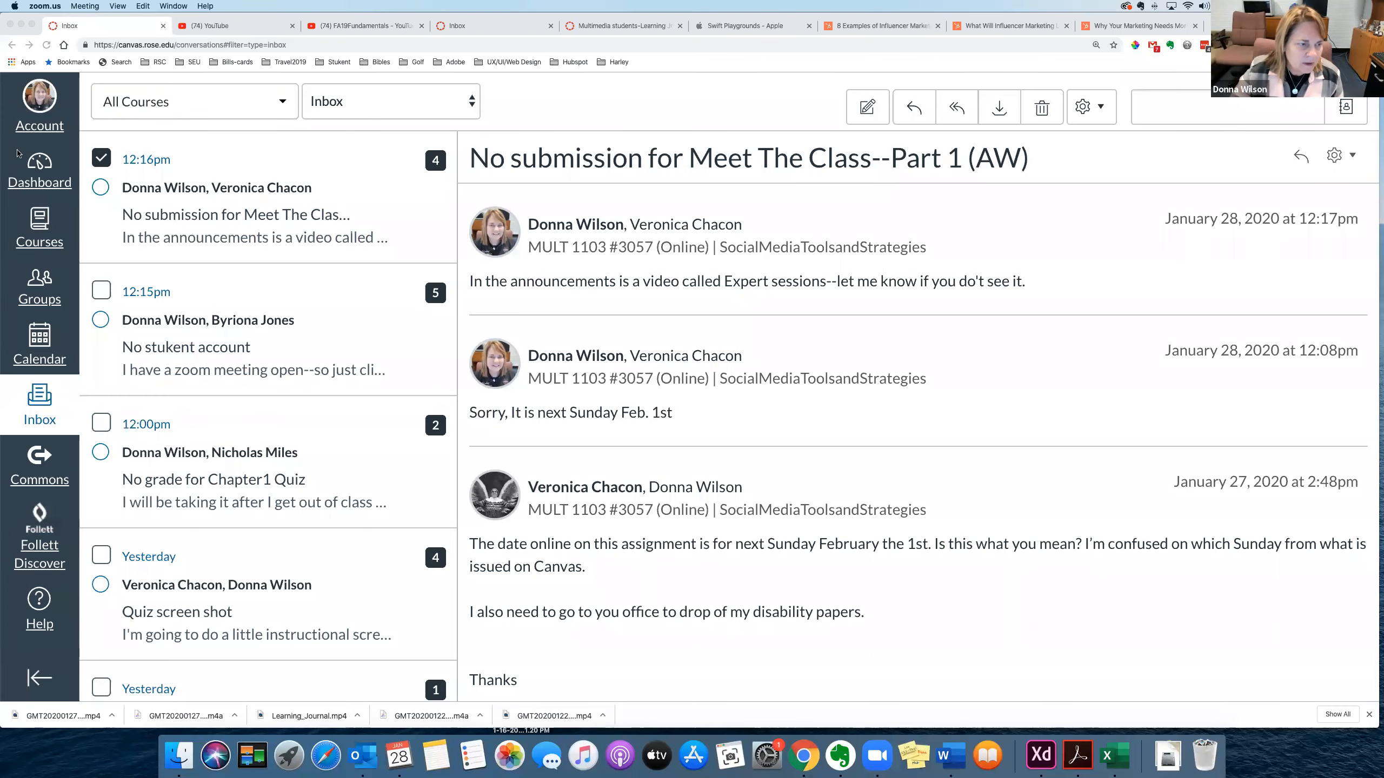
Go to the Dashboard and enter the MULT 1103 Social Media Tools & Strategies course
click(40, 167)
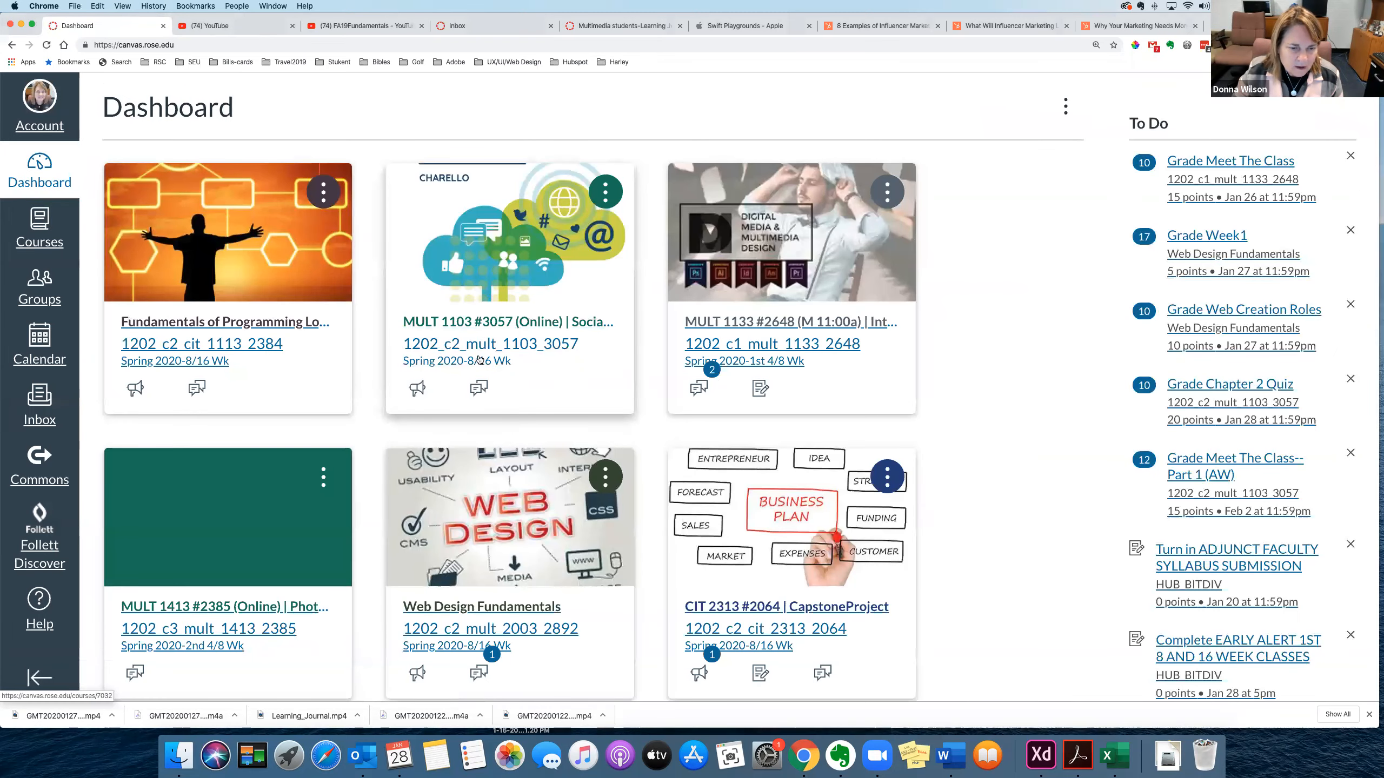
click(491, 344)
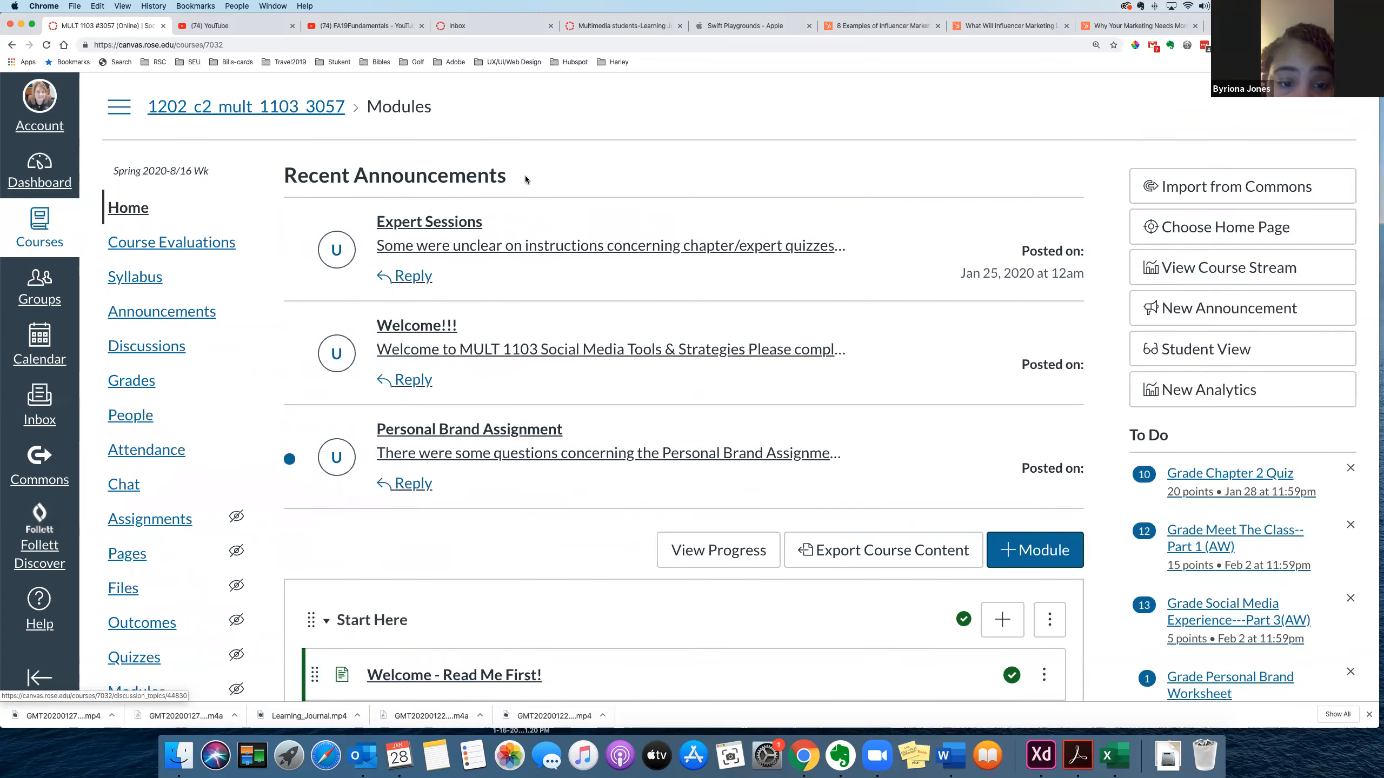
mouse_move(446, 575)
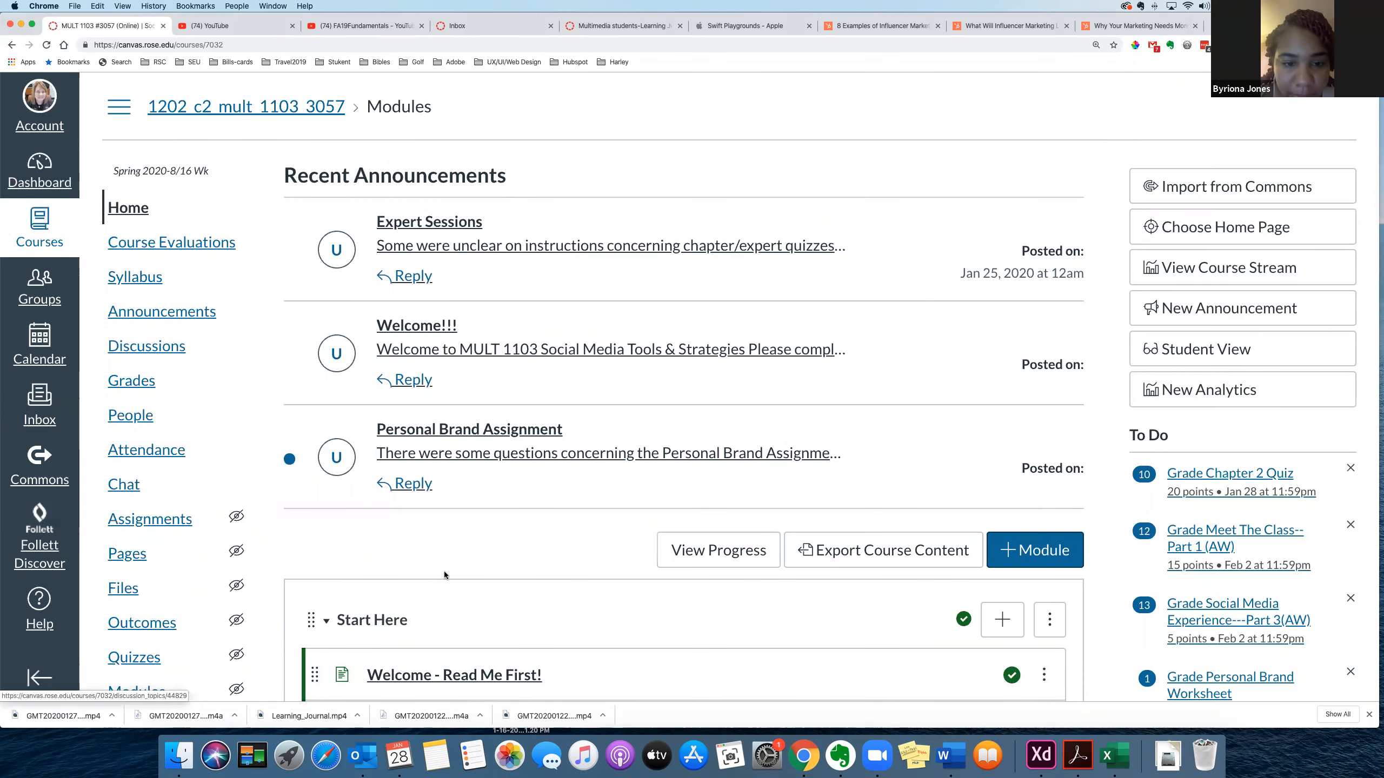
Find the Start Here module and view the Welcome - Read Me First! page
scroll(down, 3)
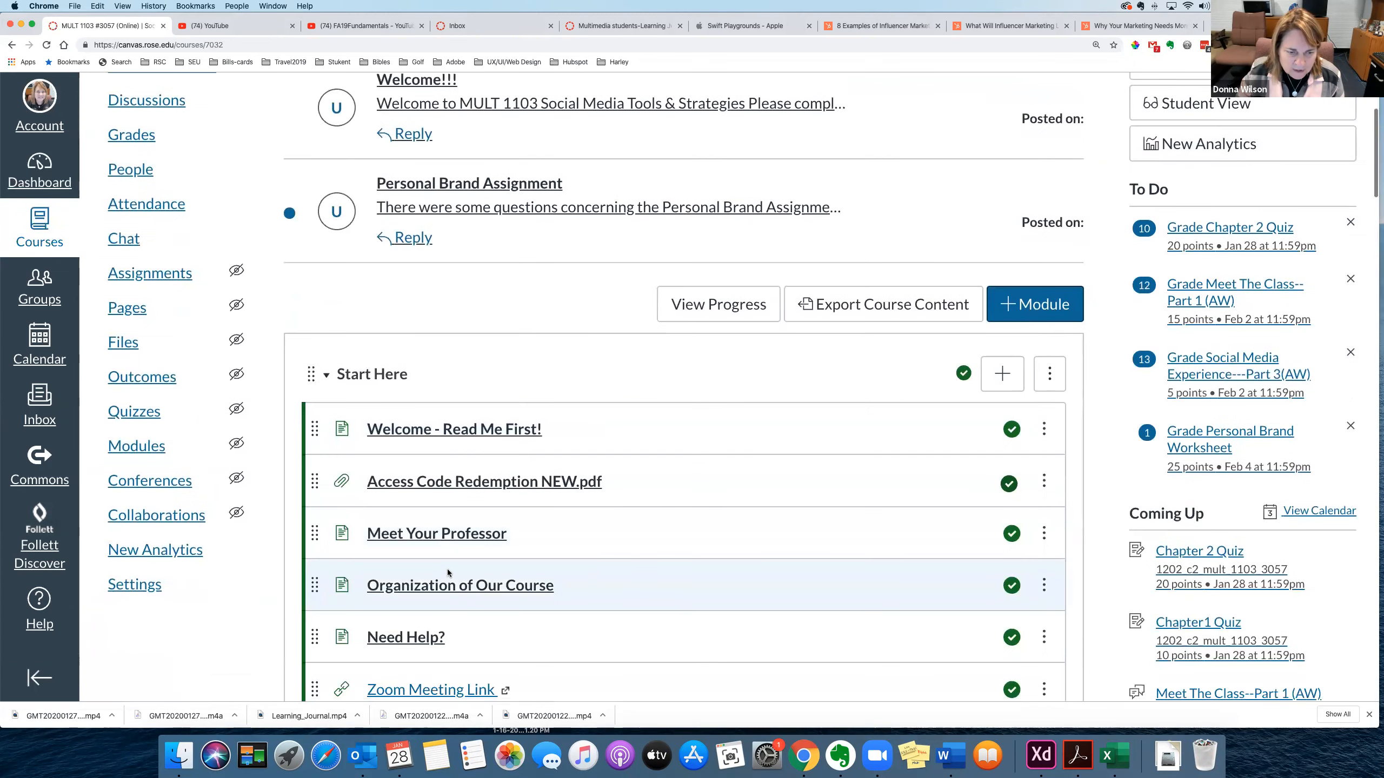
scroll(down, 3)
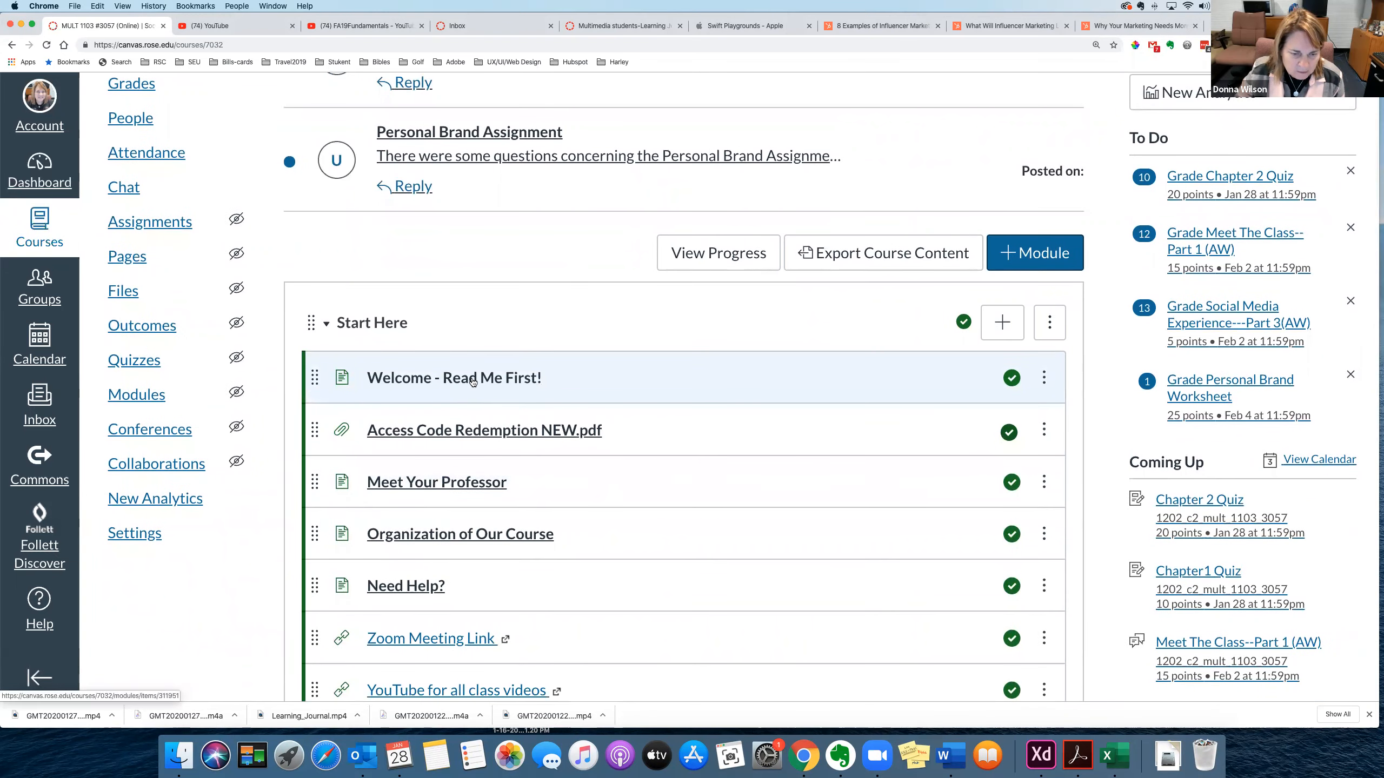
click(472, 378)
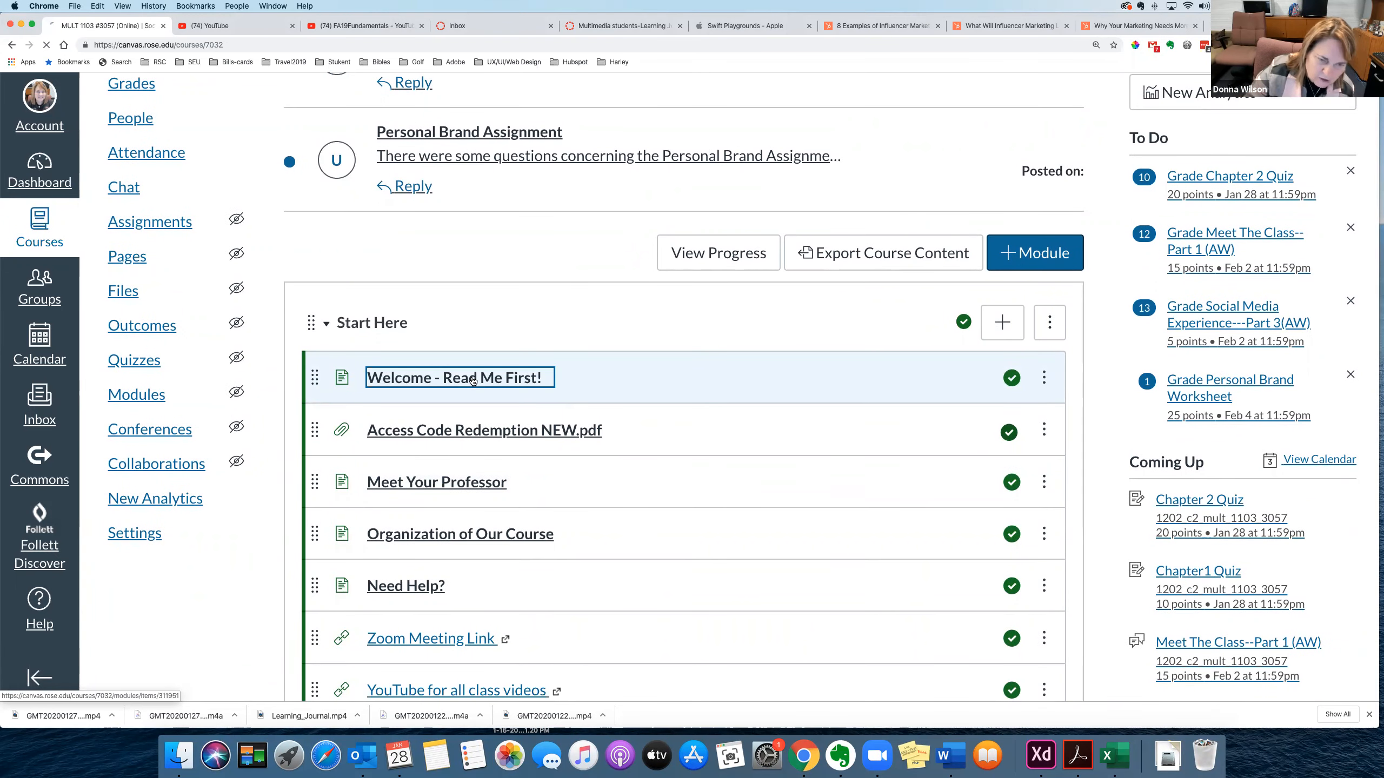
click(459, 378)
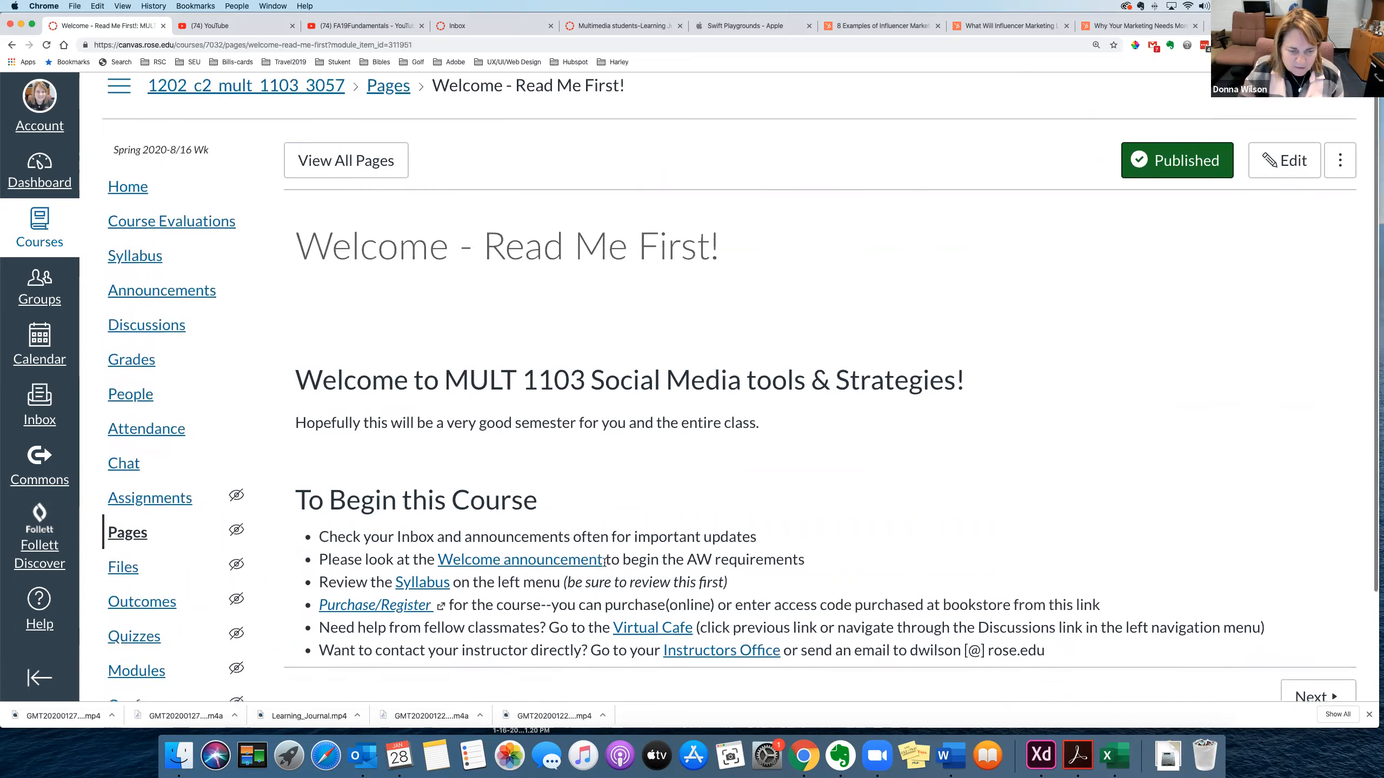
scroll(down, 3)
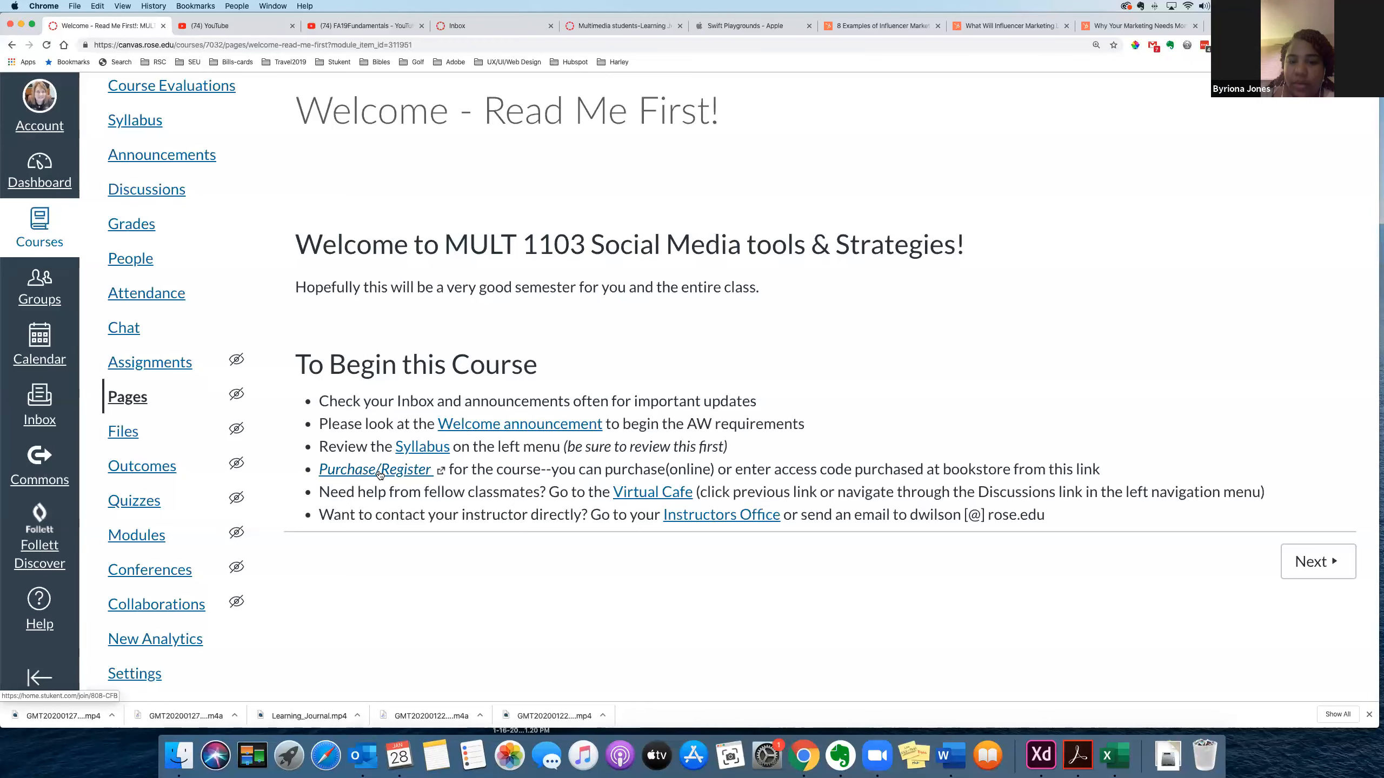
Follow the textbook purchase link to stukent.com and sign in to the instructor courses page
click(378, 470)
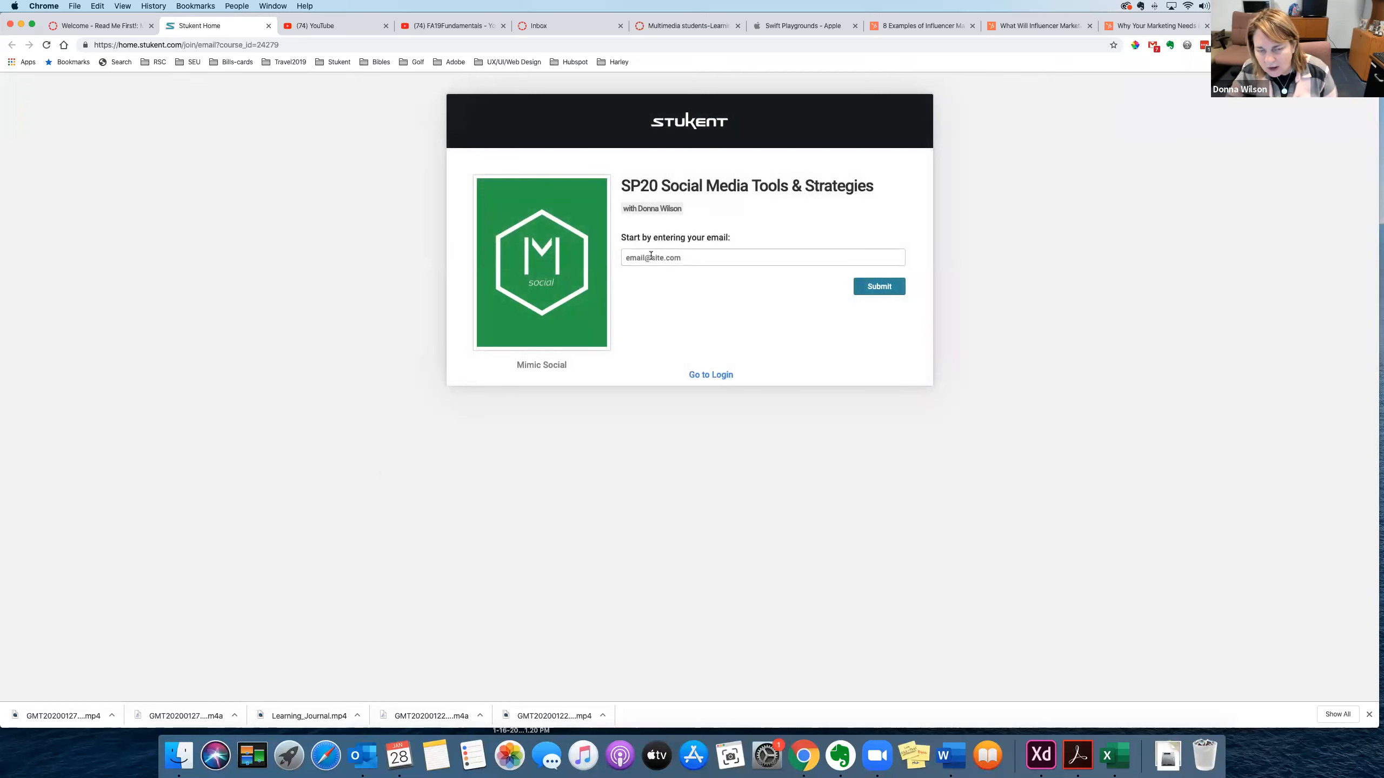
click(879, 286)
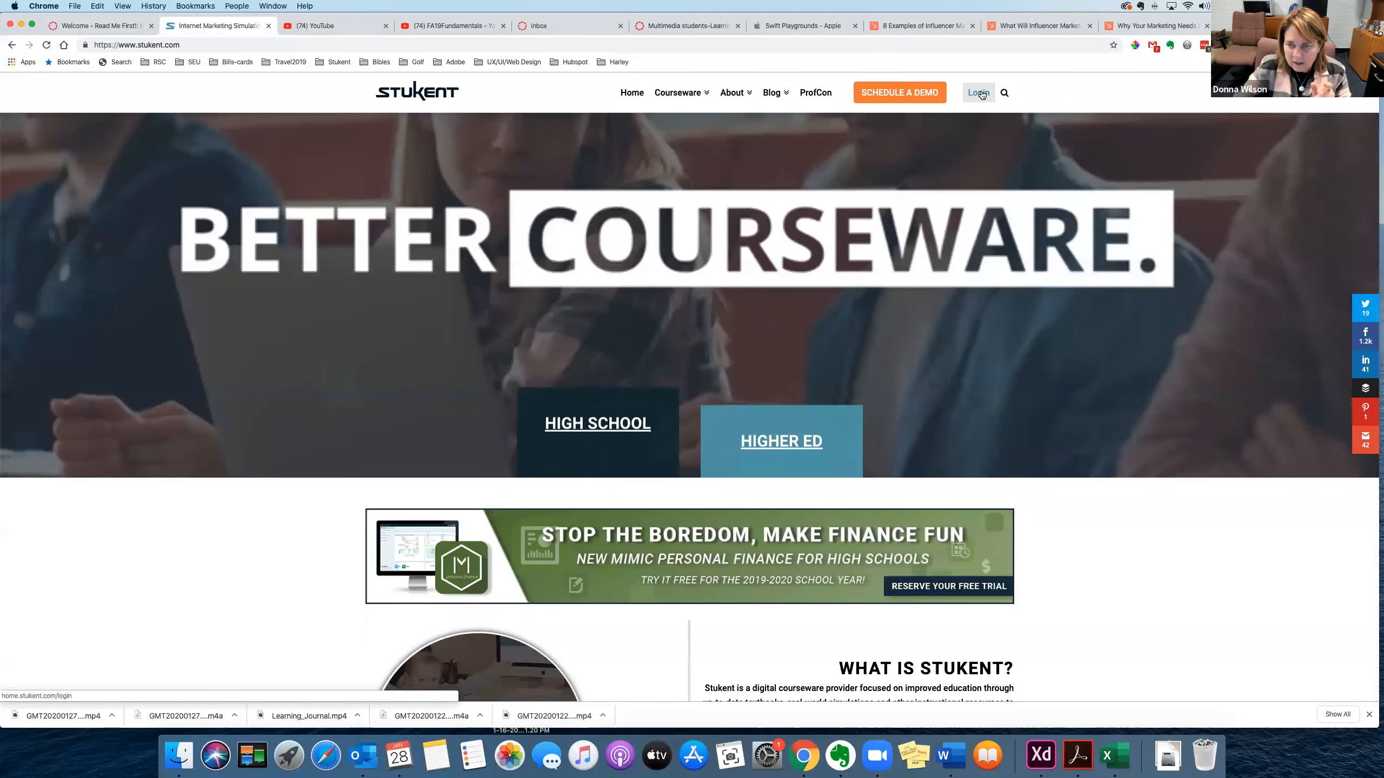
click(978, 93)
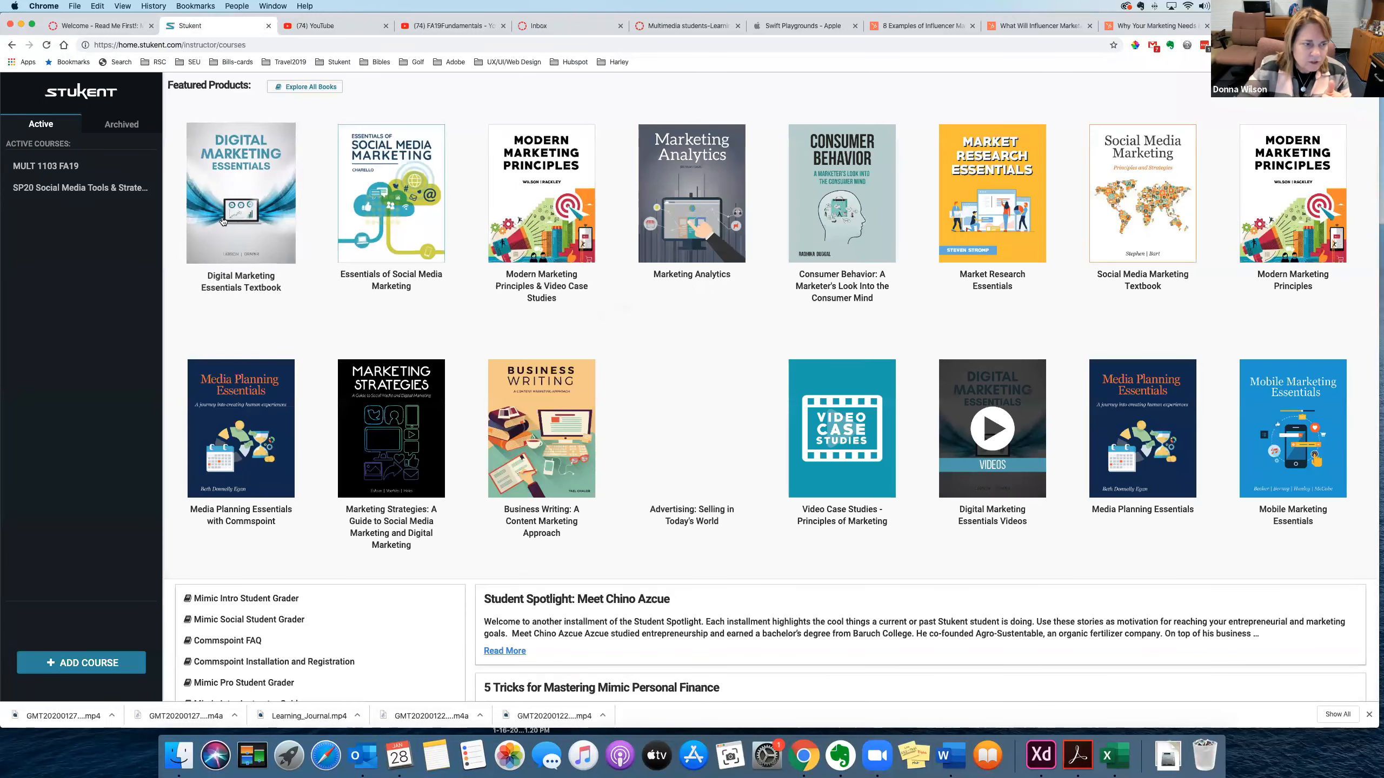
Select the SP20 course and launch the Essentials of Social Media Marketing textbook in Edify
click(81, 188)
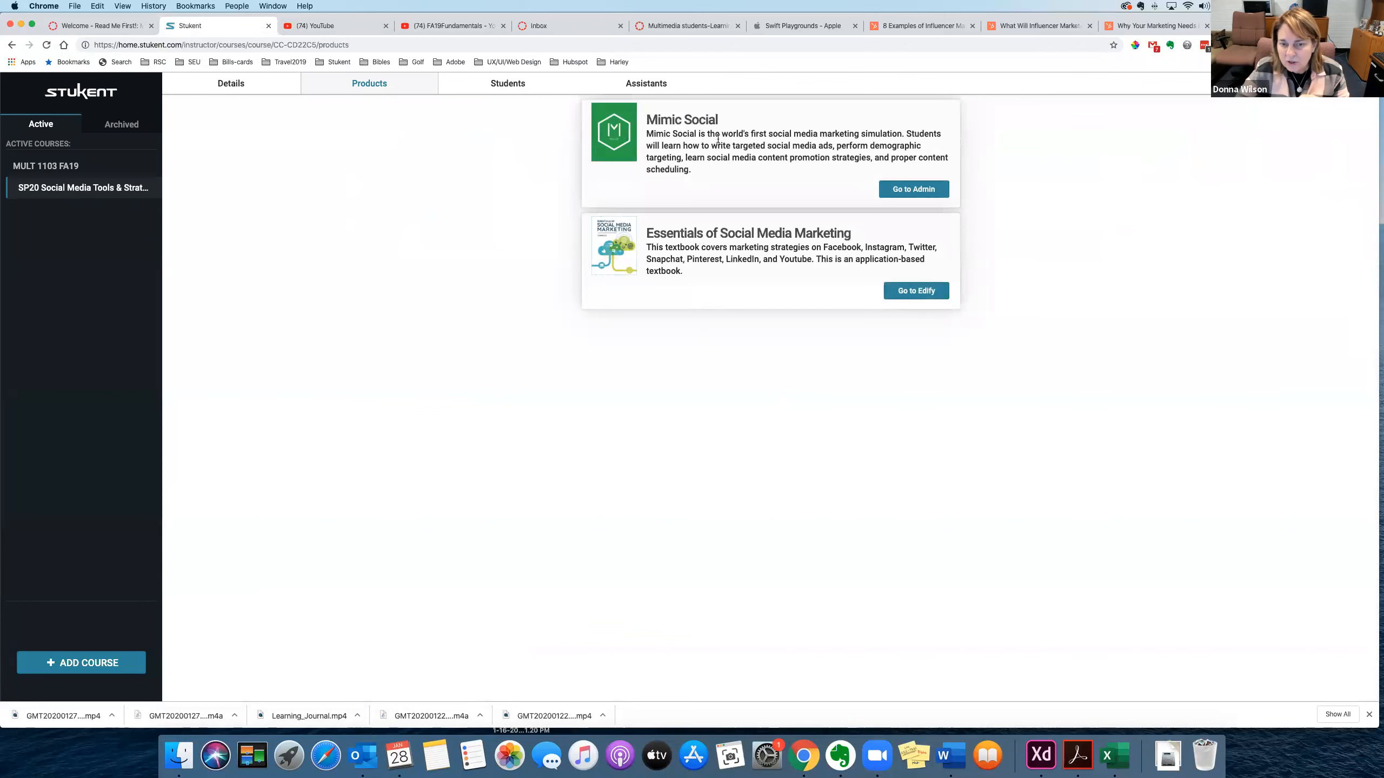
mouse_move(705, 158)
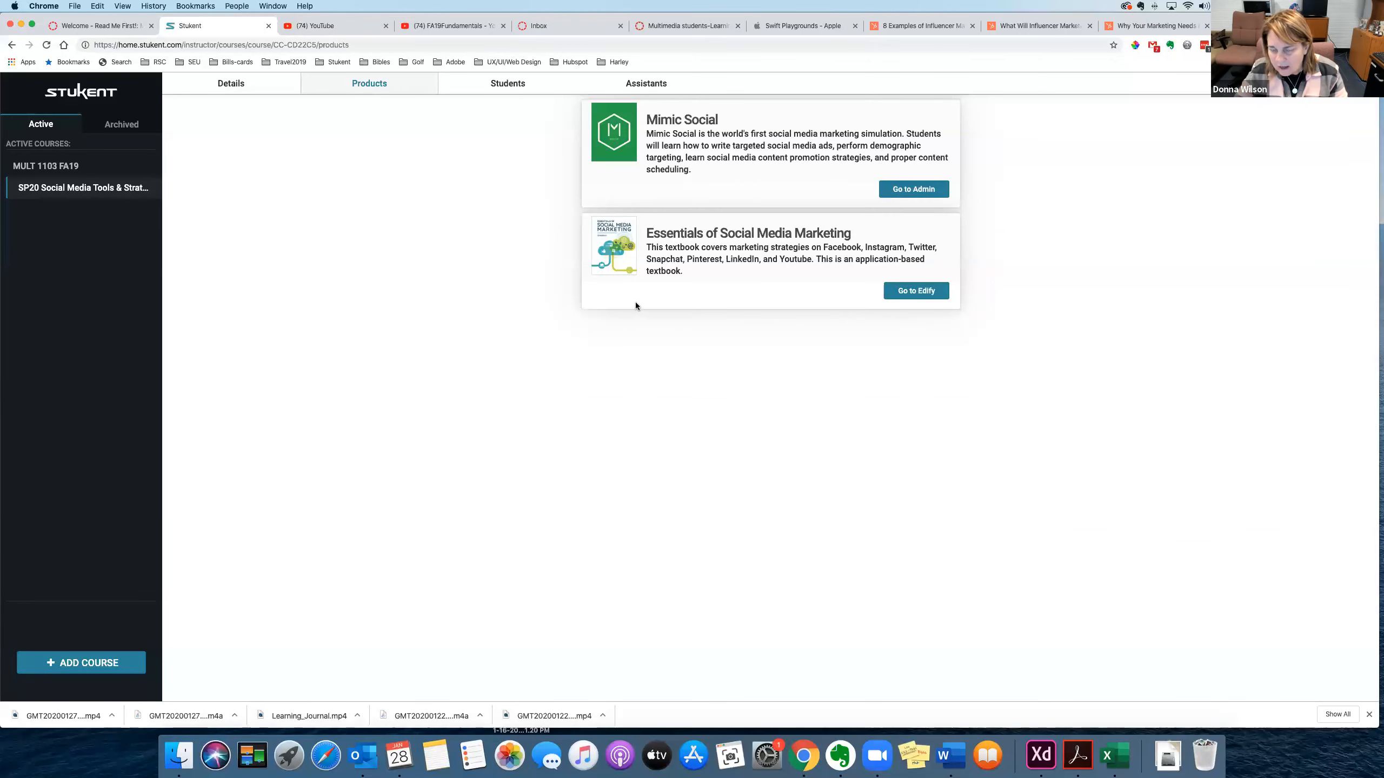
mouse_move(896, 293)
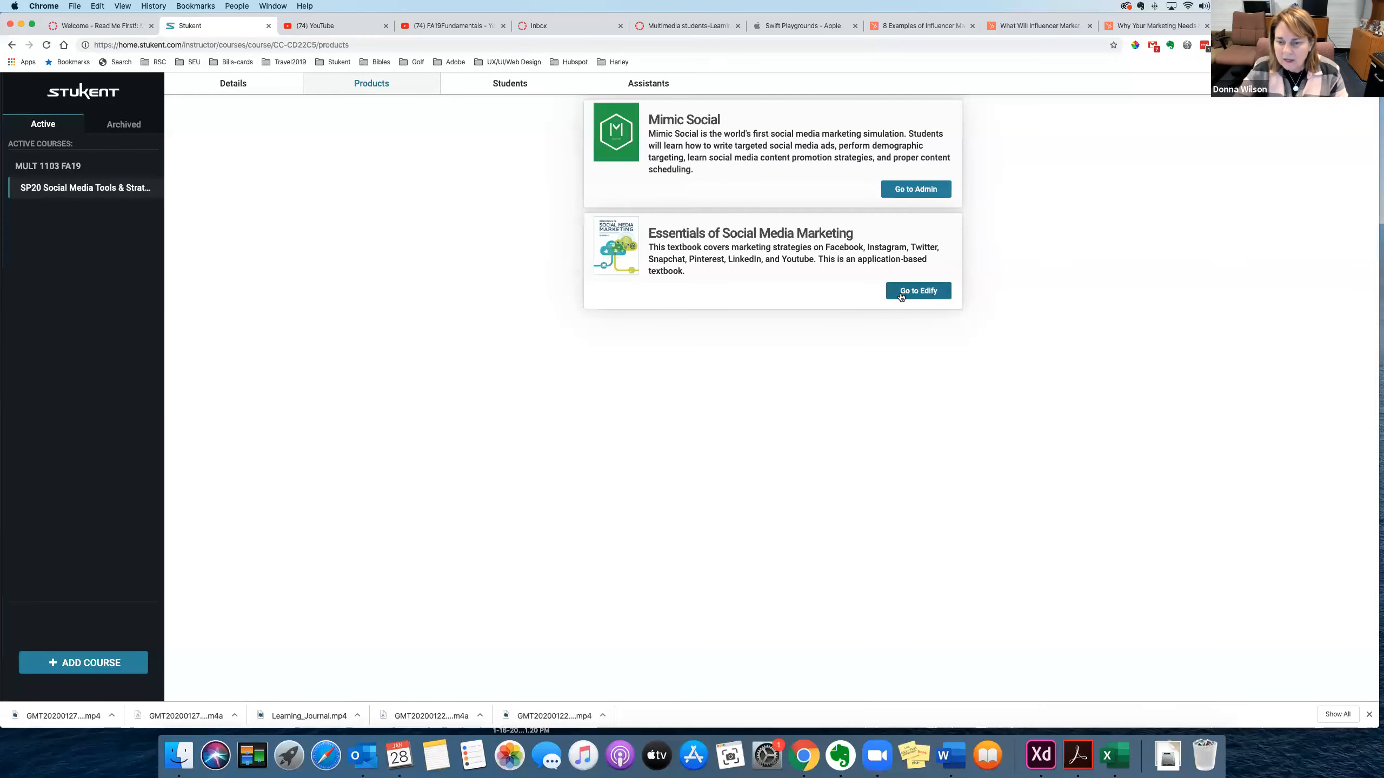
click(916, 291)
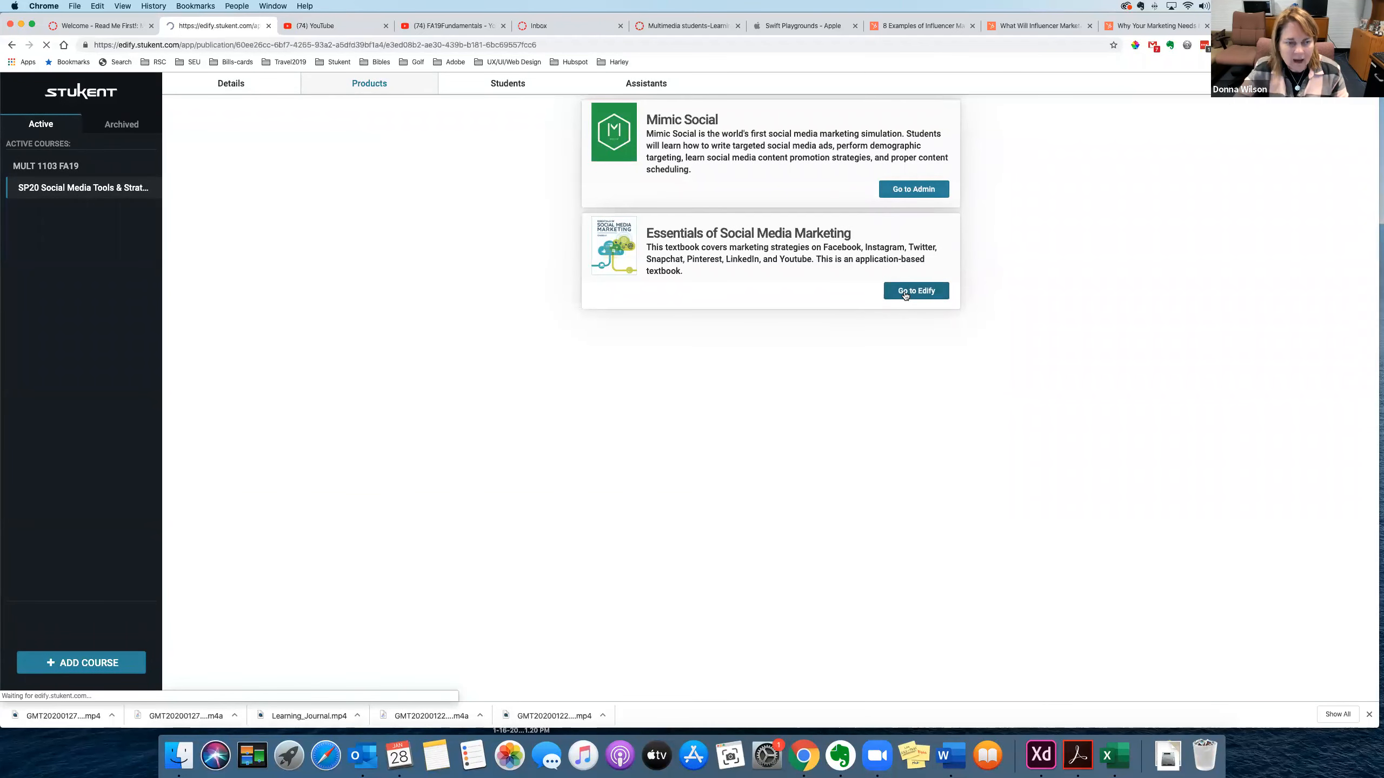
View the textbook's title page, then read Chapter 1 Section 1: The Evolution of Social Media
click(915, 291)
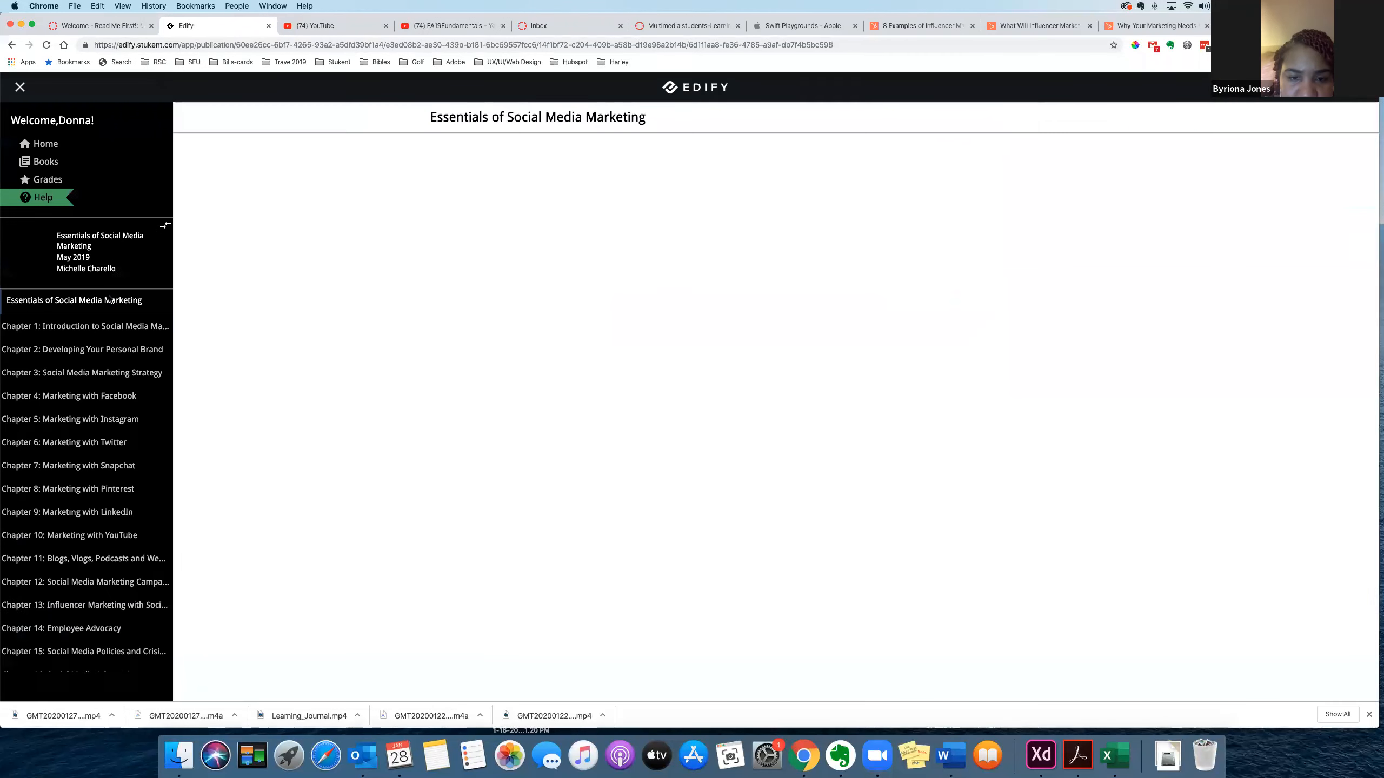
click(72, 300)
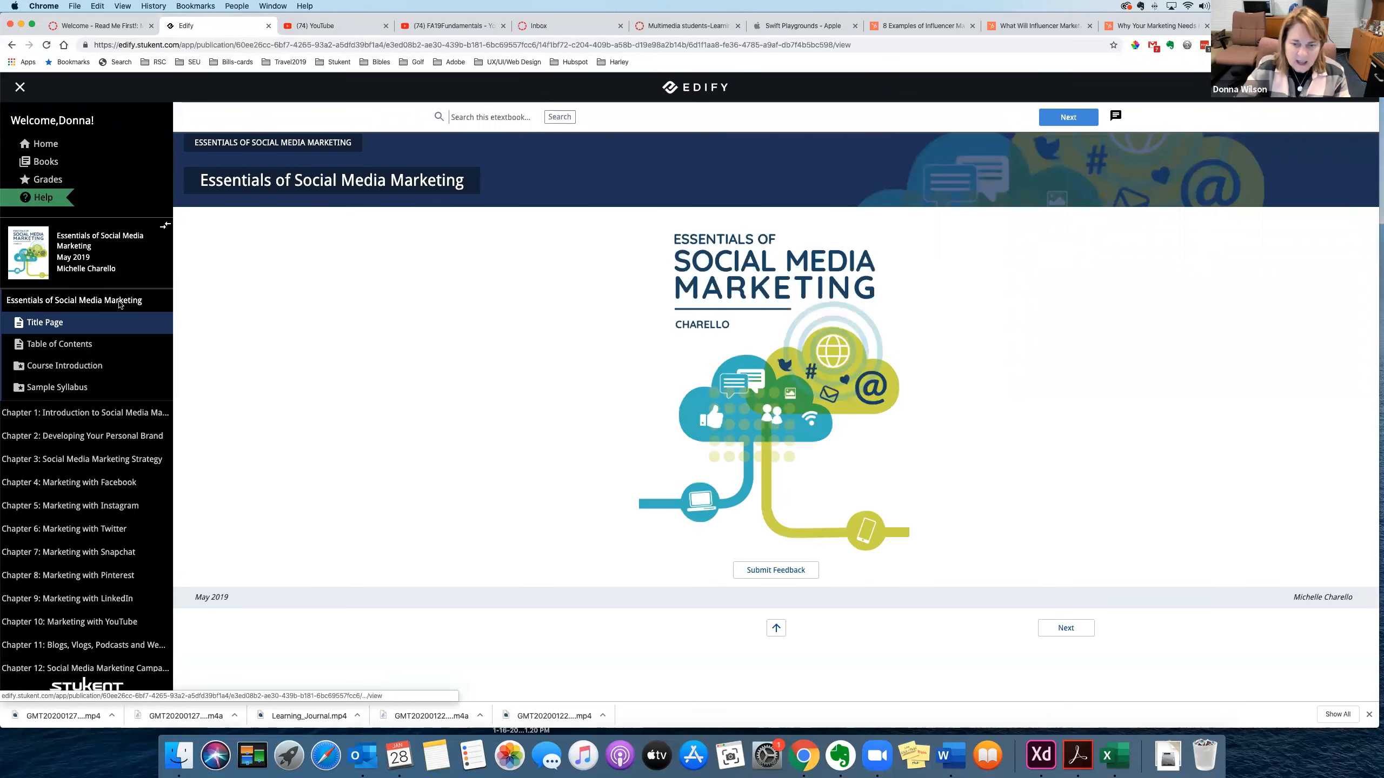
scroll(down, 3)
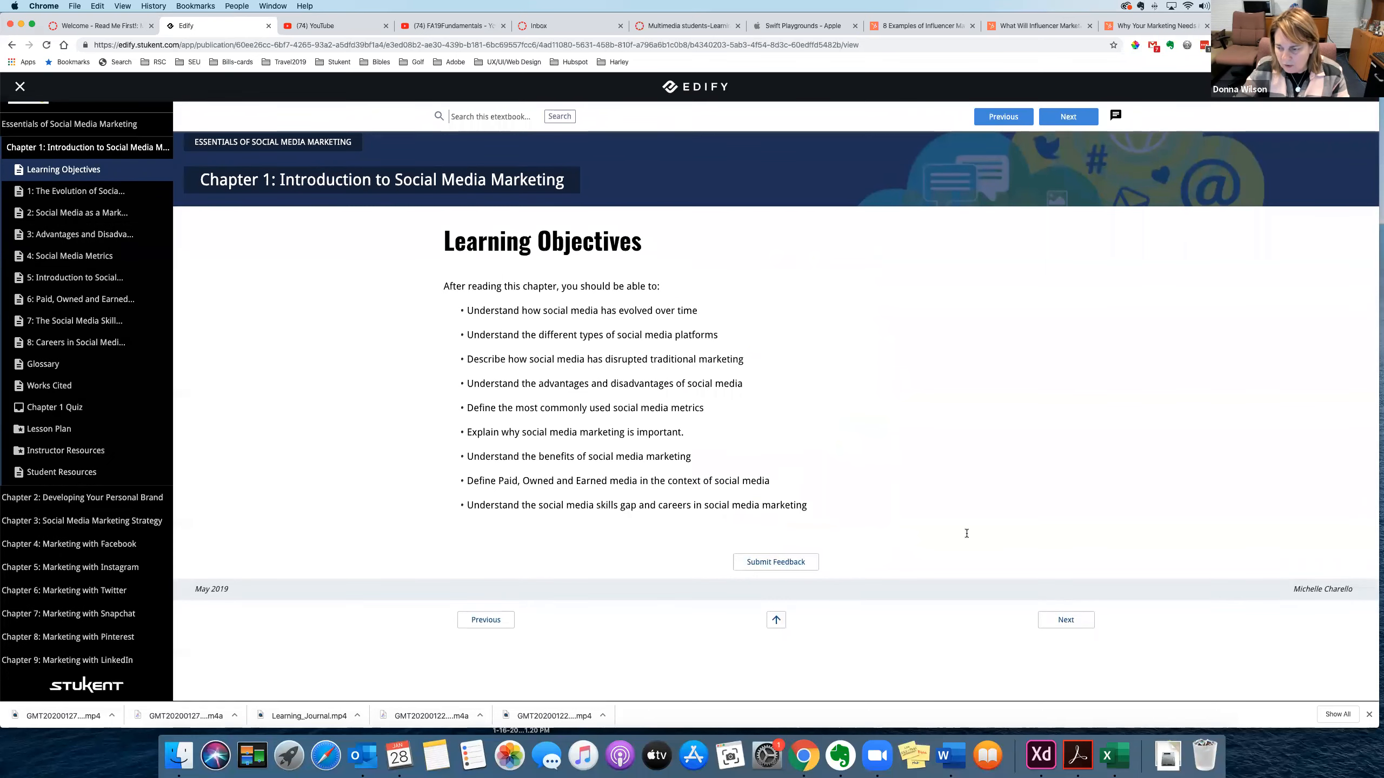
click(75, 192)
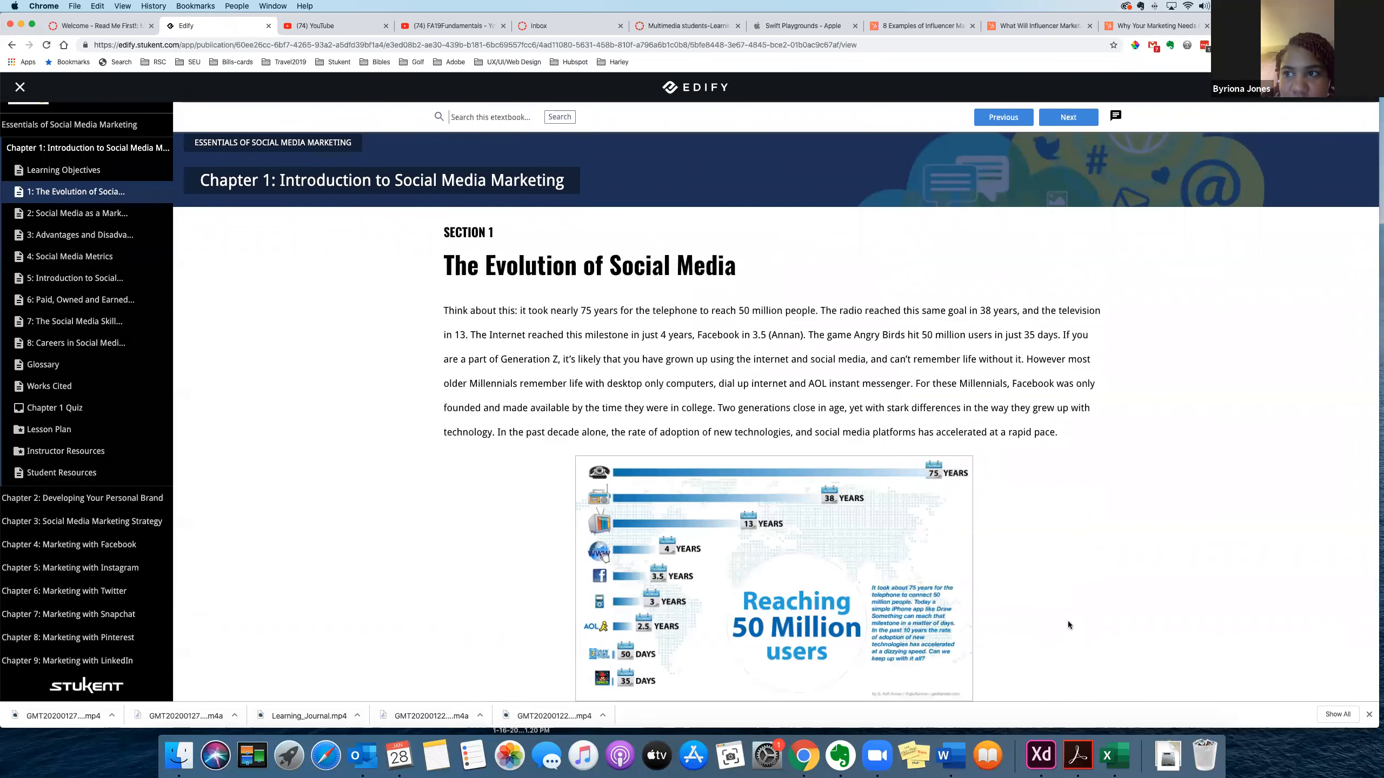
mouse_move(92, 390)
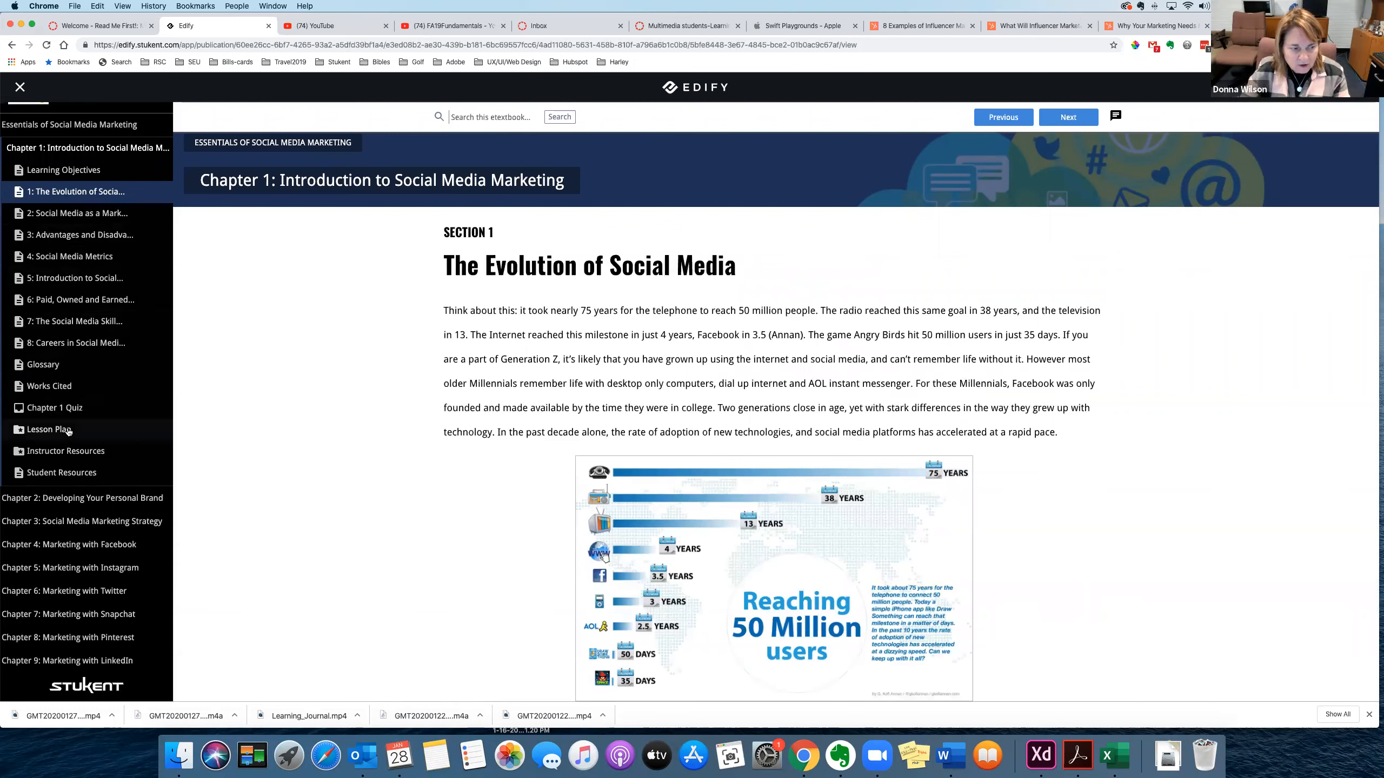
scroll(down, 3)
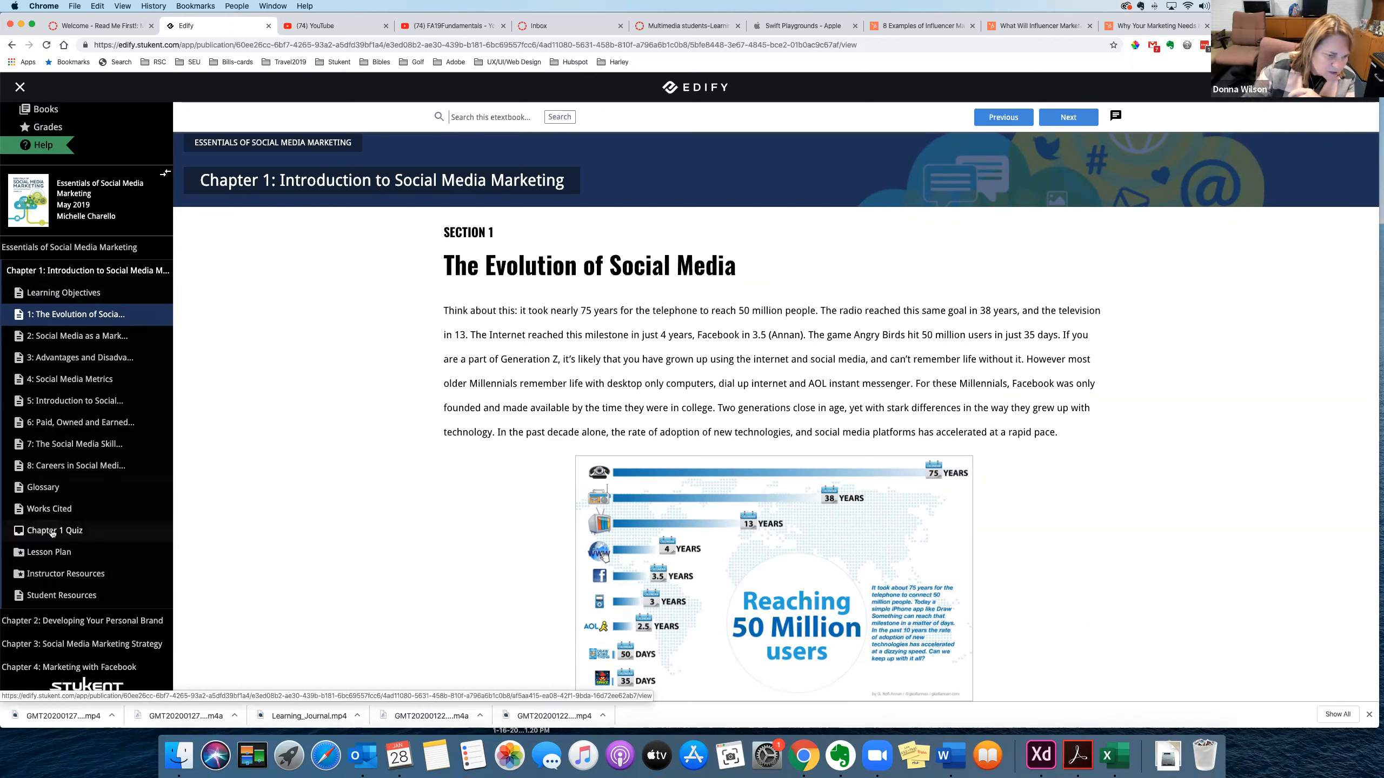
View the Chapter 1 Quiz questions and its student grades in Edify
click(54, 530)
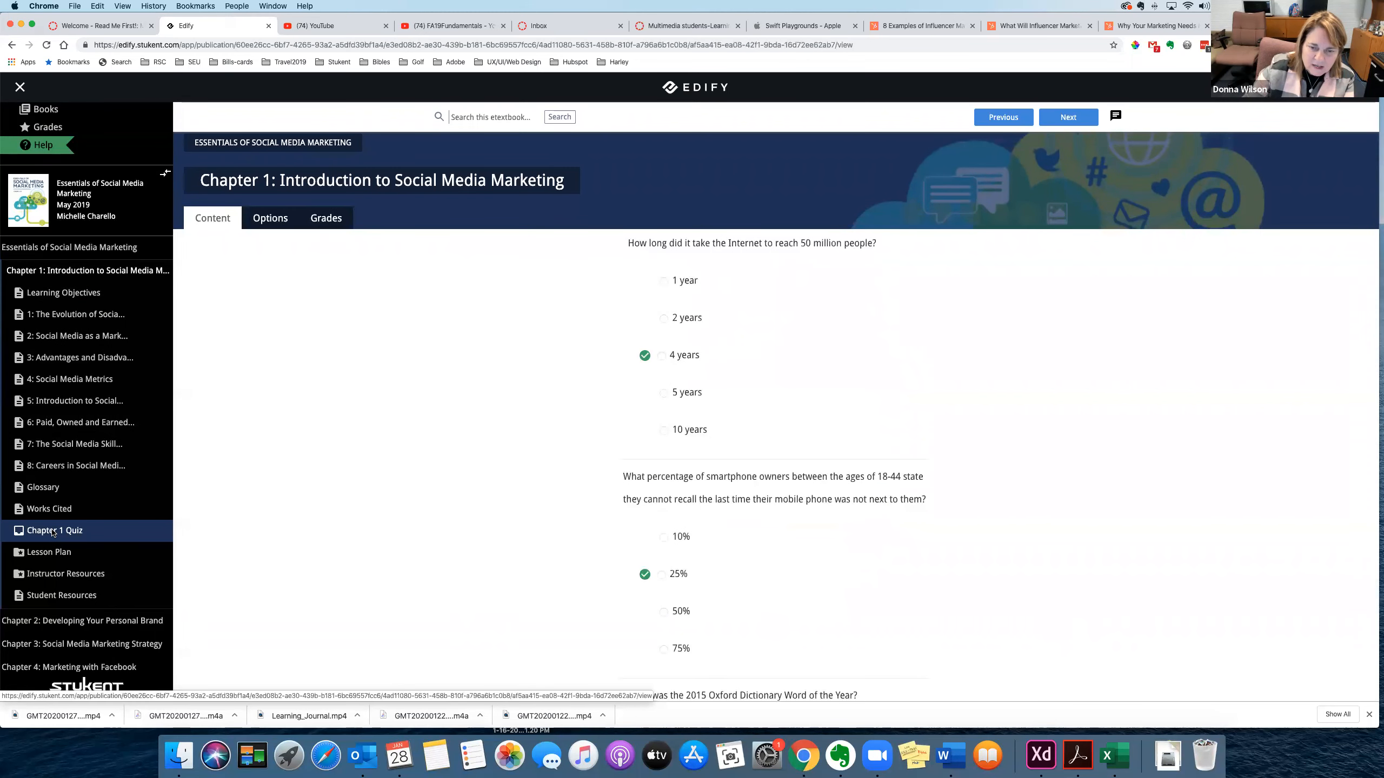
mouse_move(344, 635)
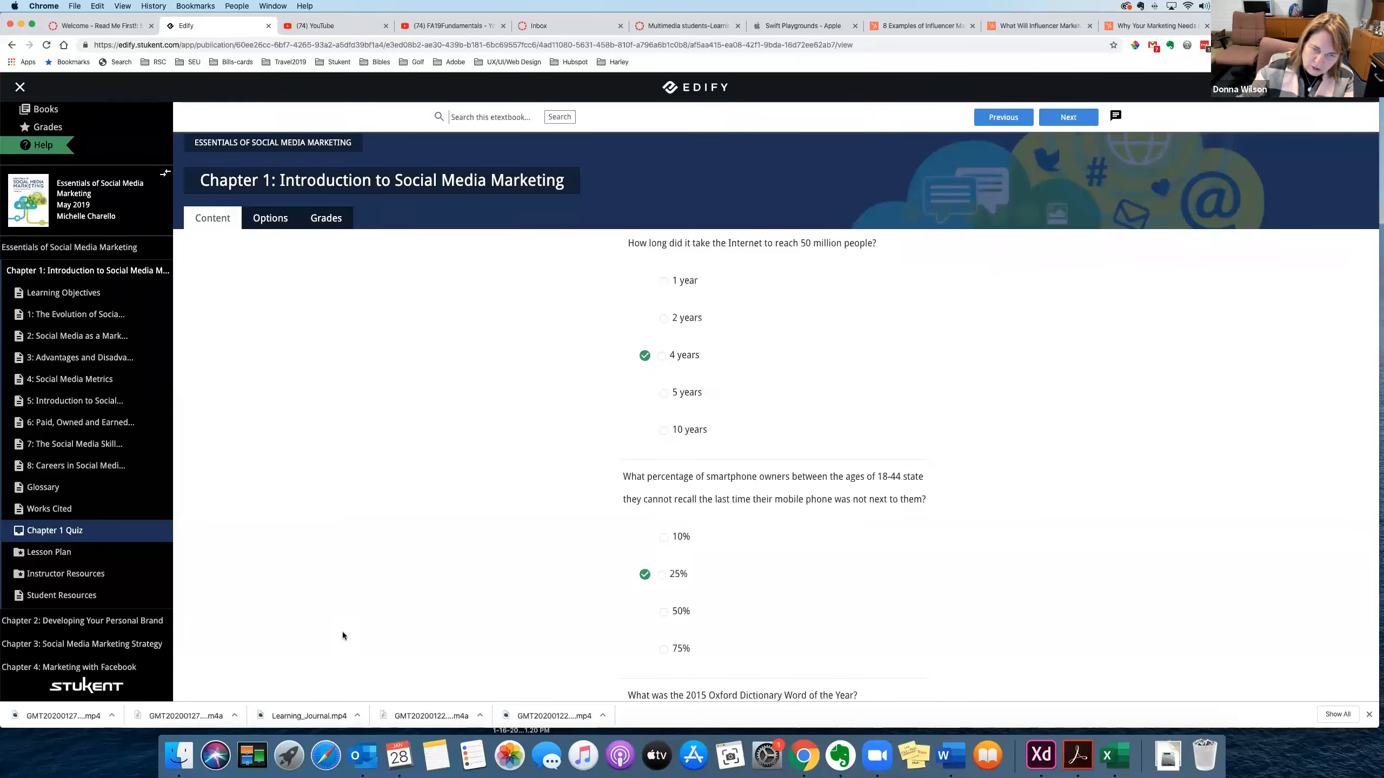
mouse_move(331, 220)
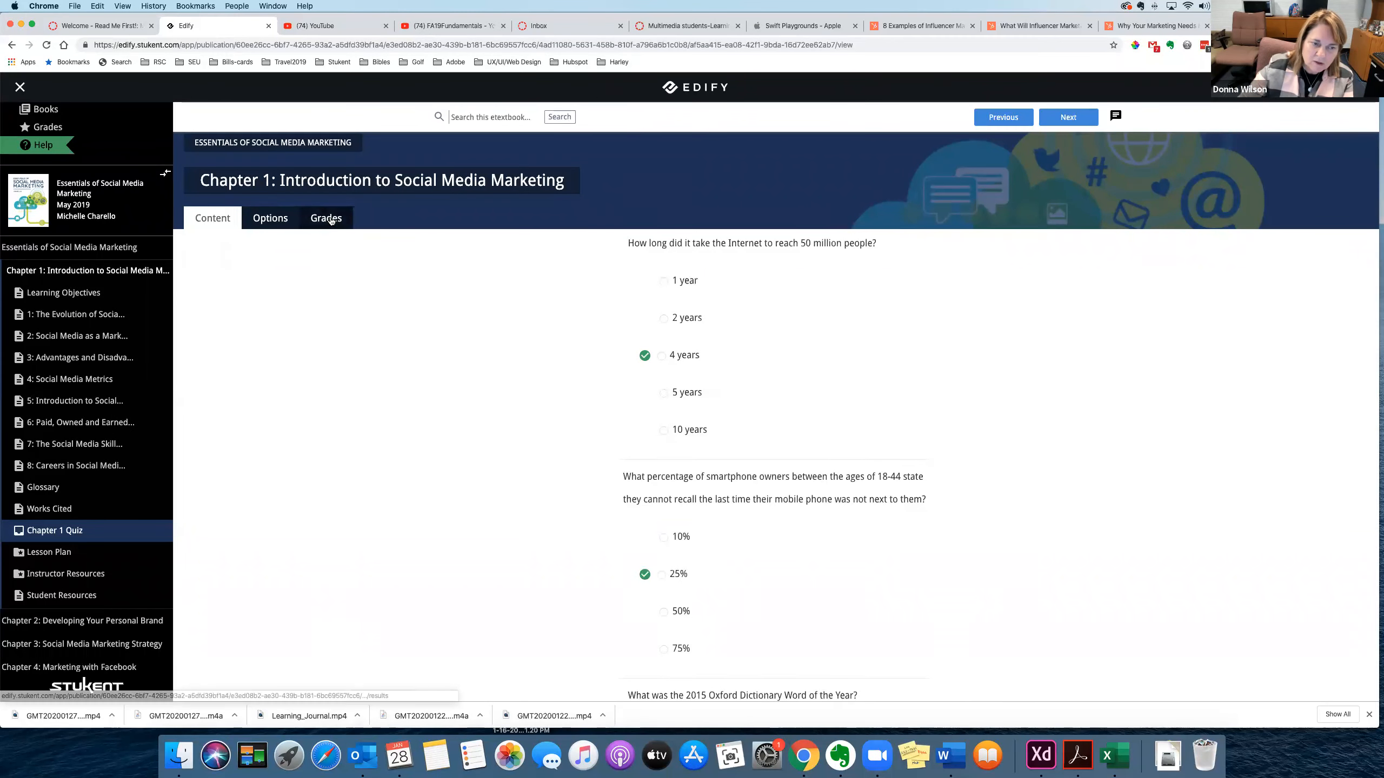
click(325, 219)
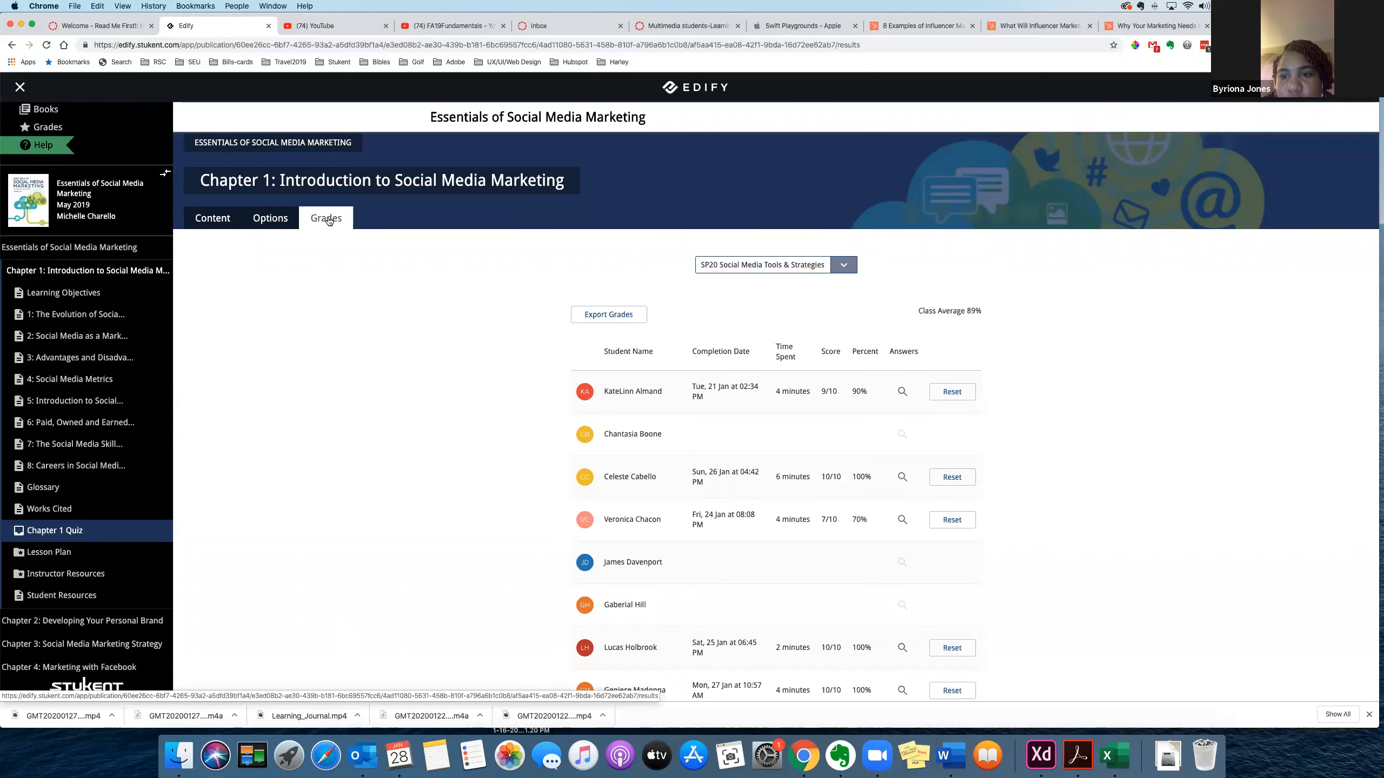
click(212, 218)
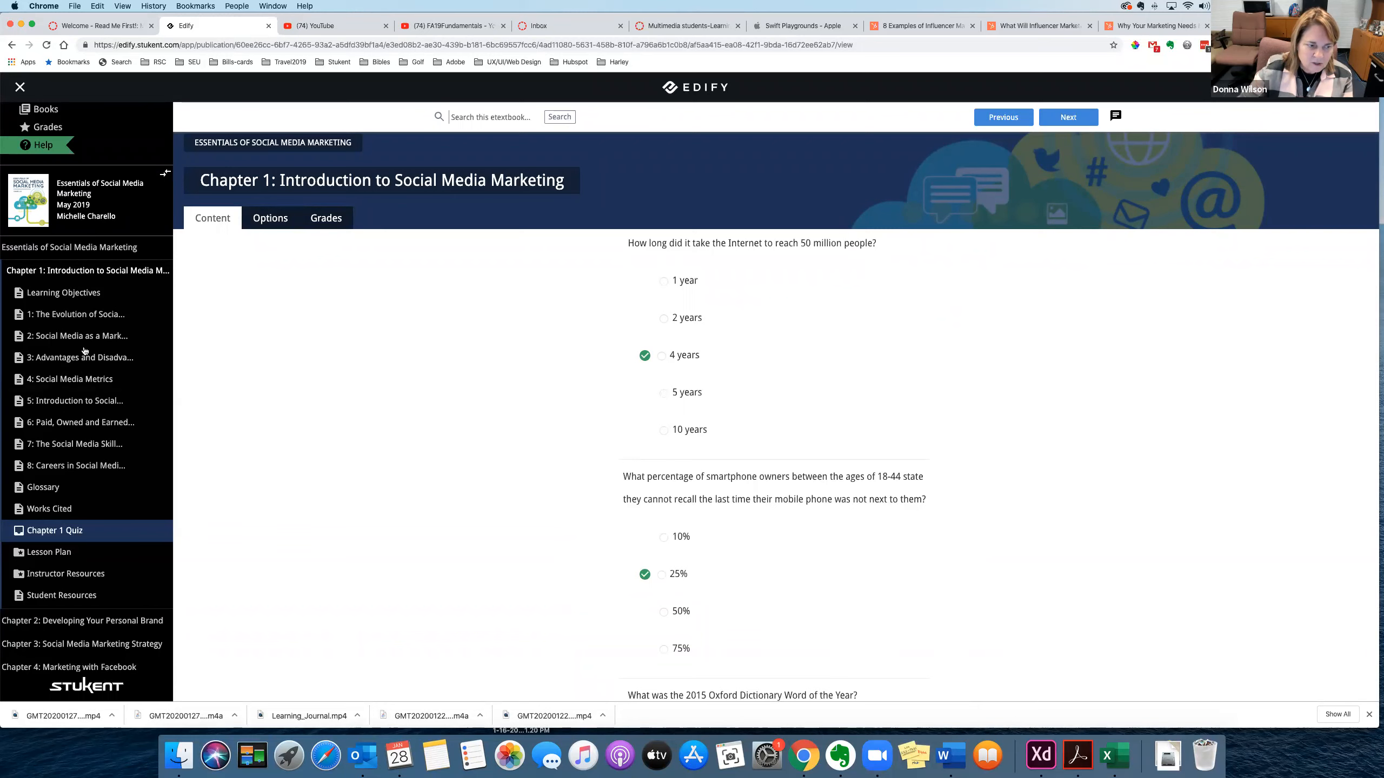
Read Chapter 1's learning objectives, then return to the Canvas Welcome page
click(62, 293)
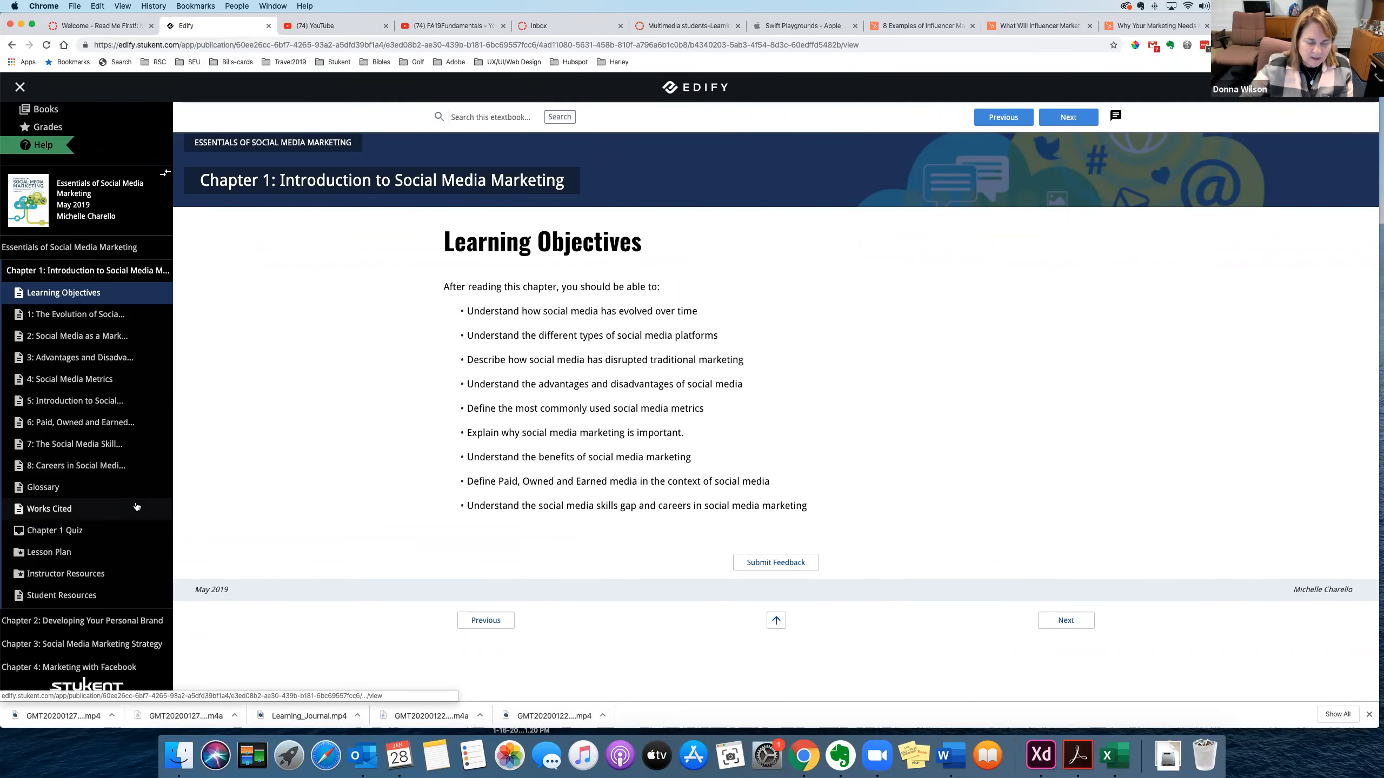
scroll(down, 3)
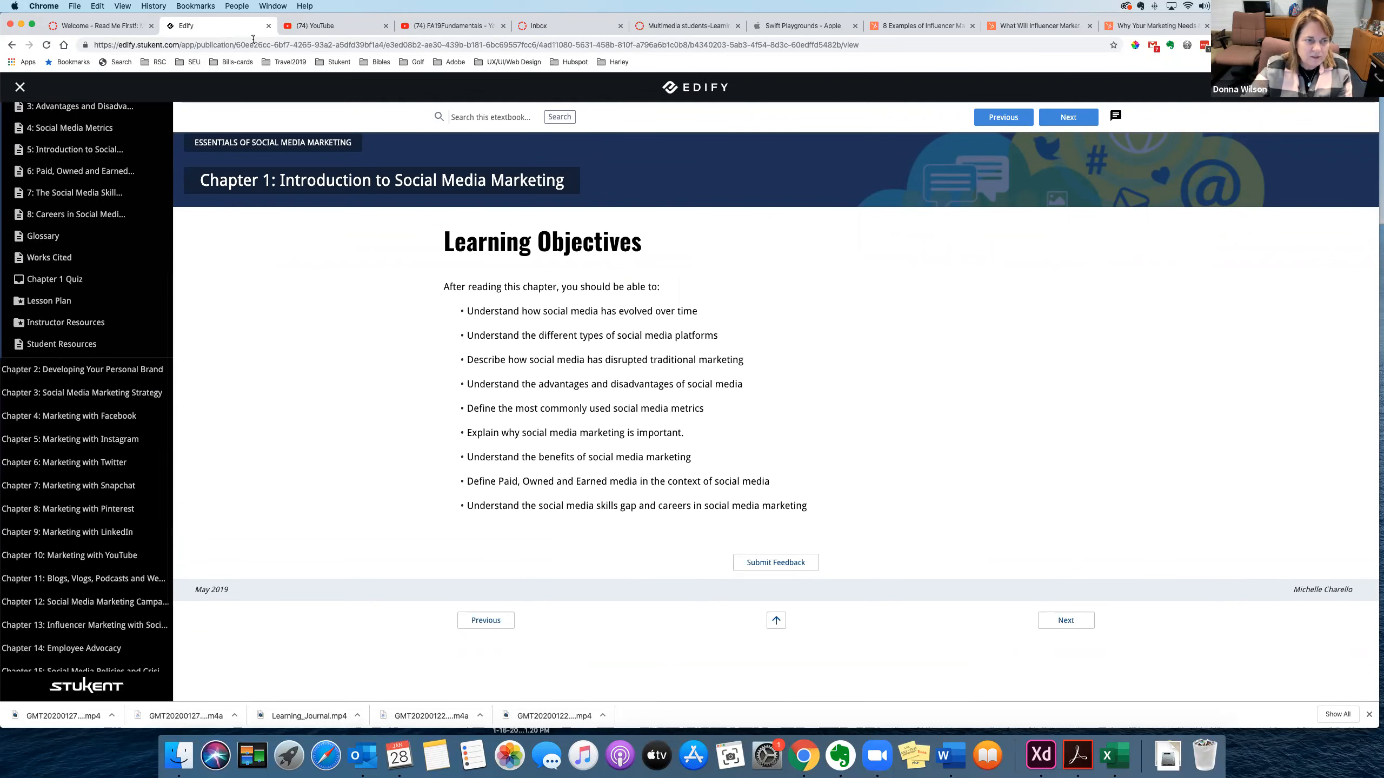
click(98, 26)
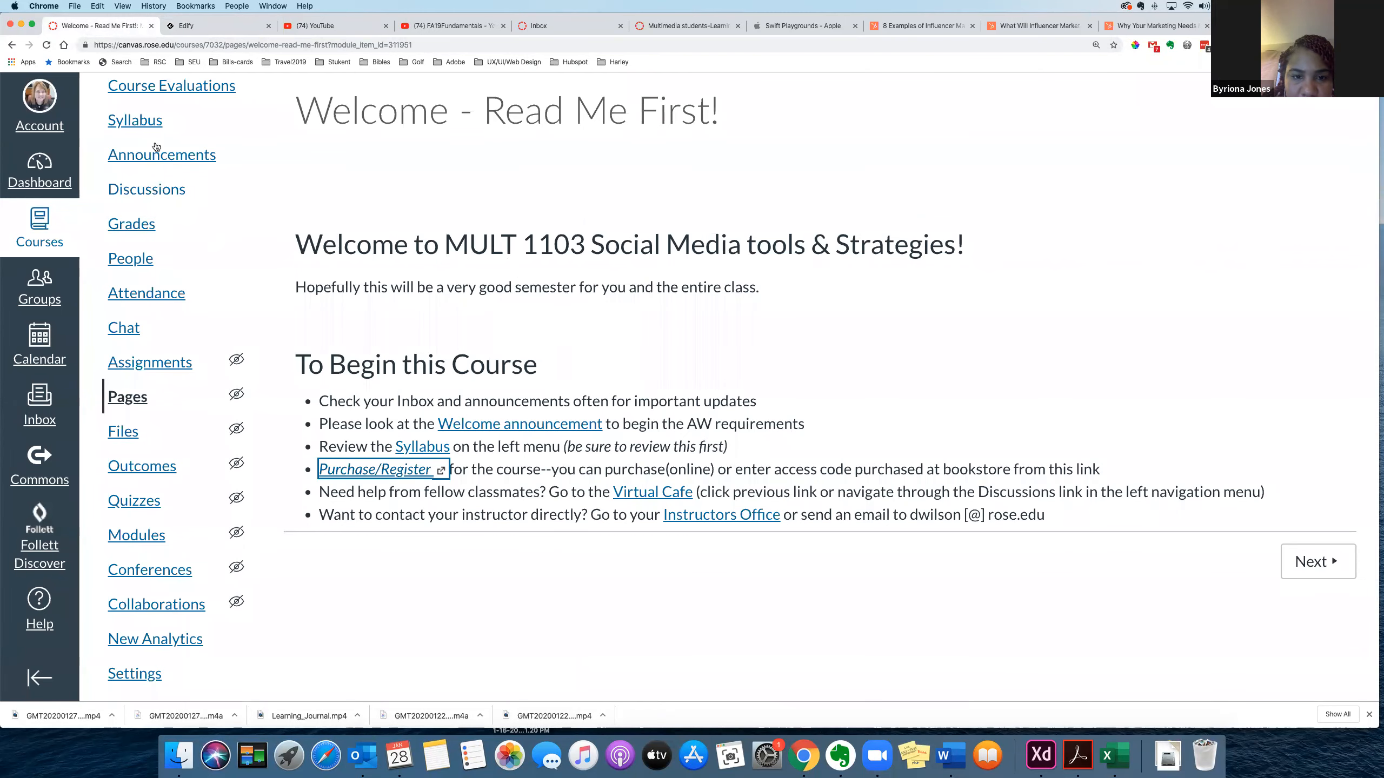
View the MULT 1103 course home with its recent announcements and Start Here module
click(162, 155)
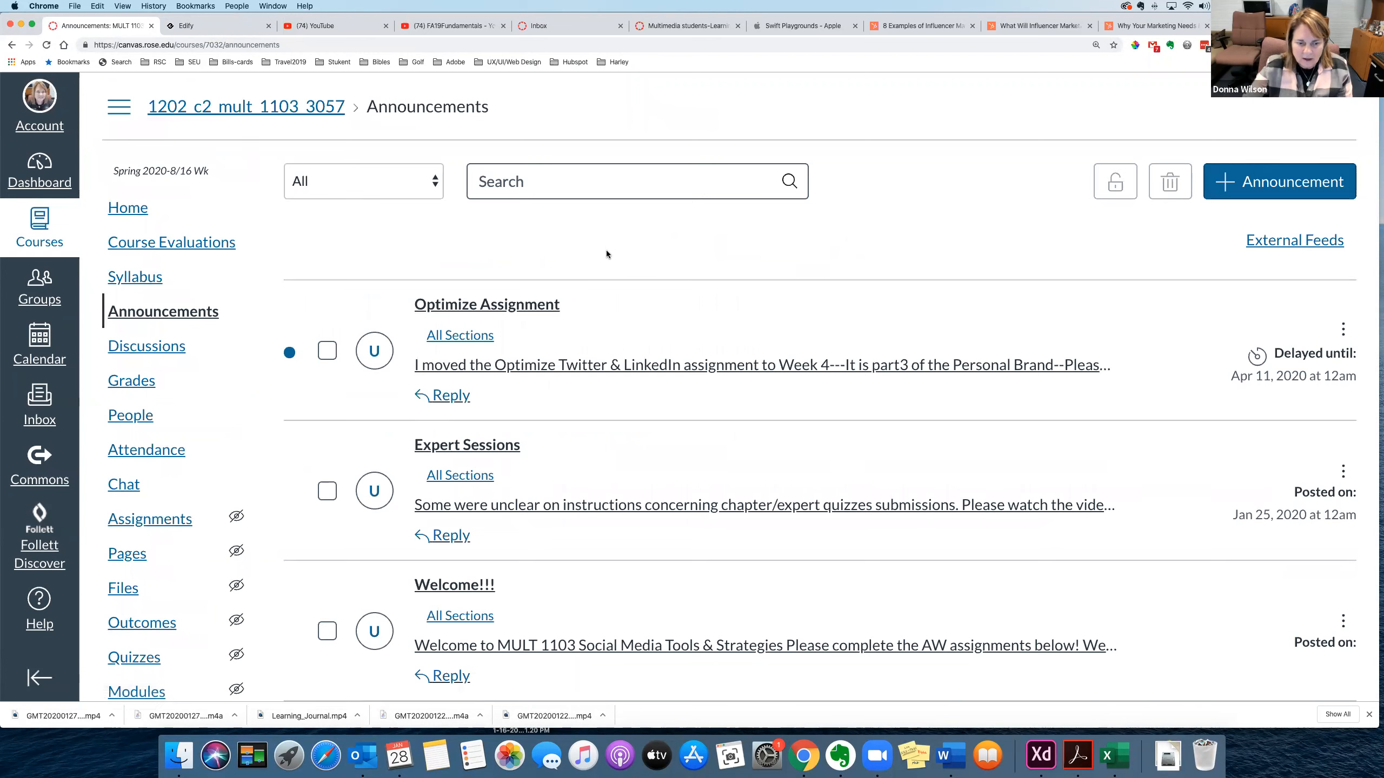
mouse_move(501, 454)
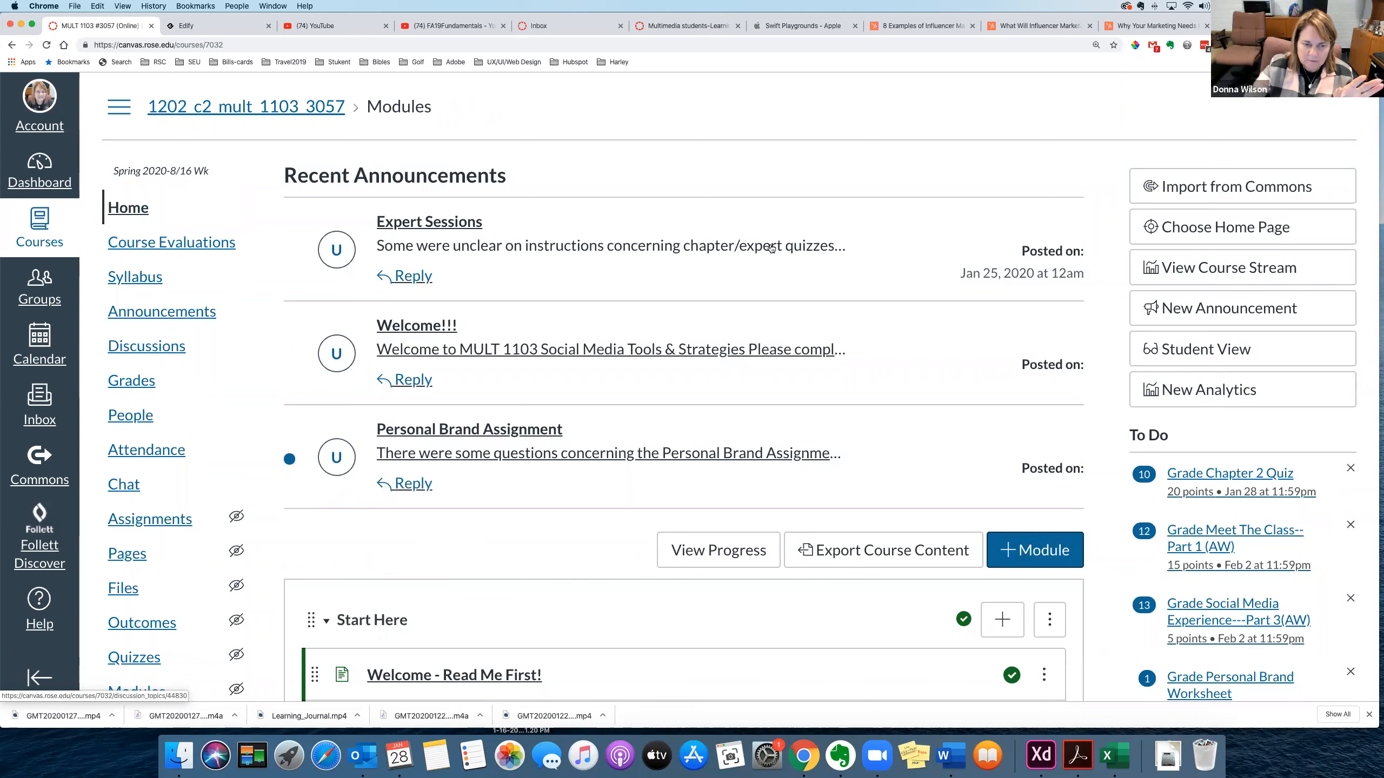
scroll(down, 3)
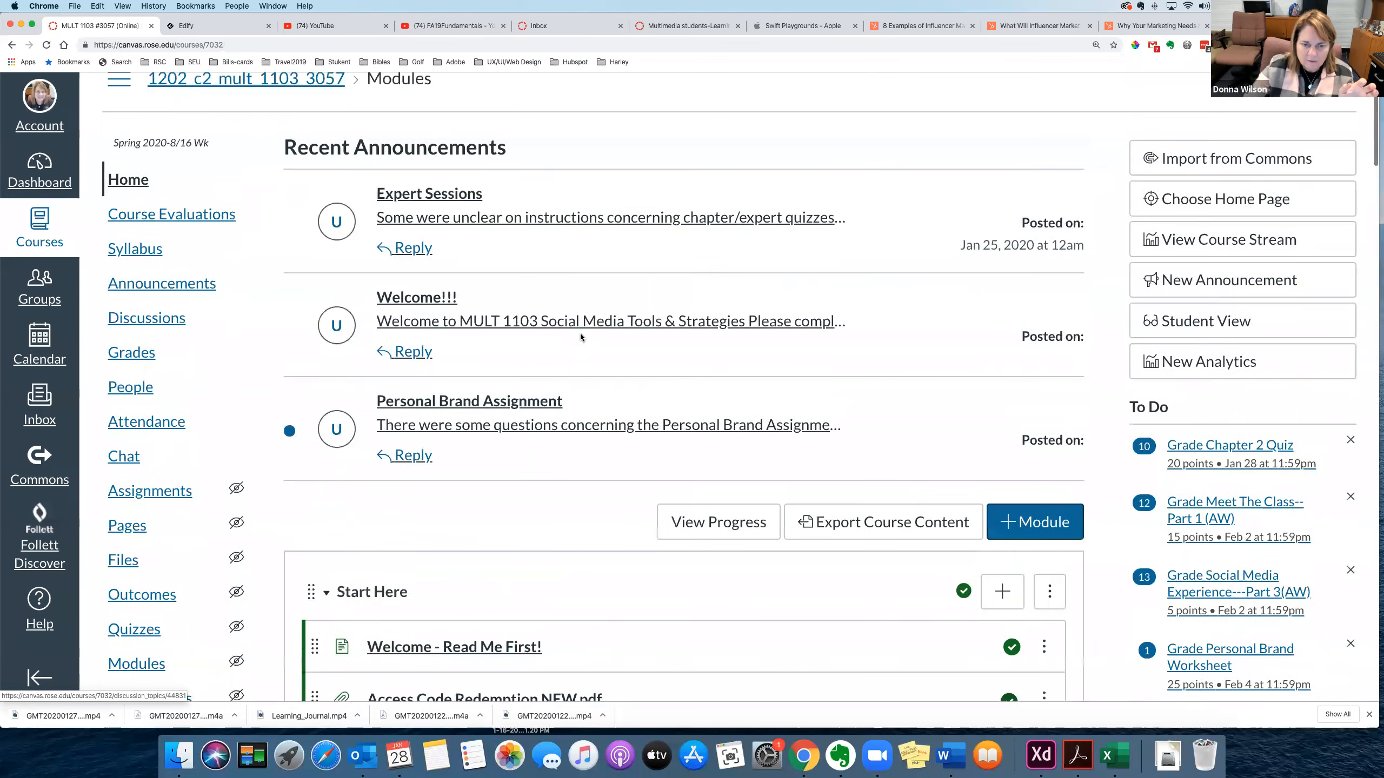
click(416, 298)
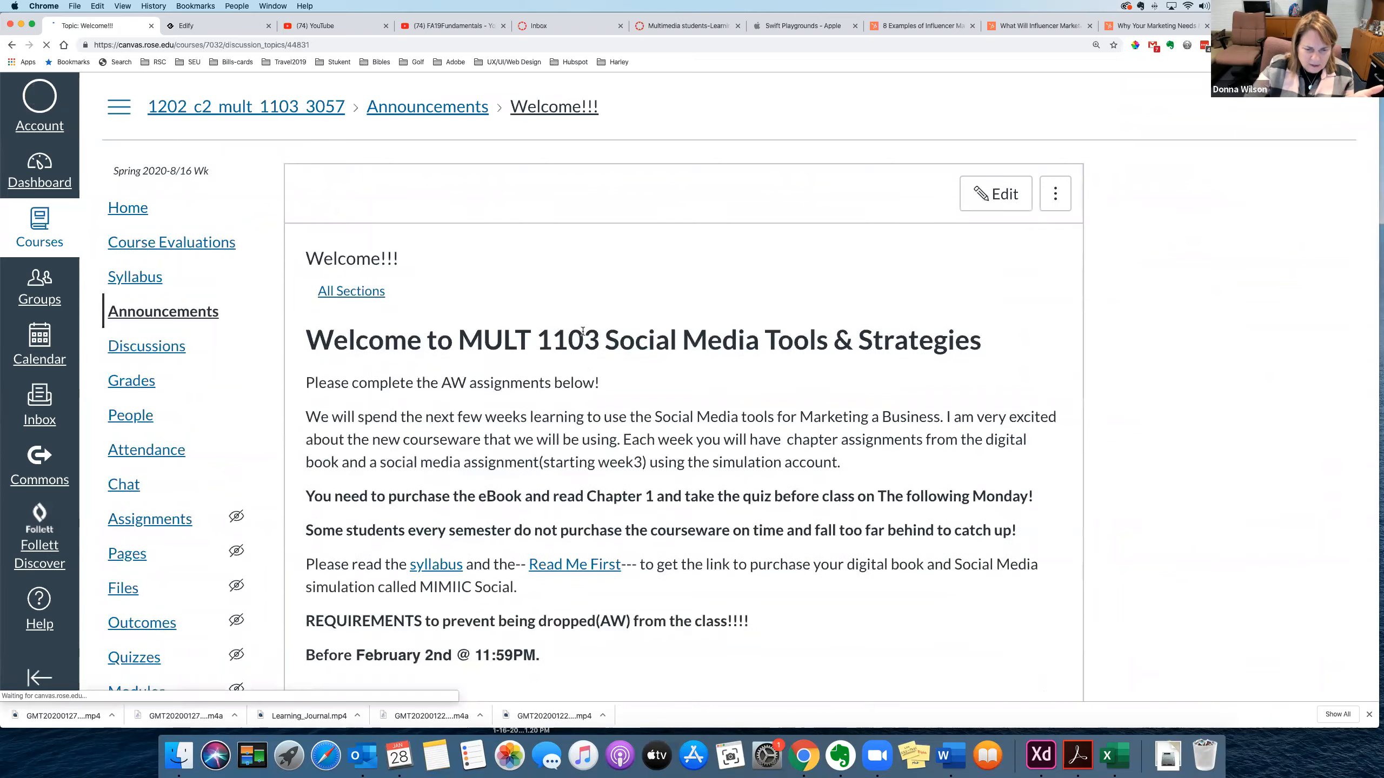
scroll(down, 3)
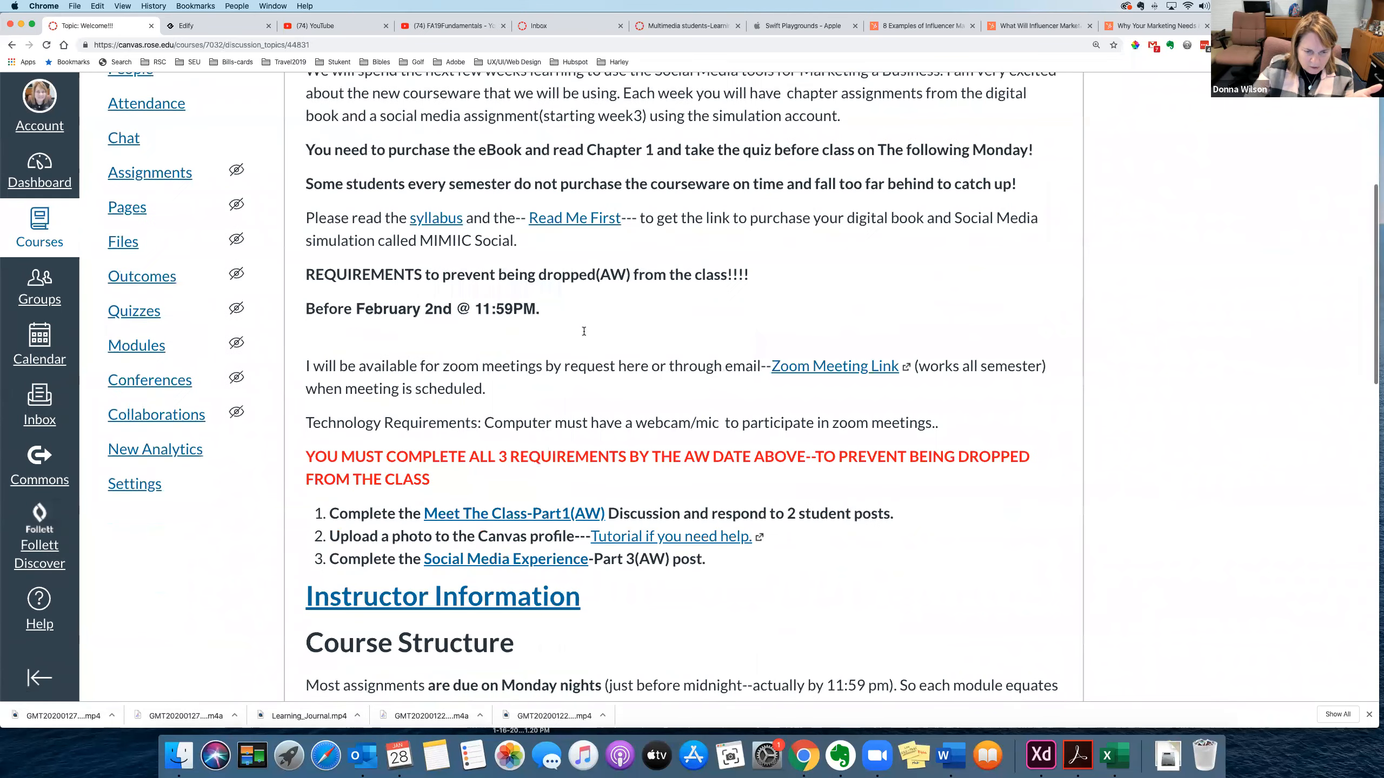
scroll(down, 3)
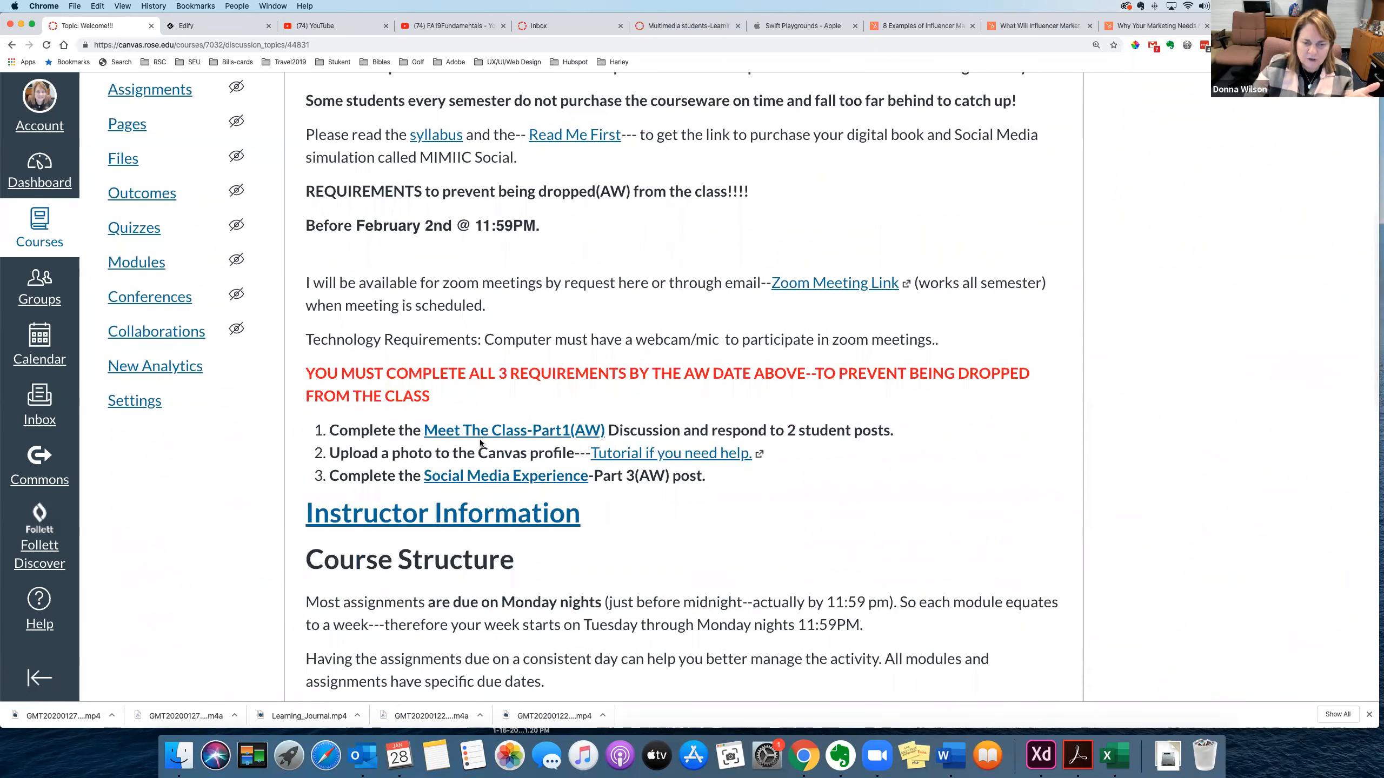
mouse_move(551, 434)
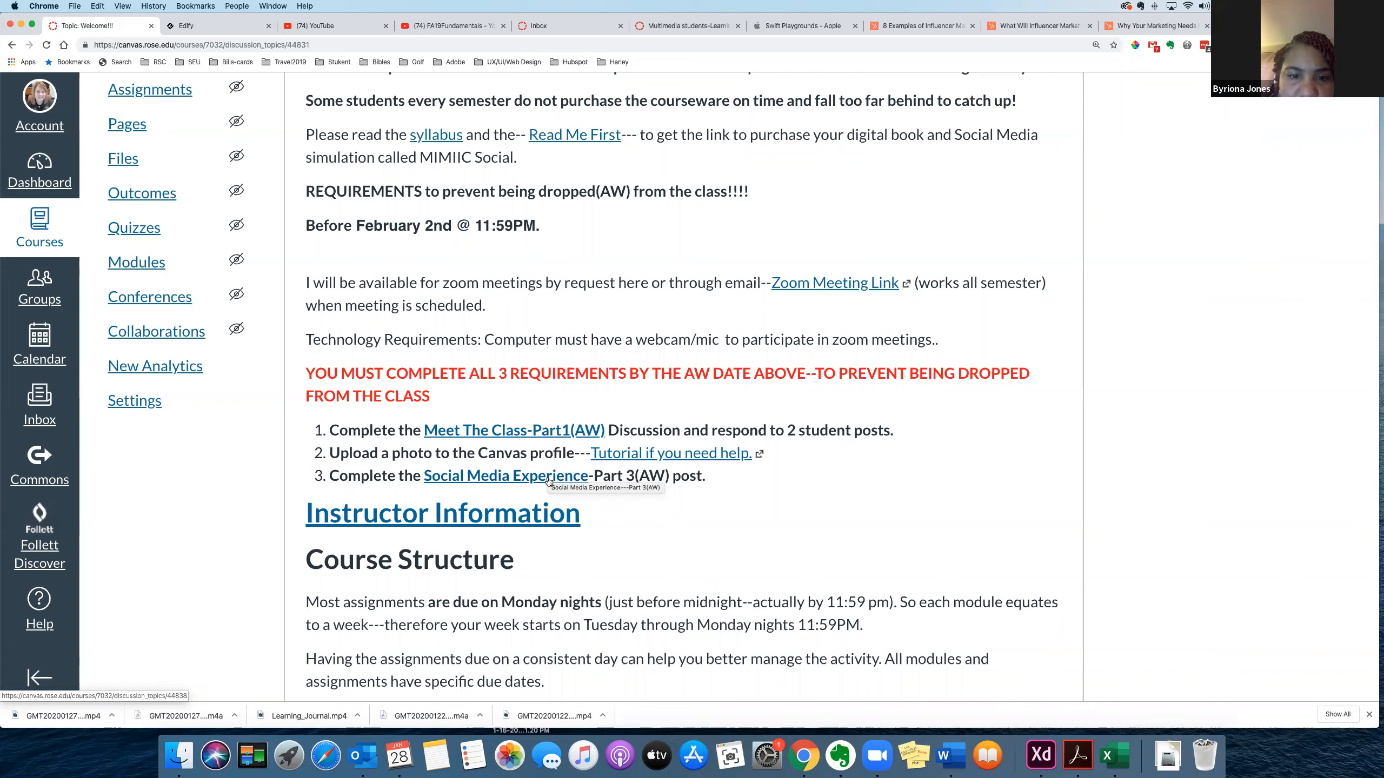
mouse_move(545, 334)
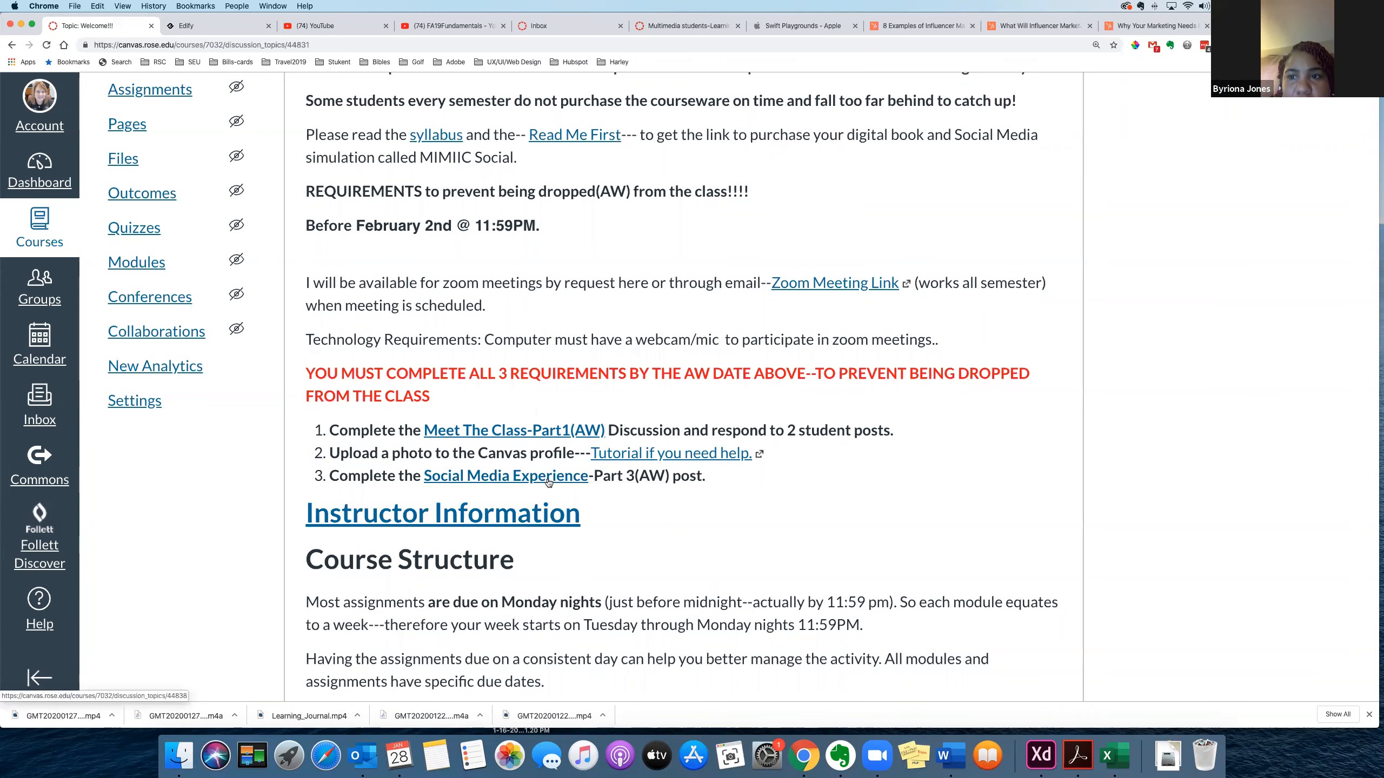
mouse_move(549, 482)
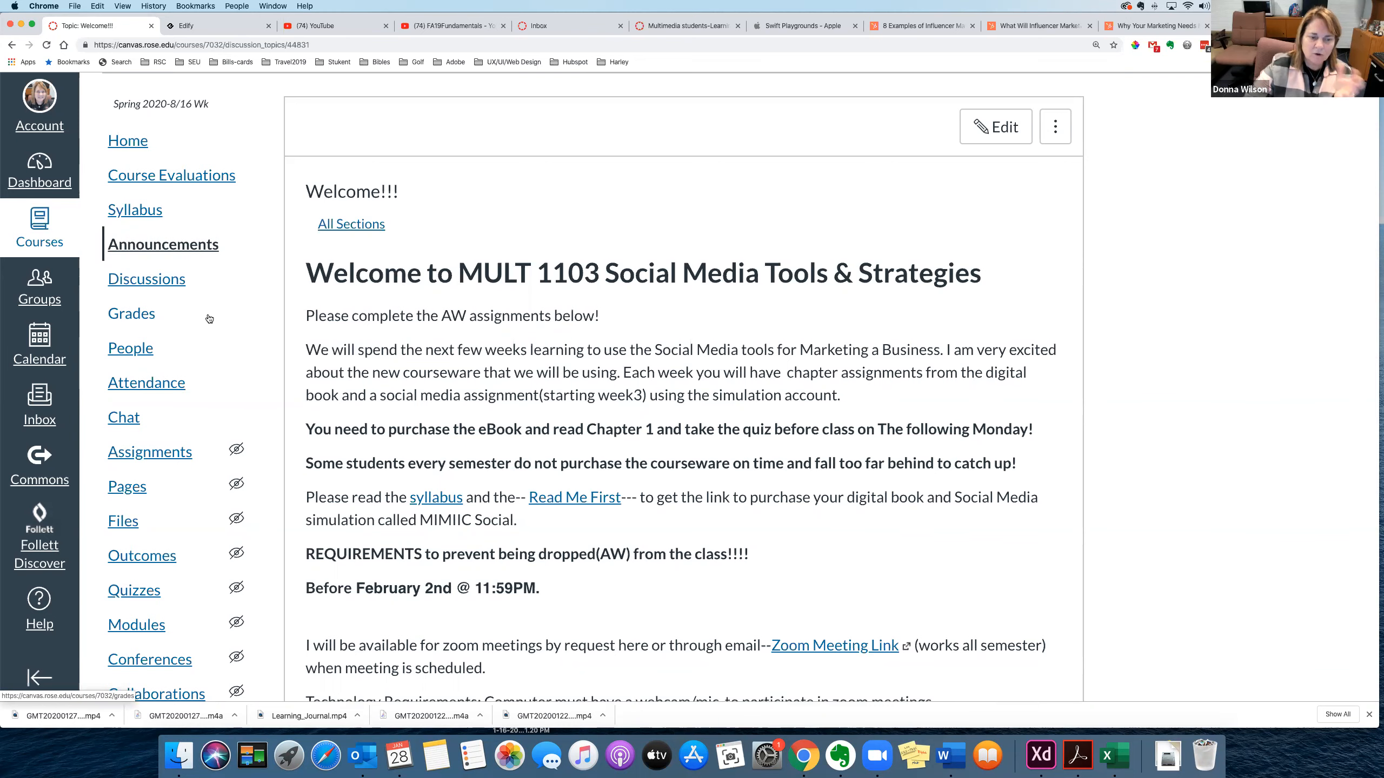
scroll(down, 3)
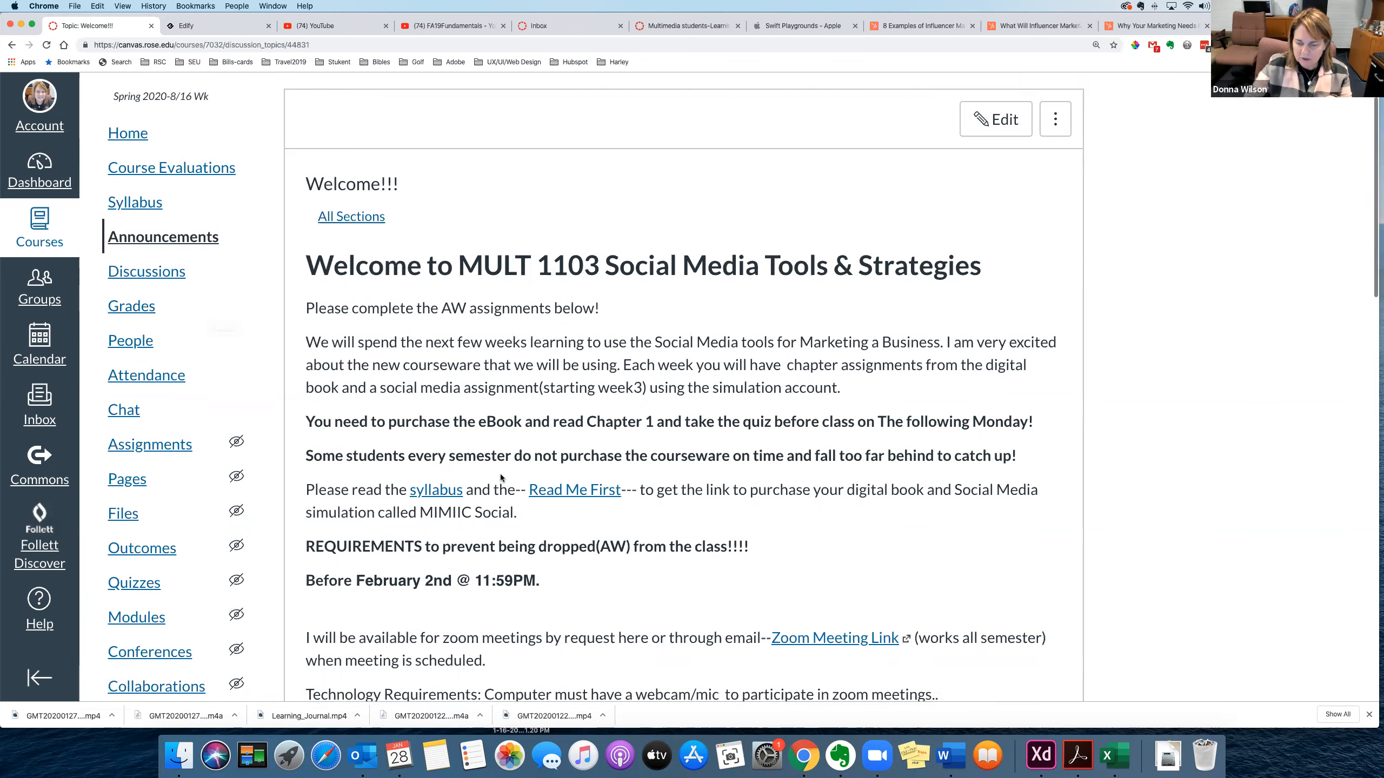
scroll(down, 3)
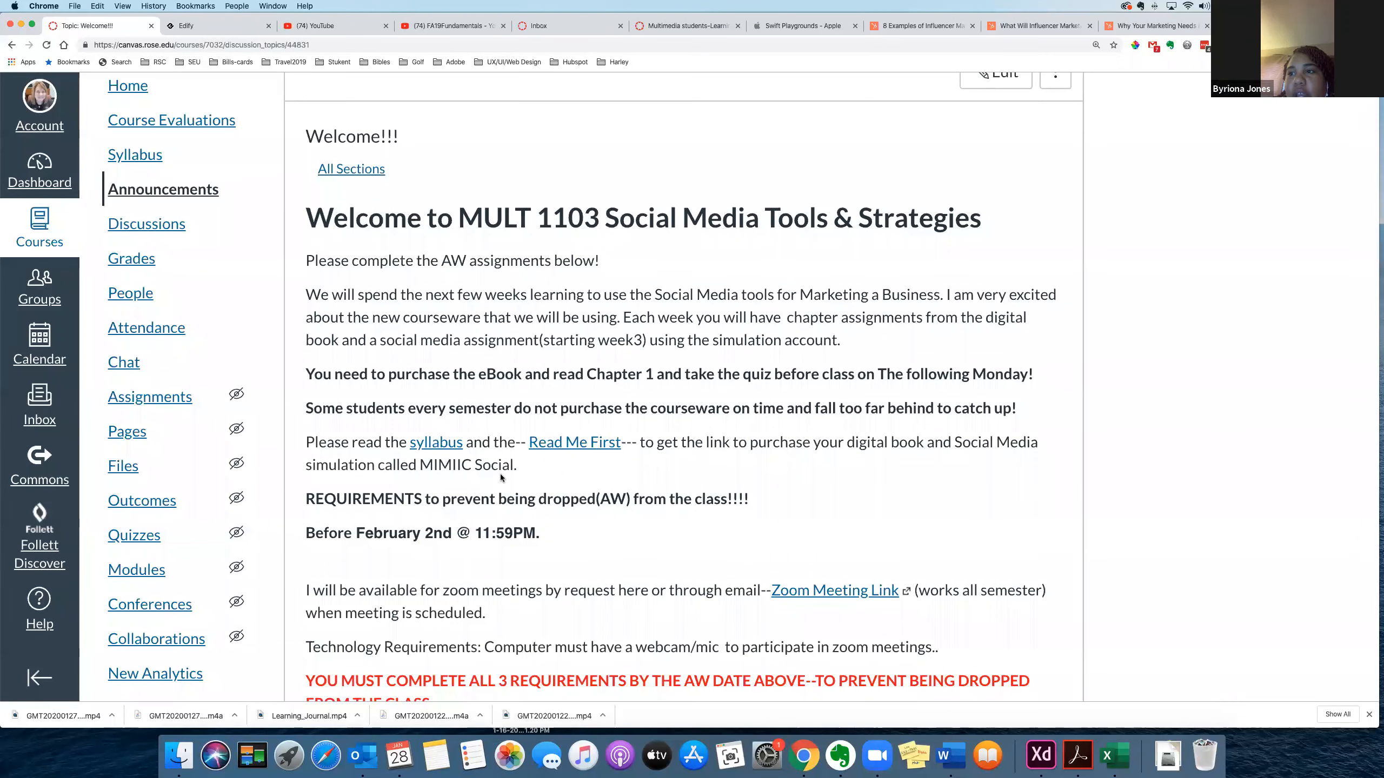
mouse_move(225, 246)
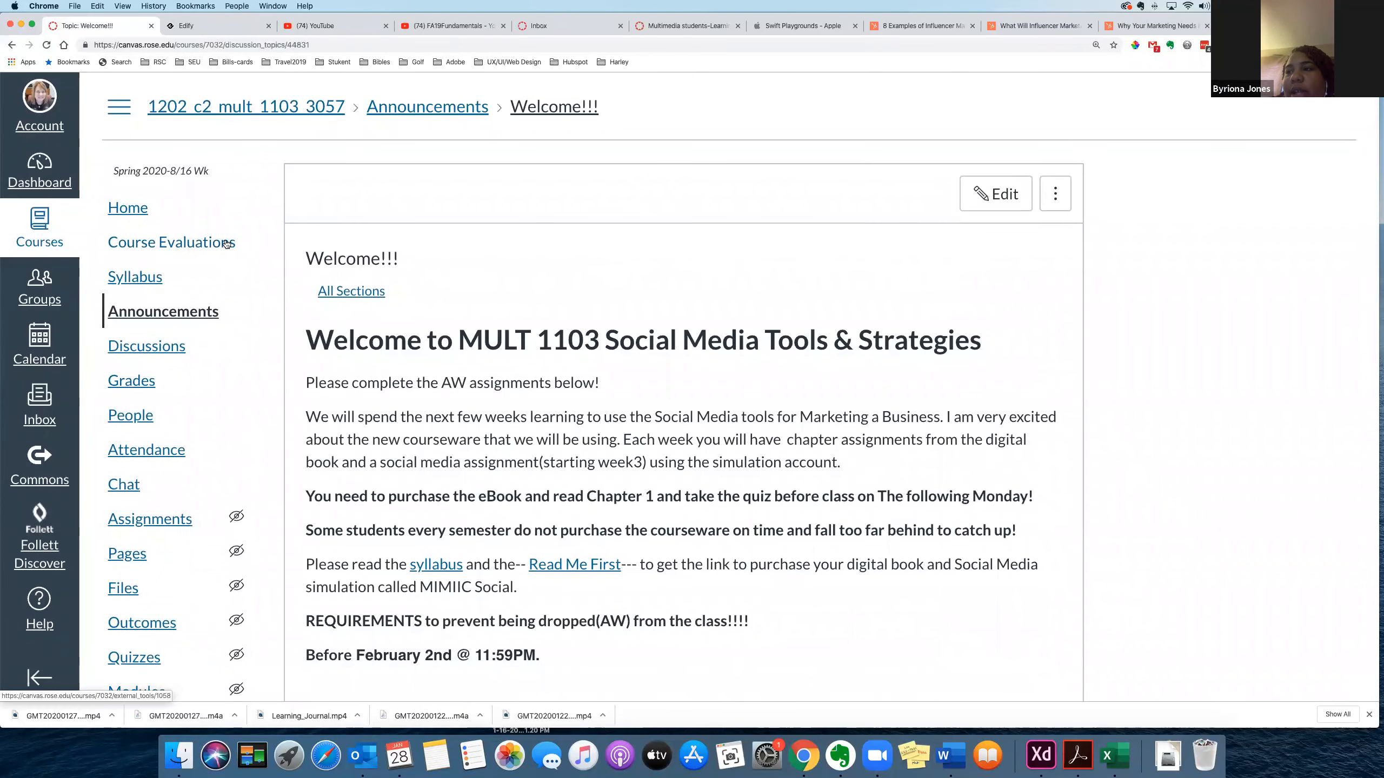
click(127, 208)
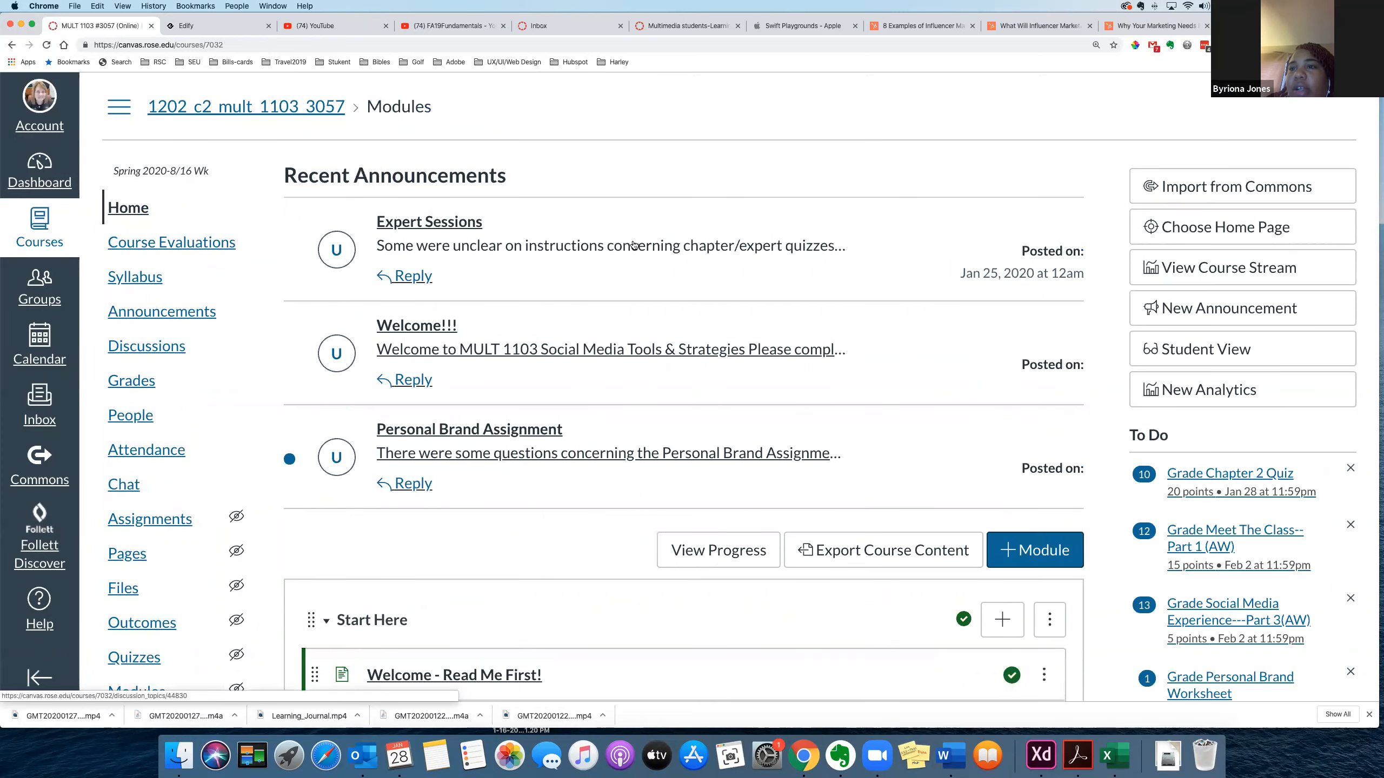
scroll(down, 3)
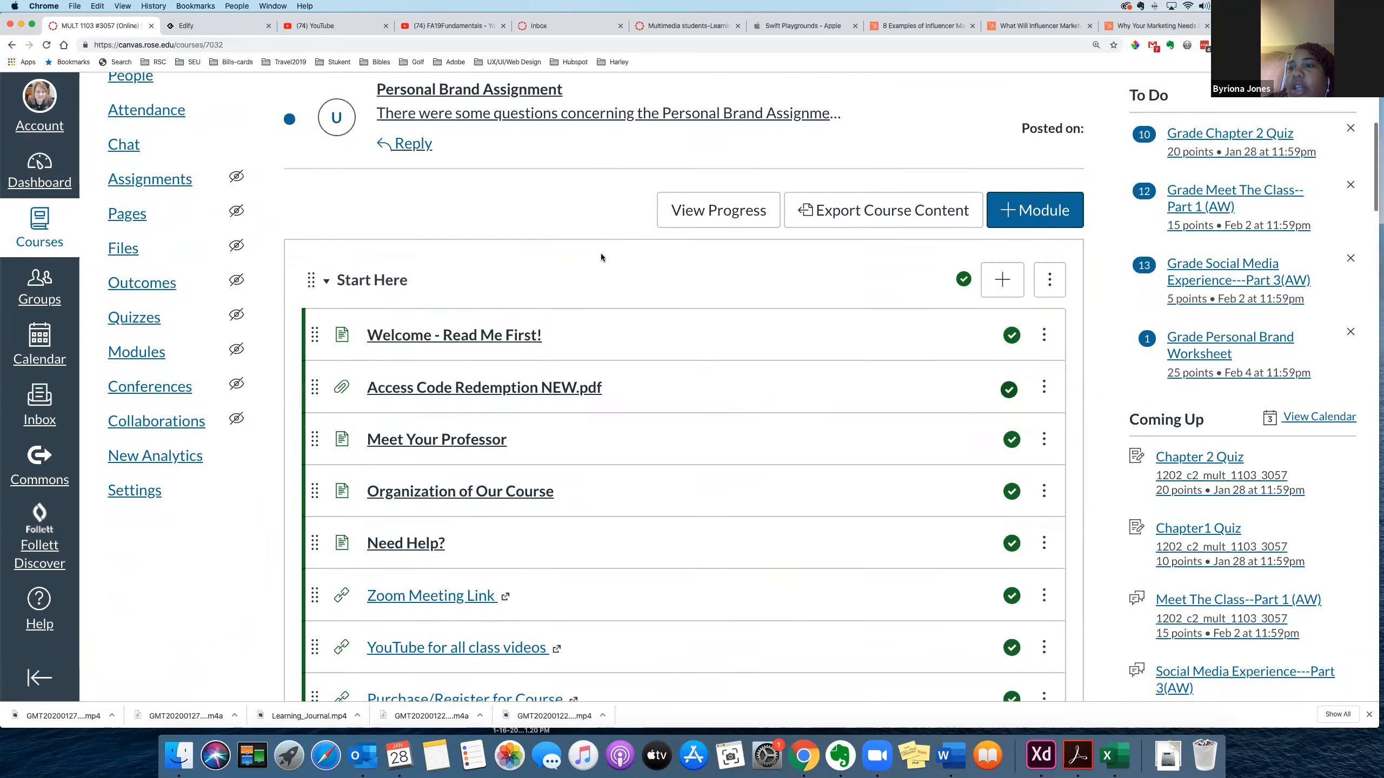
scroll(down, 3)
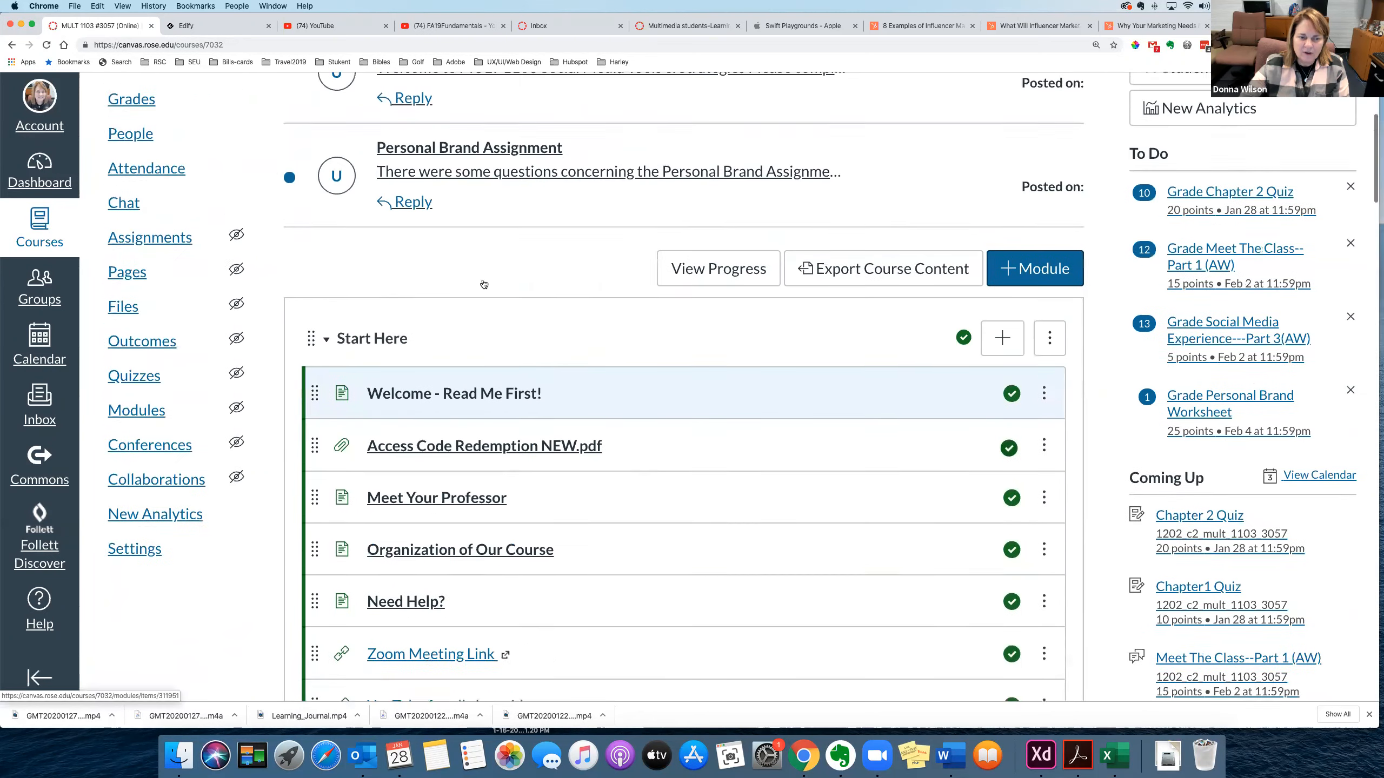
scroll(down, 3)
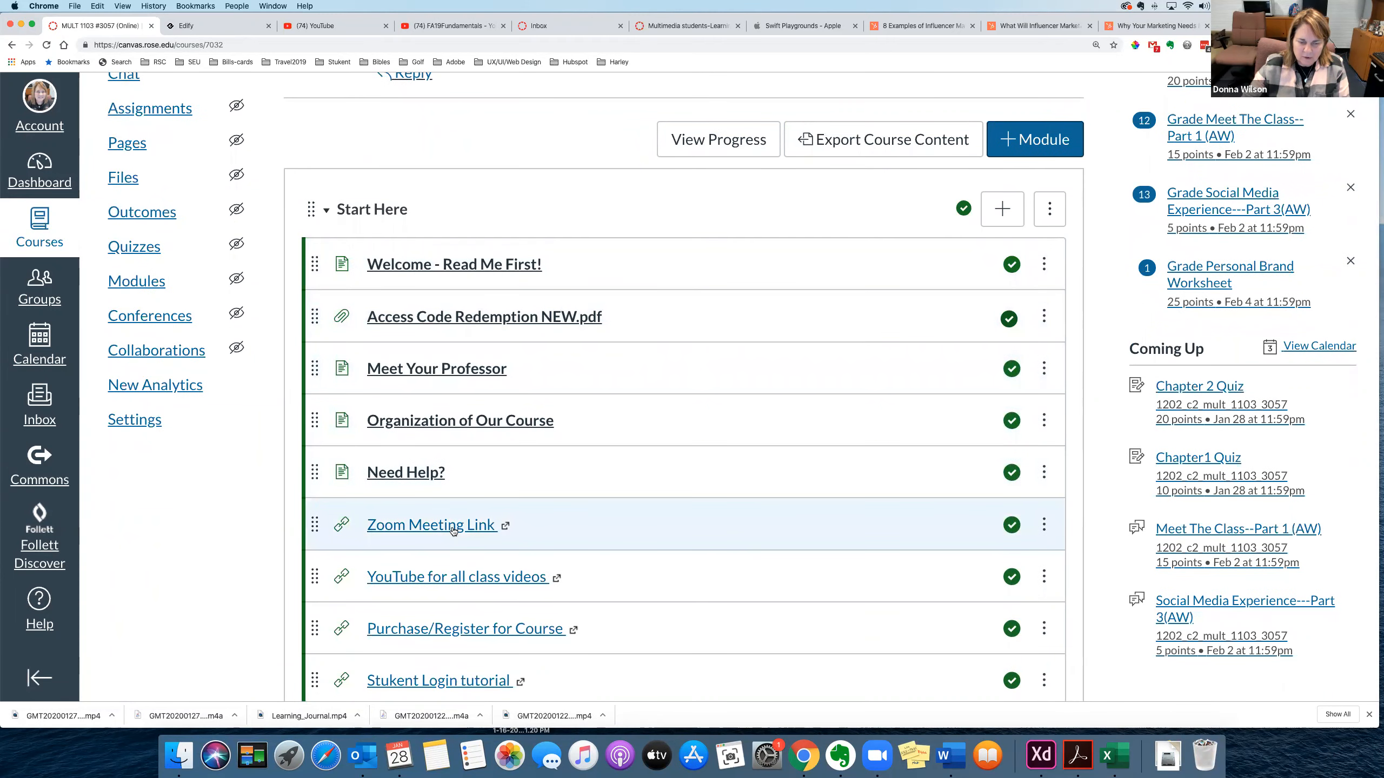
mouse_move(452, 529)
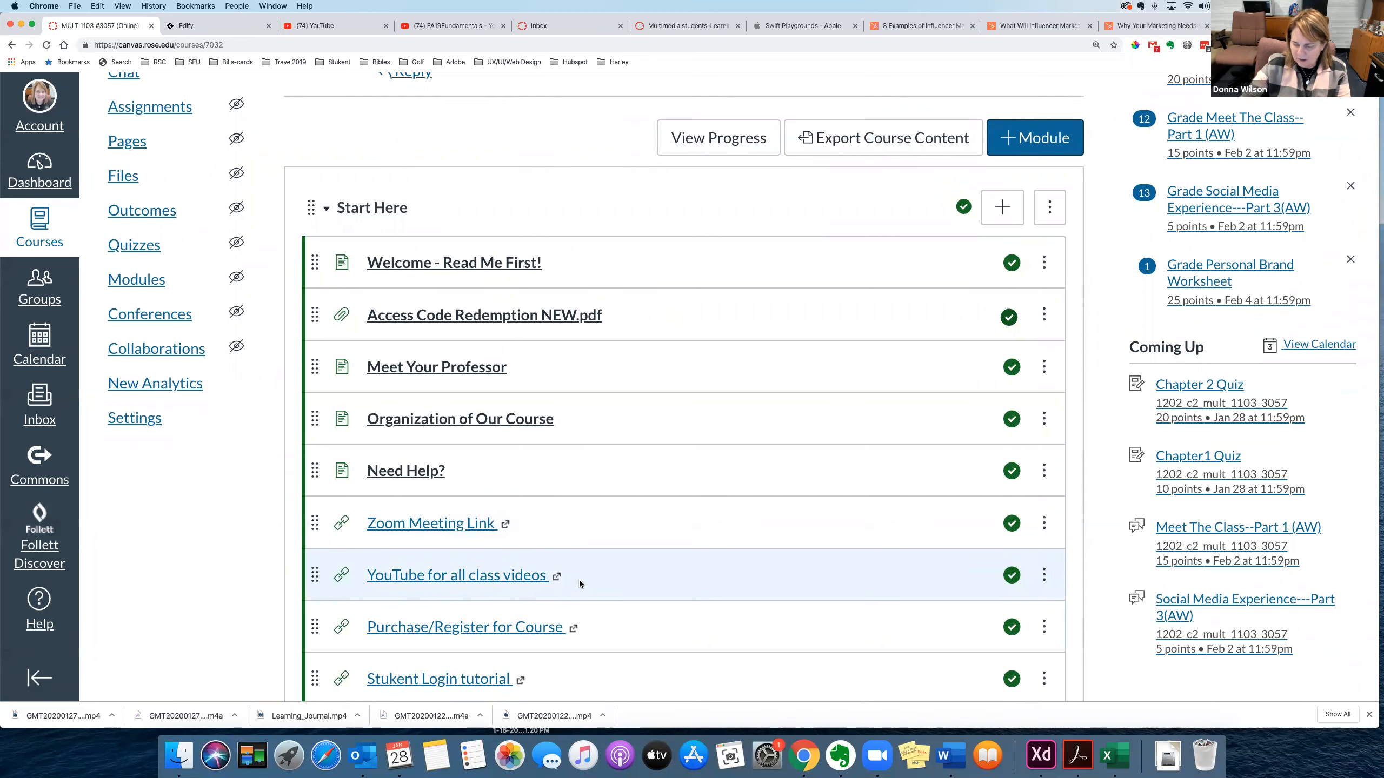
mouse_move(473, 581)
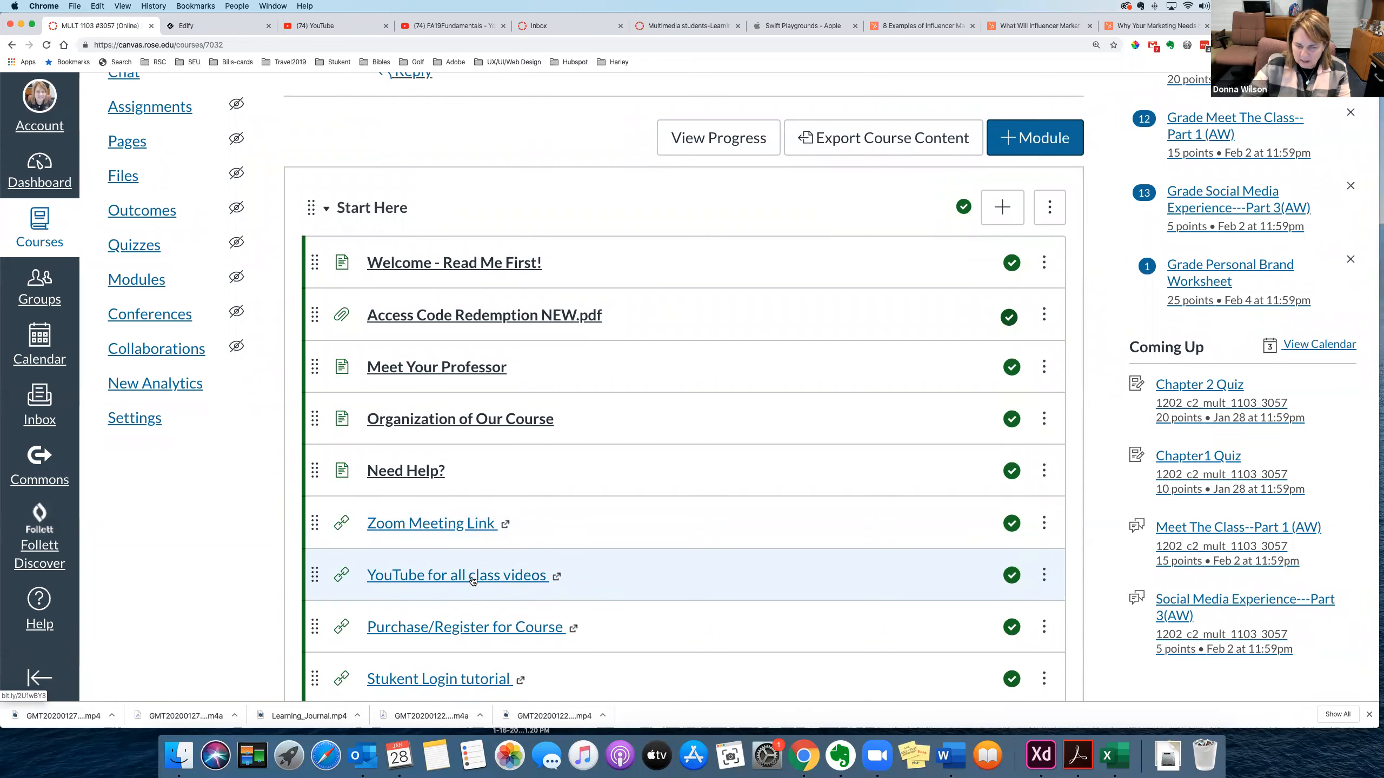
mouse_move(478, 579)
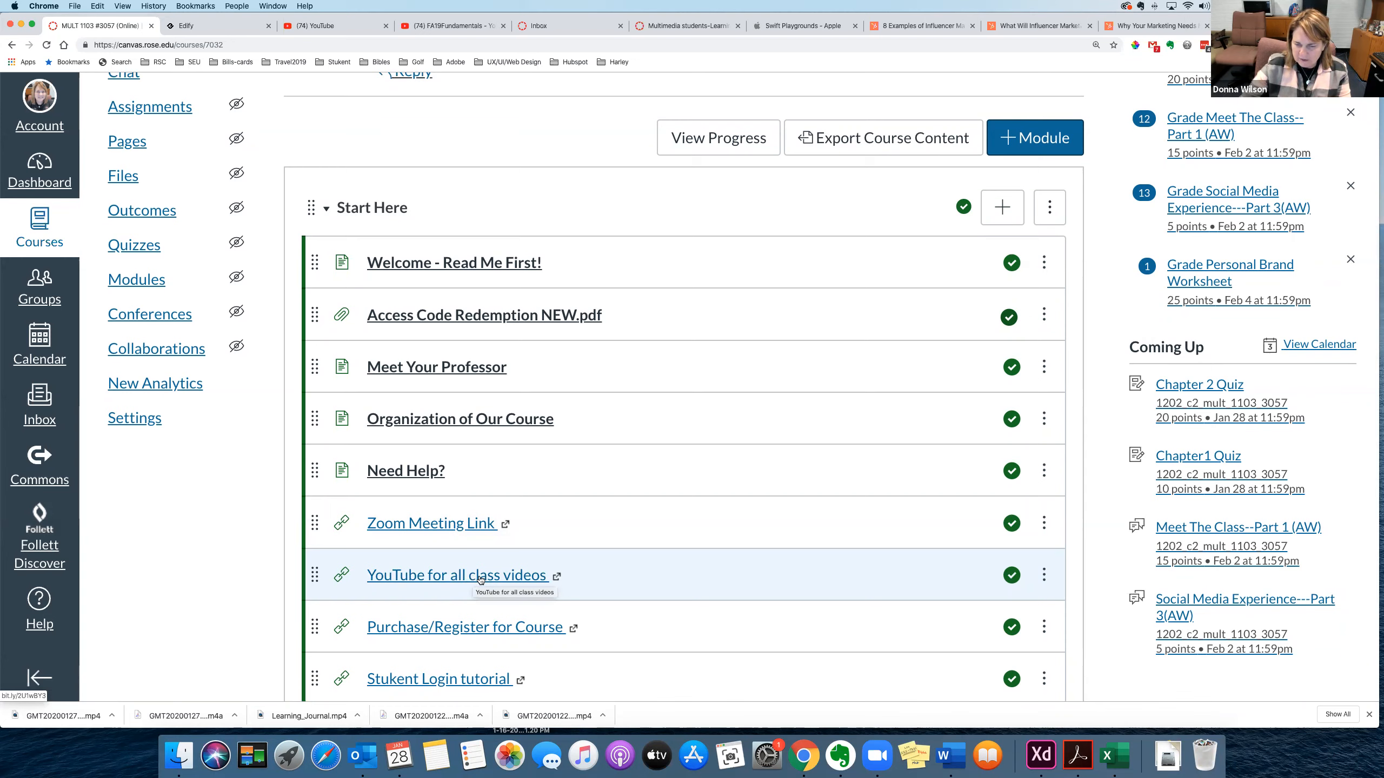
mouse_move(1011, 574)
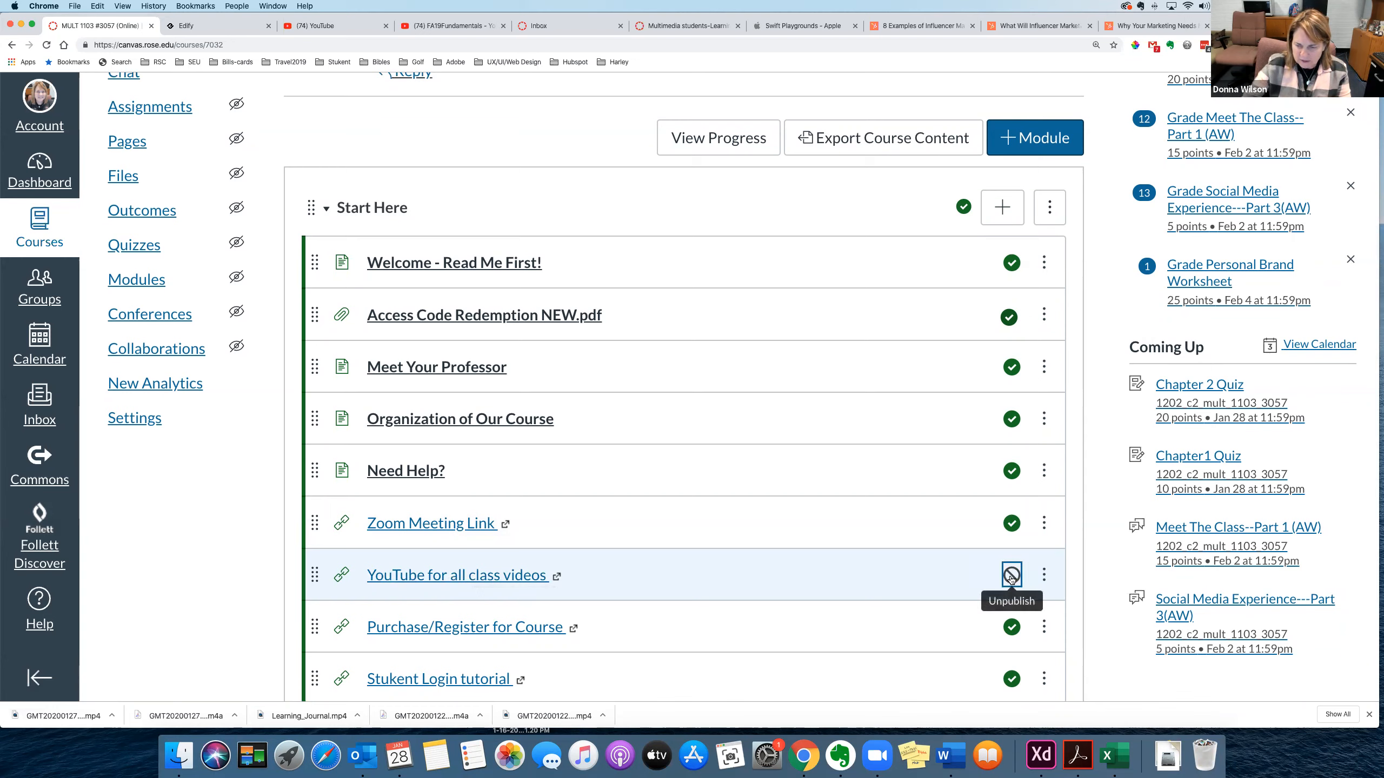
click(1011, 575)
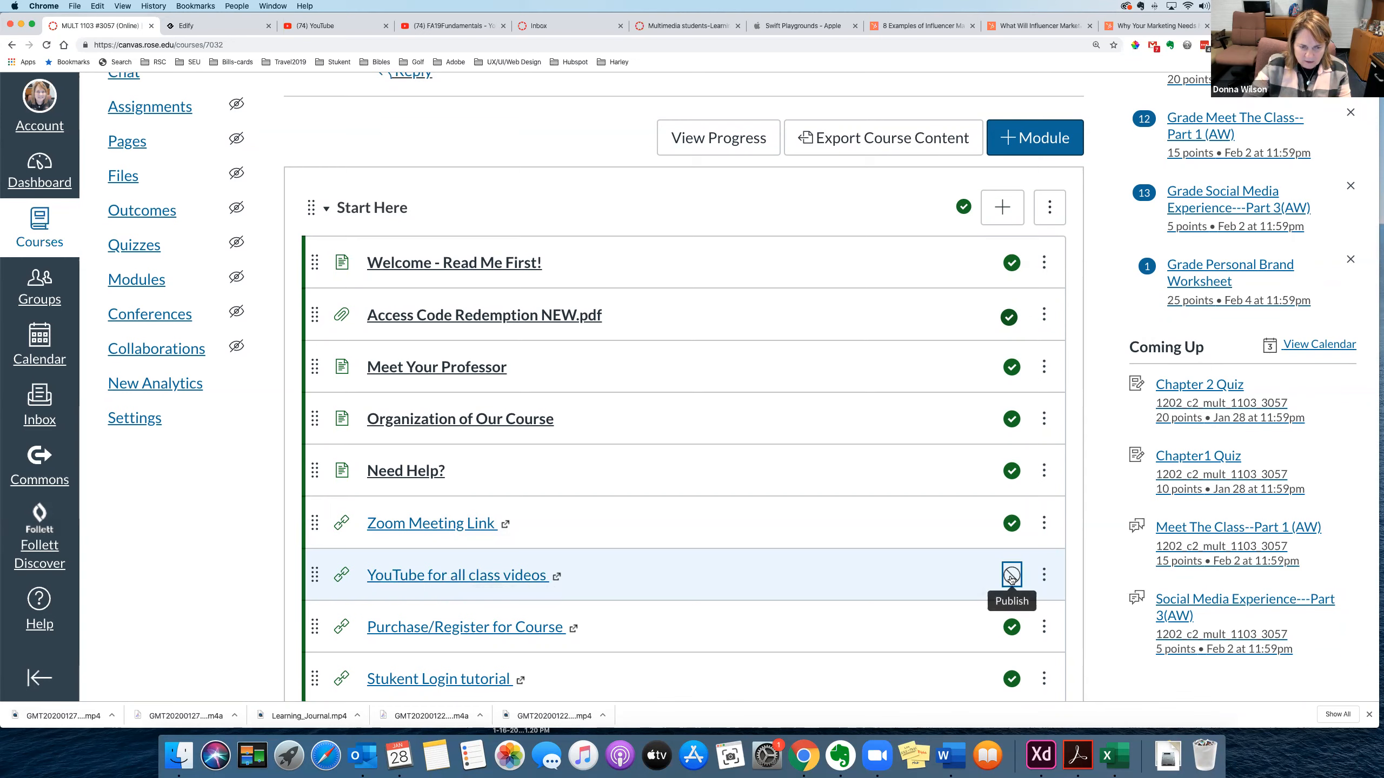
click(1011, 574)
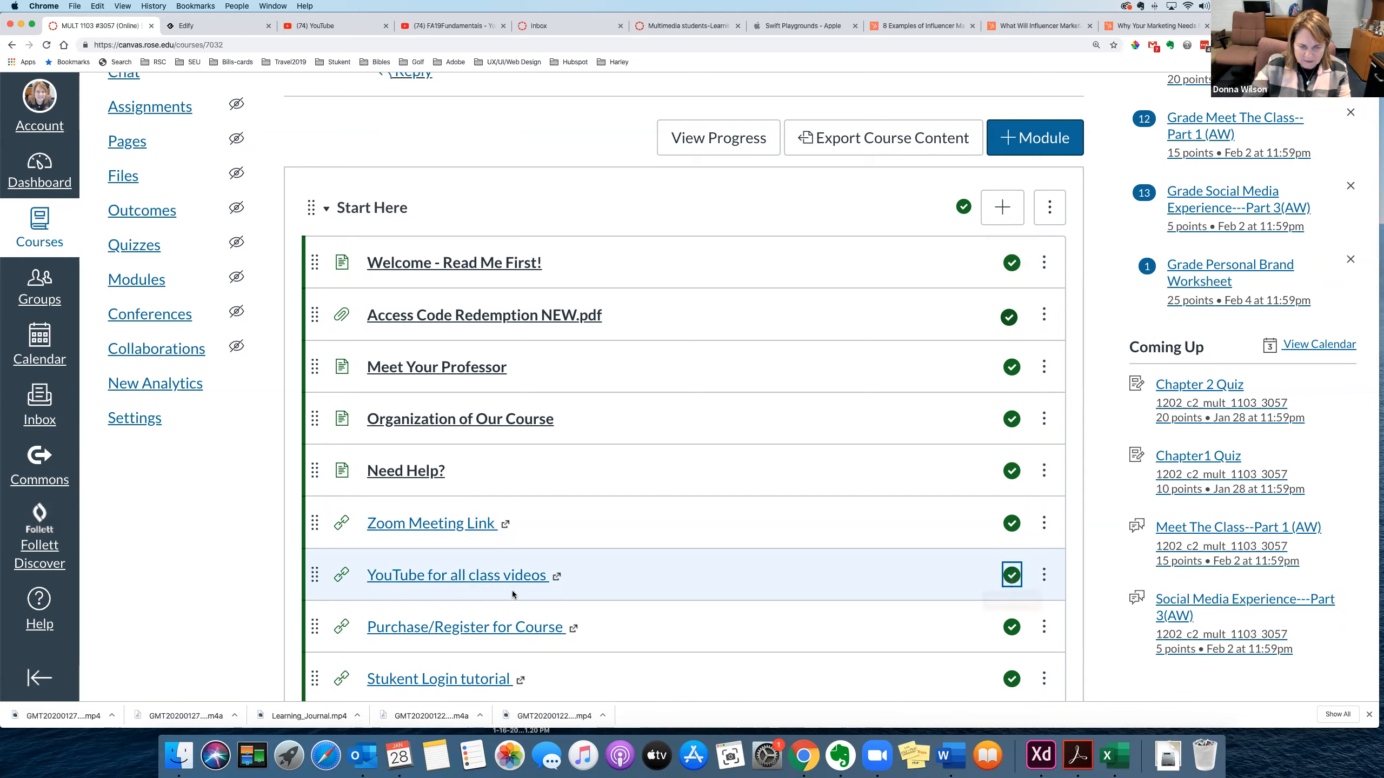
mouse_move(531, 584)
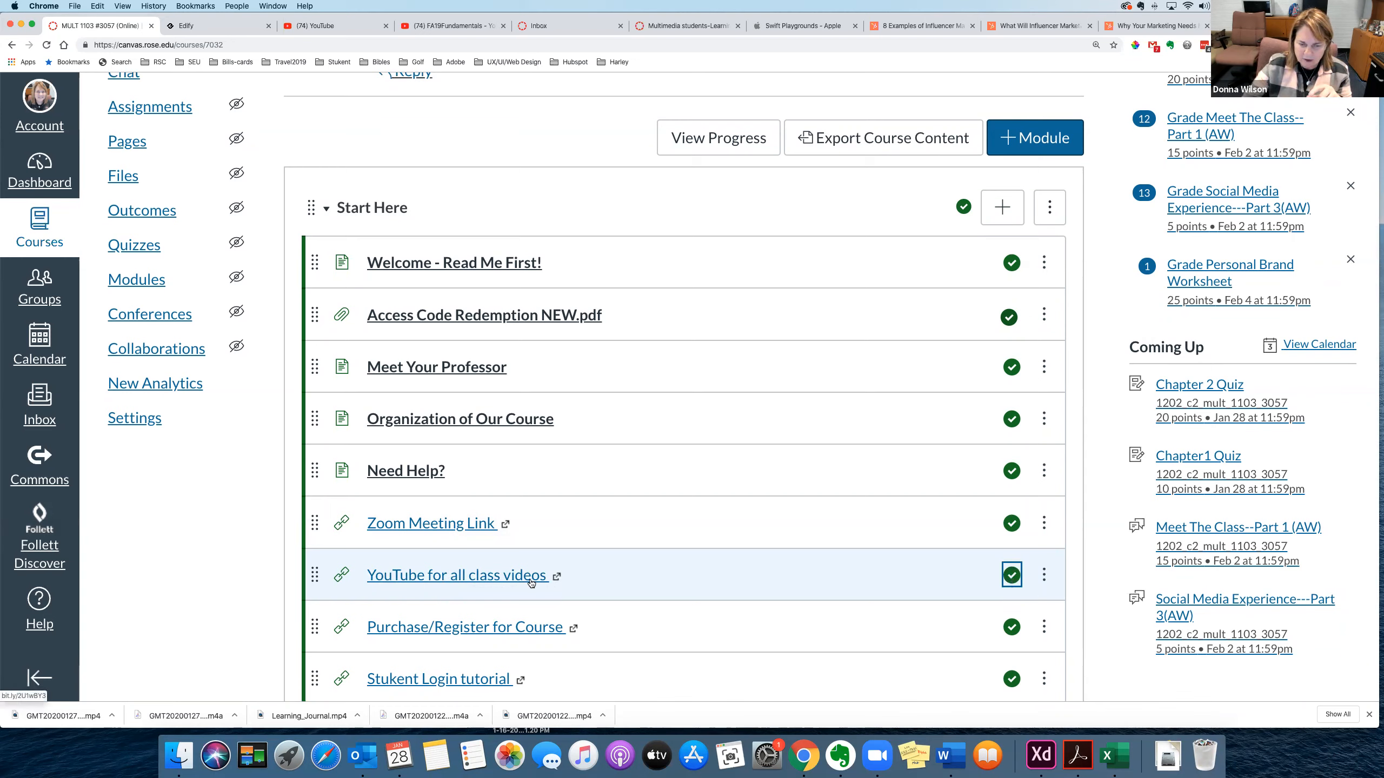
mouse_move(534, 582)
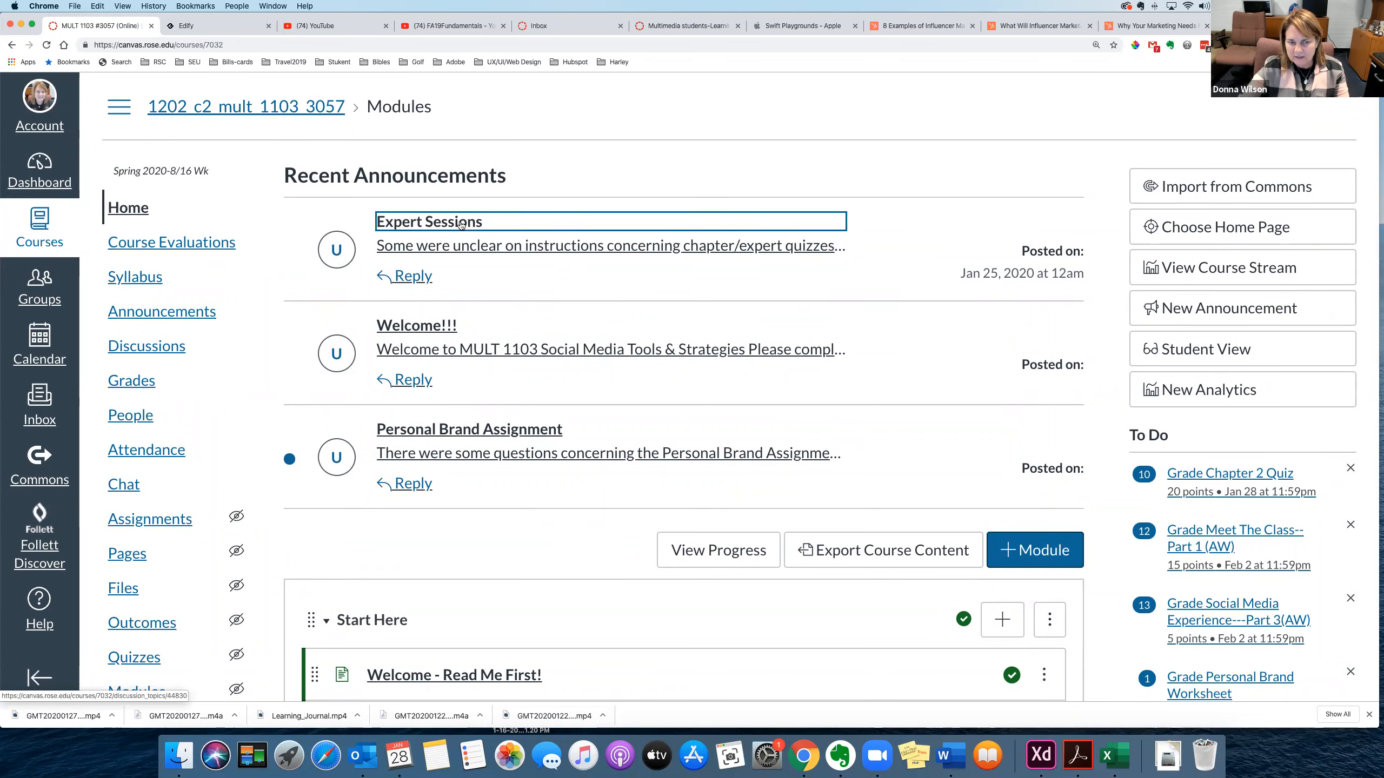
click(430, 221)
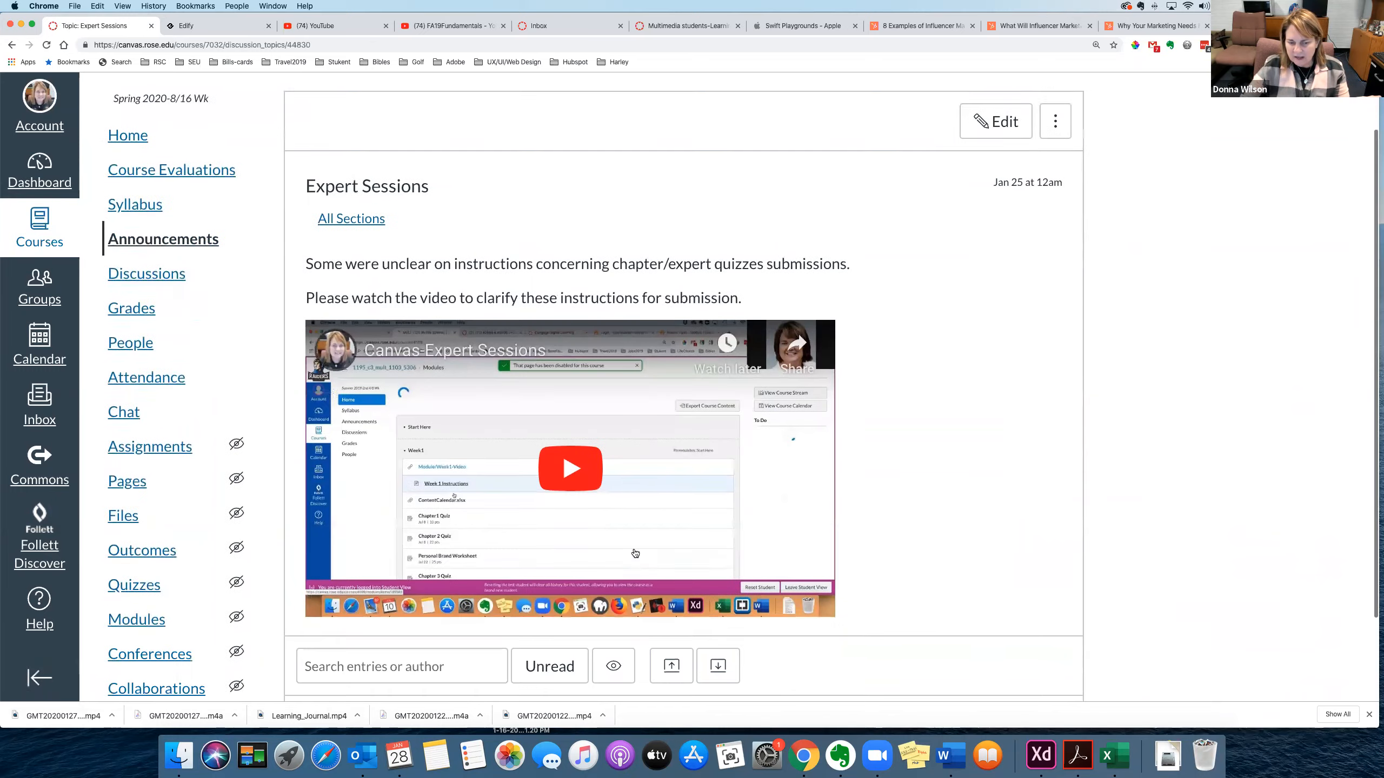
scroll(down, 3)
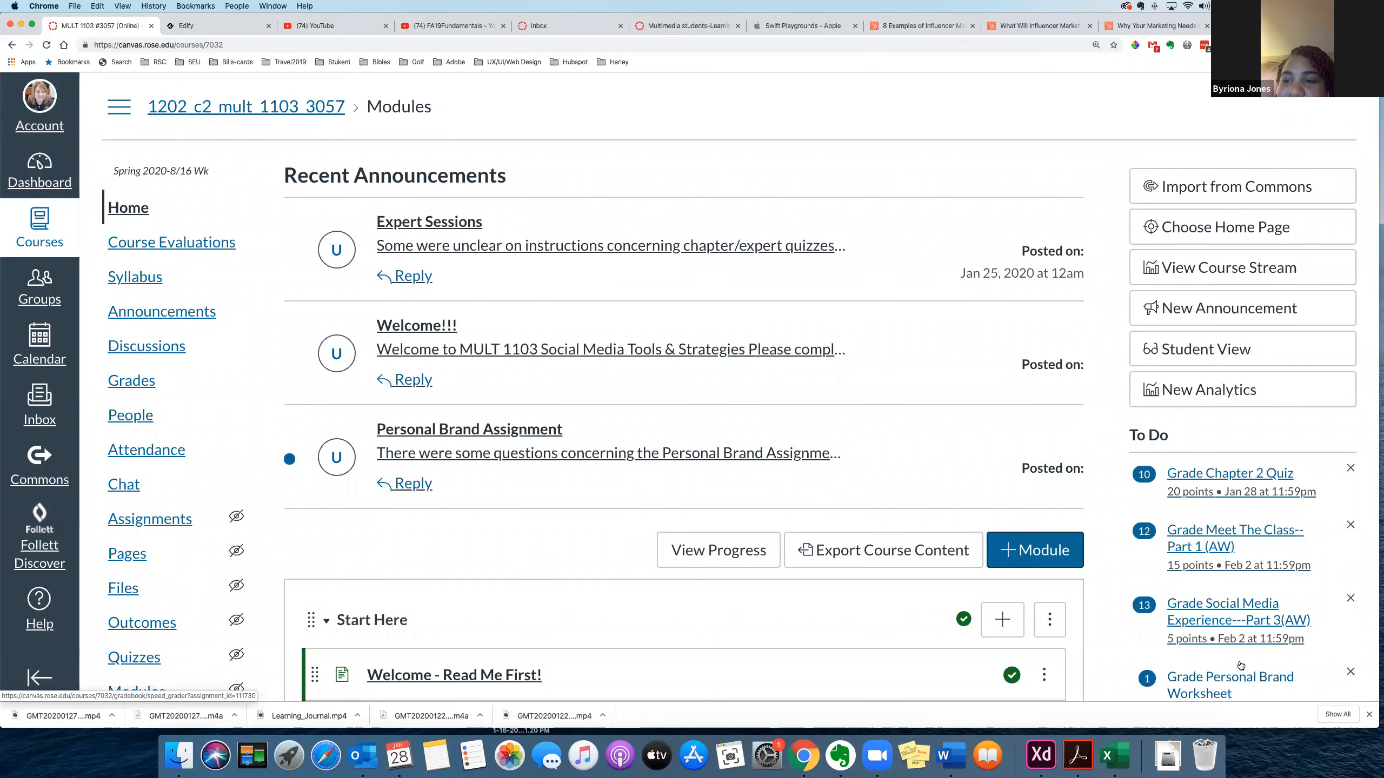
Scroll the course home down to the Introduction to Social Media Marketing module's quizzes and worksheets
scroll(down, 3)
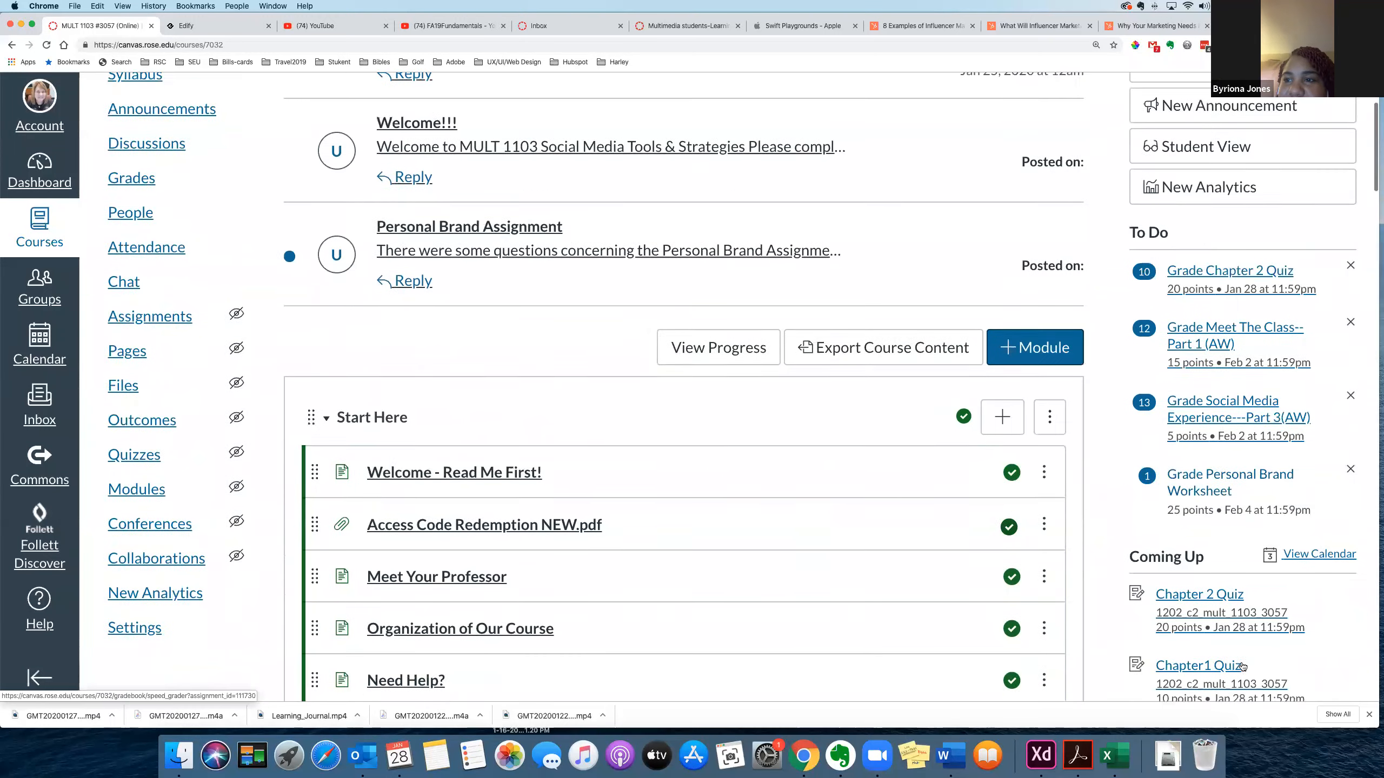
scroll(down, 3)
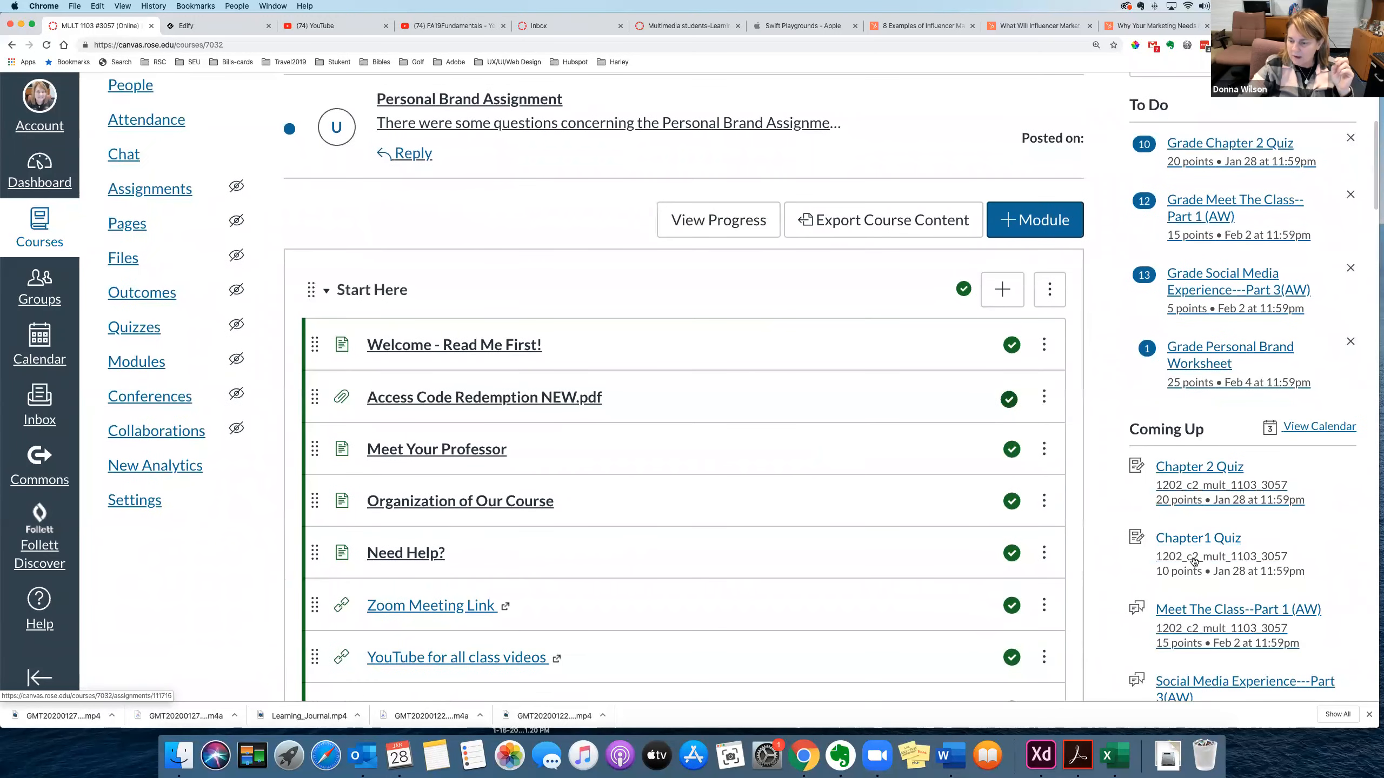
mouse_move(1204, 550)
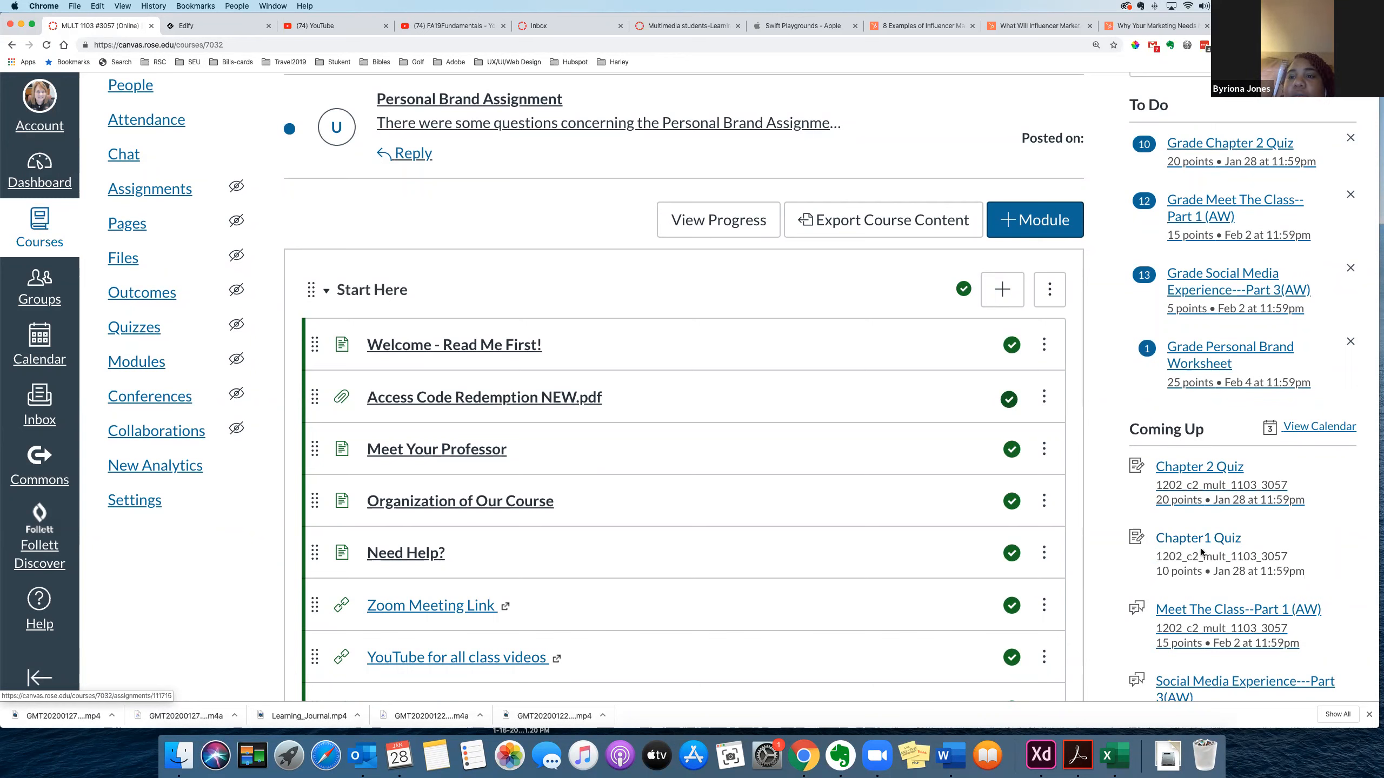
scroll(down, 3)
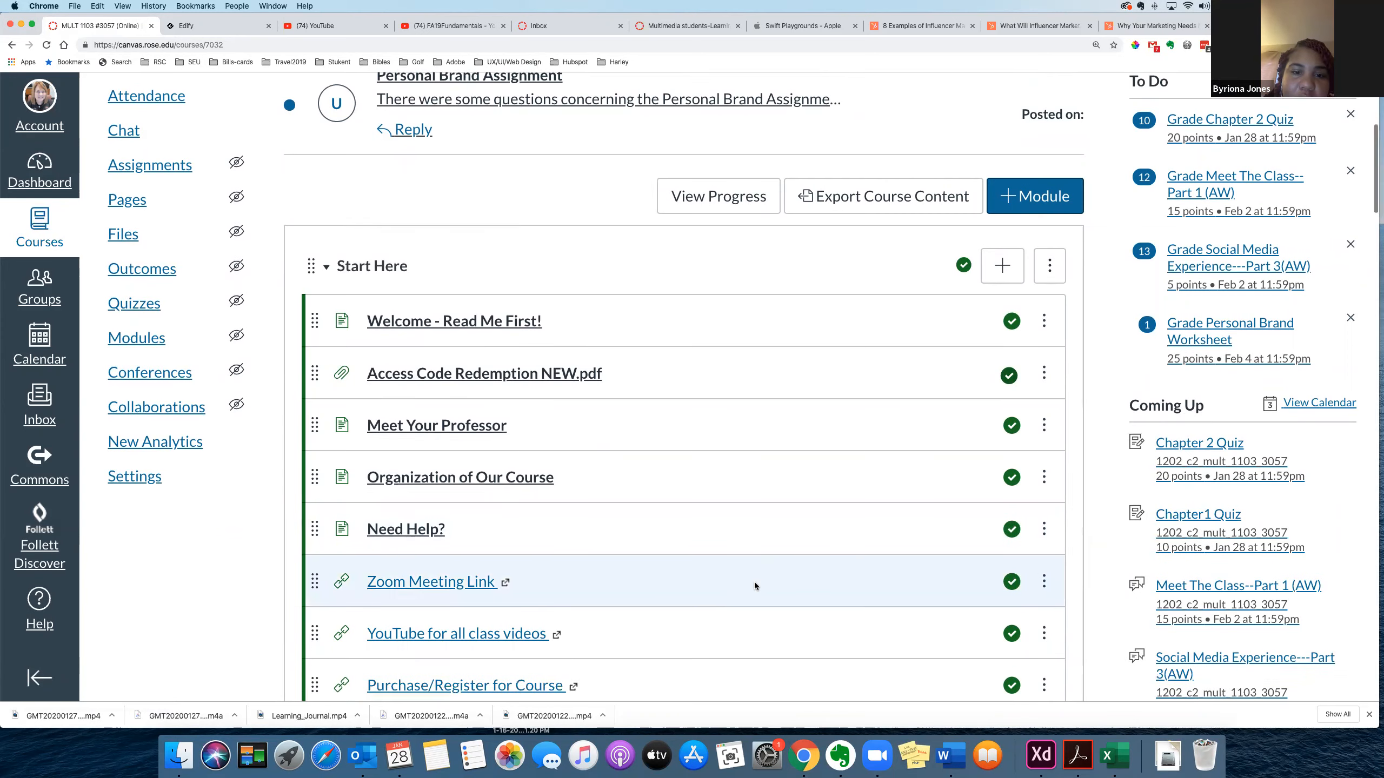
scroll(down, 3)
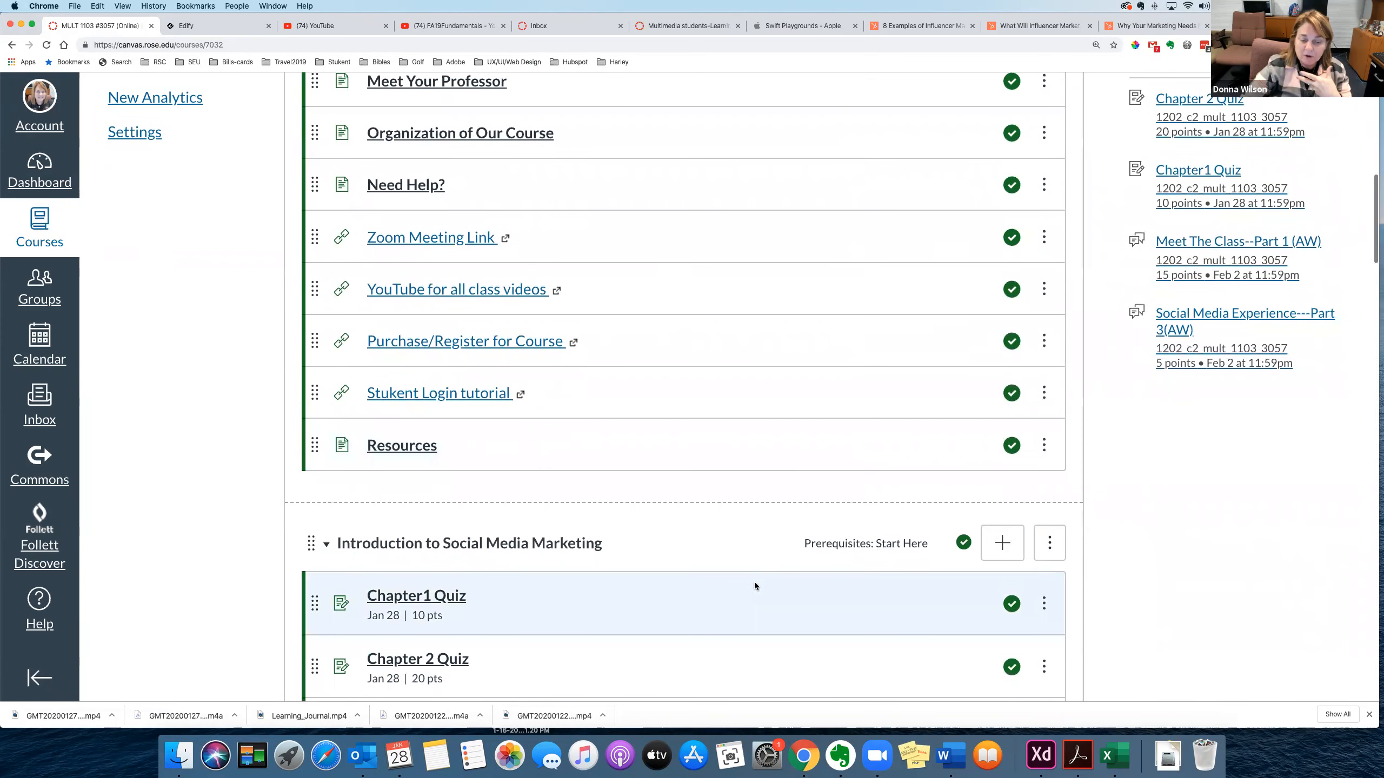
scroll(down, 3)
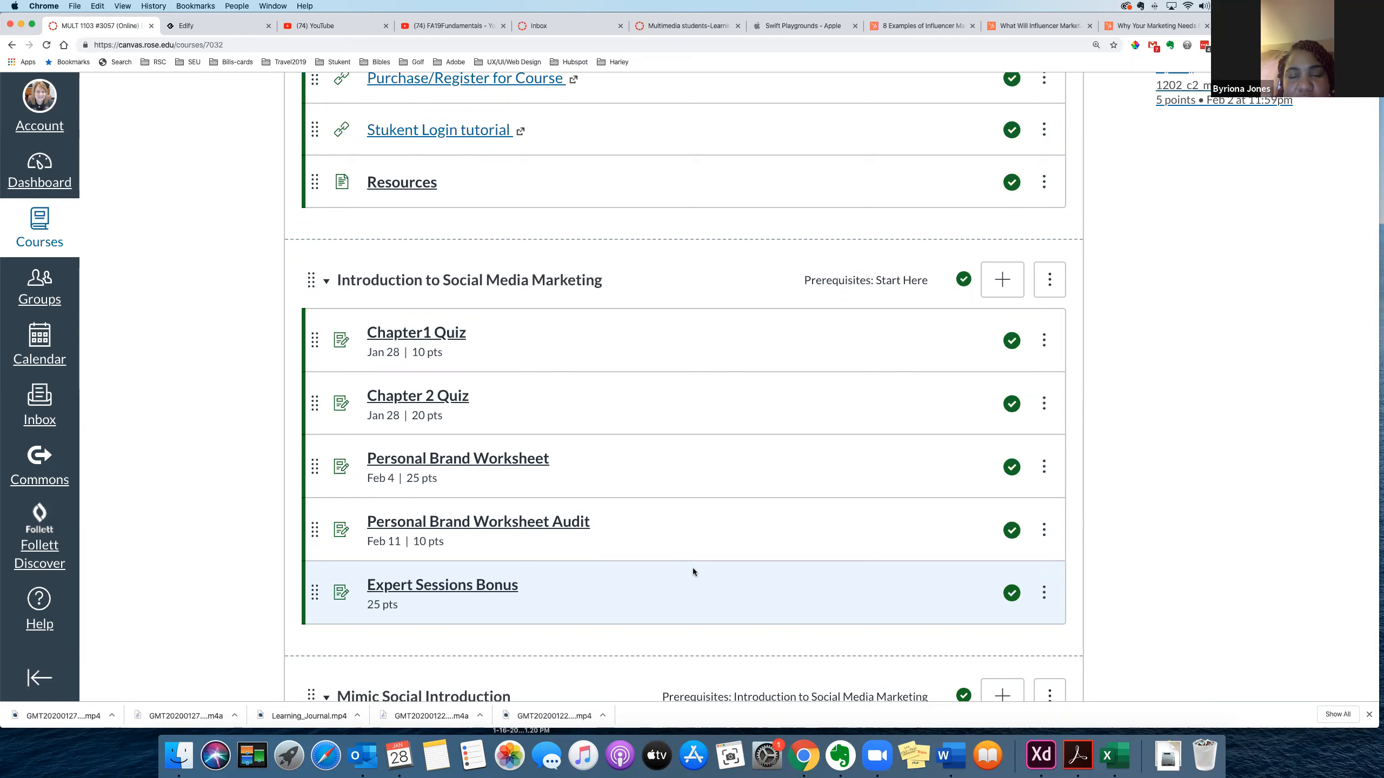
scroll(down, 3)
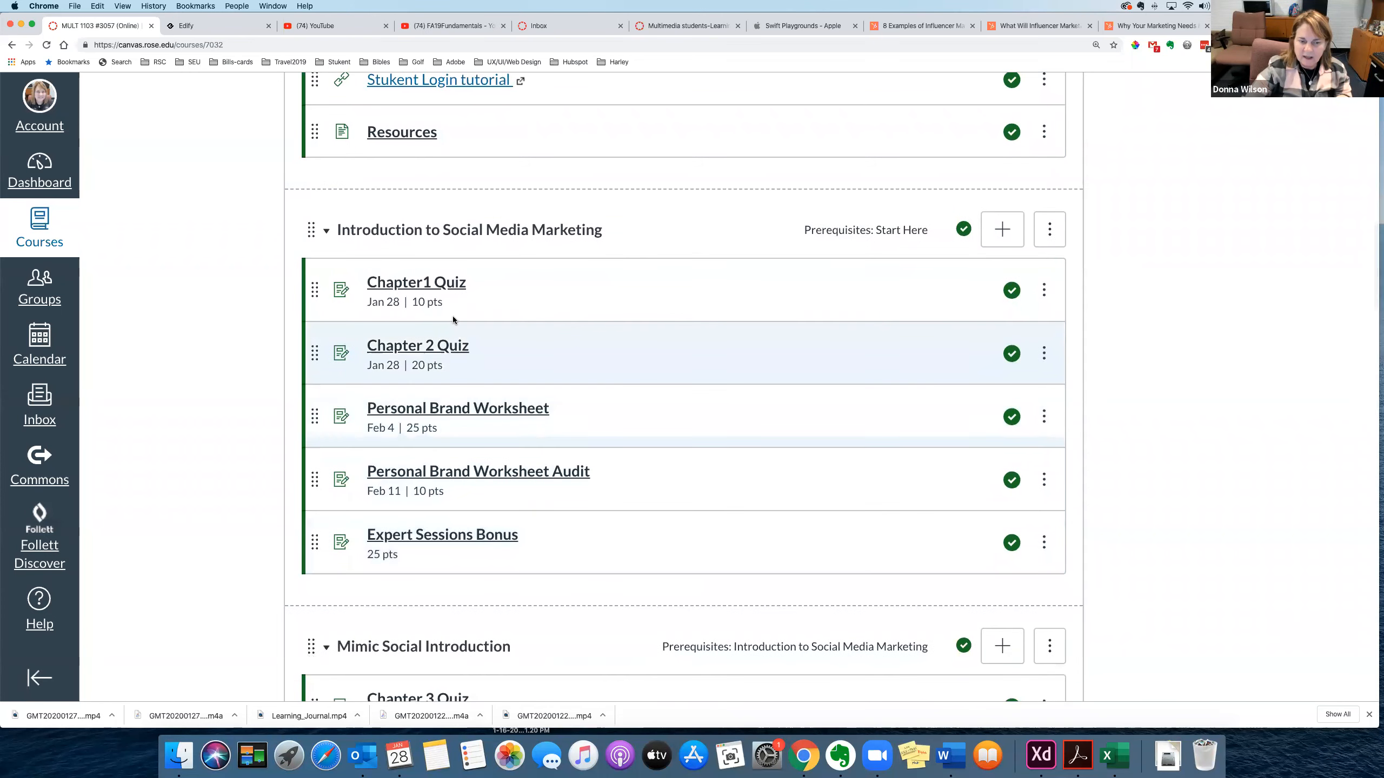
mouse_move(597, 251)
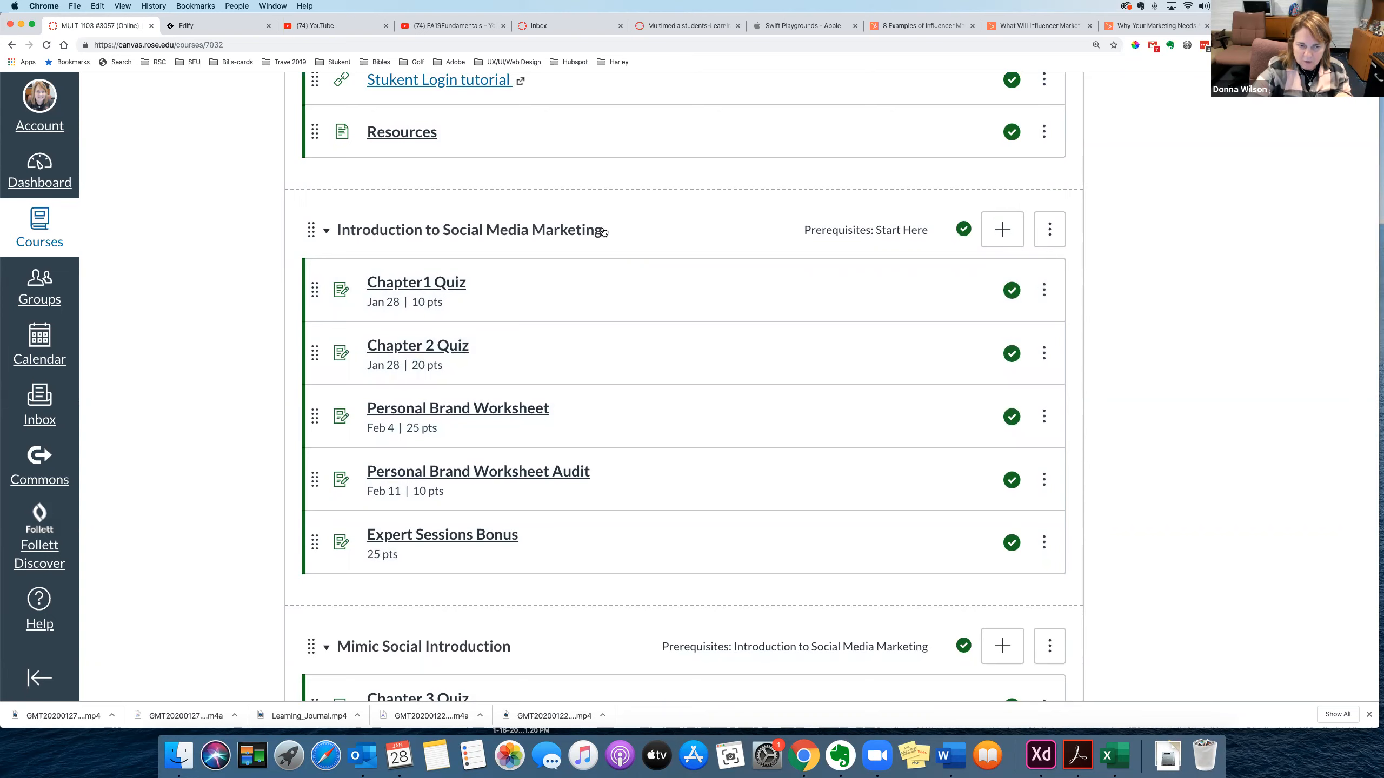
mouse_move(448, 288)
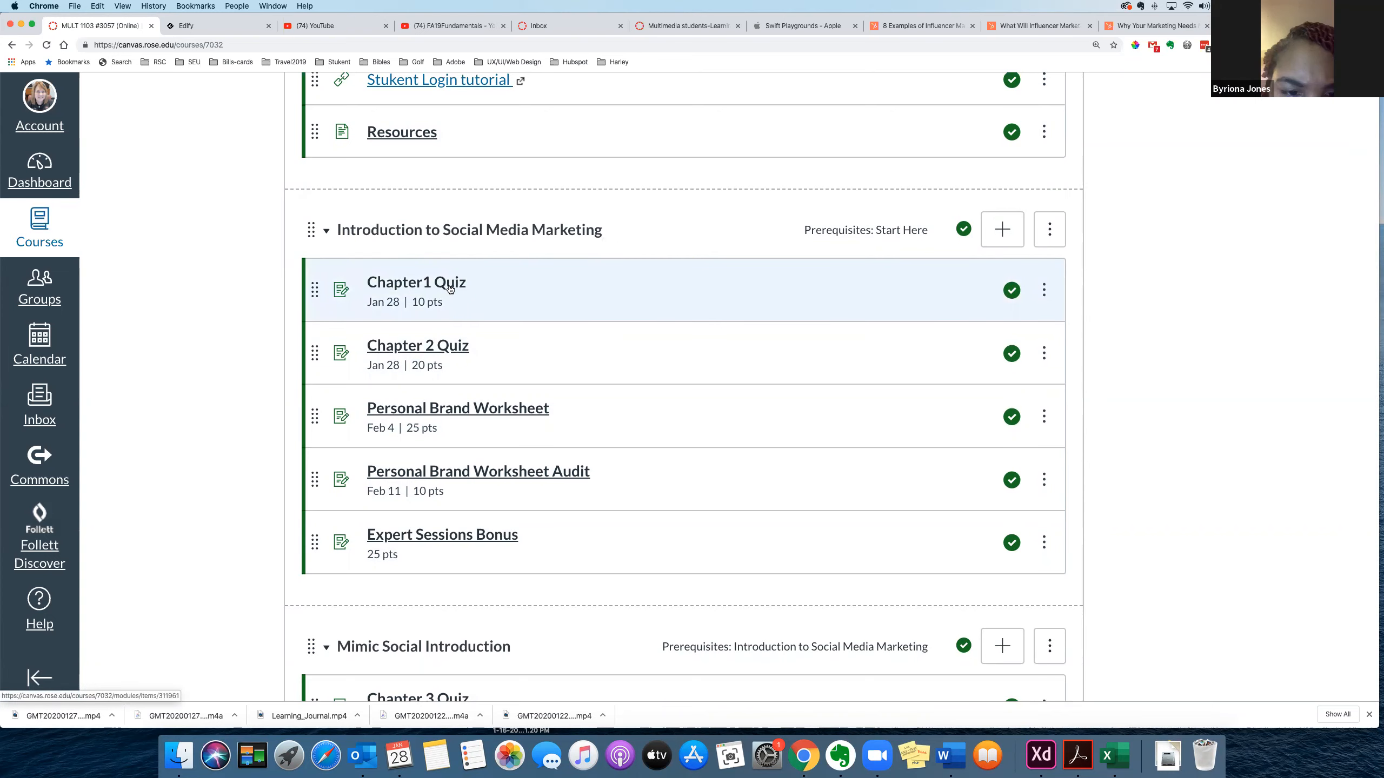
View the Chapter1 Quiz item, then the Chapter 2 Quiz with 20 points and Jan 28 due date
click(422, 282)
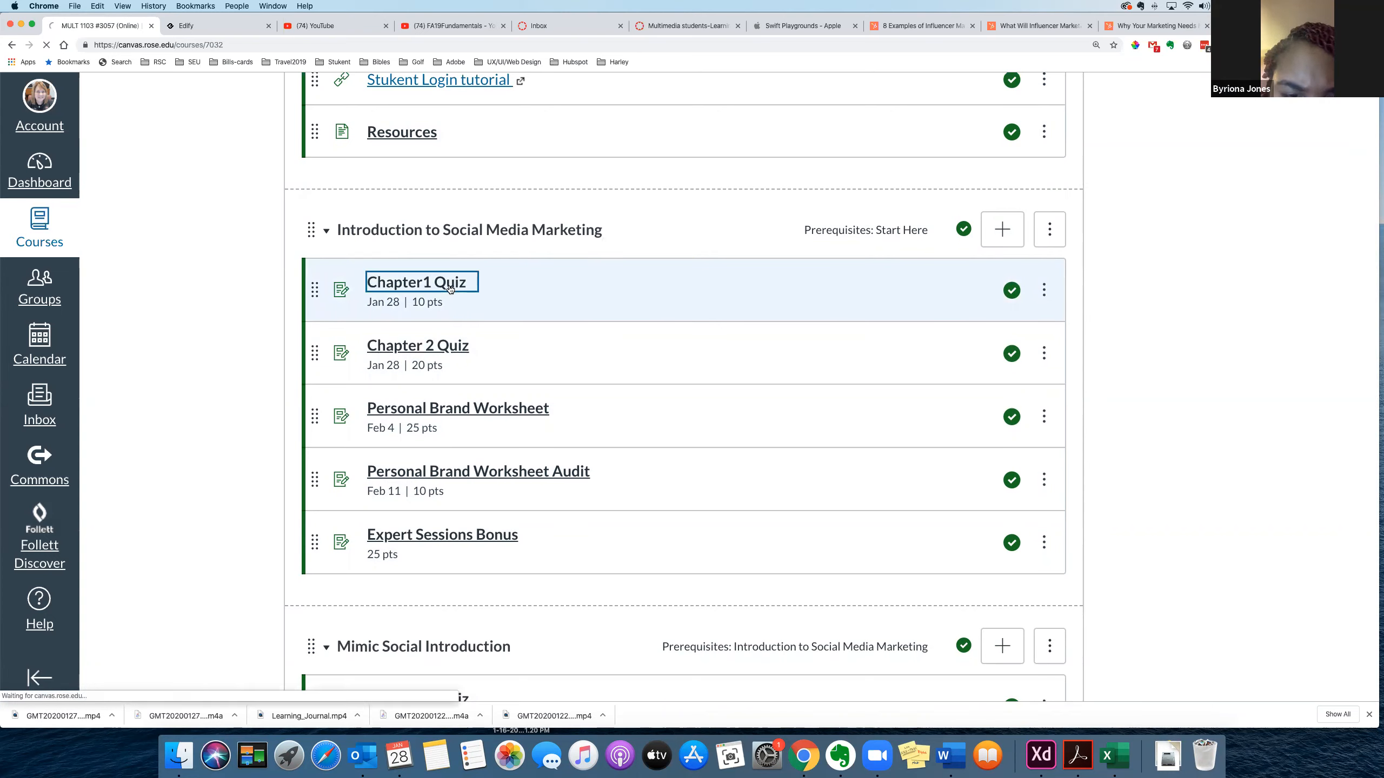
click(416, 283)
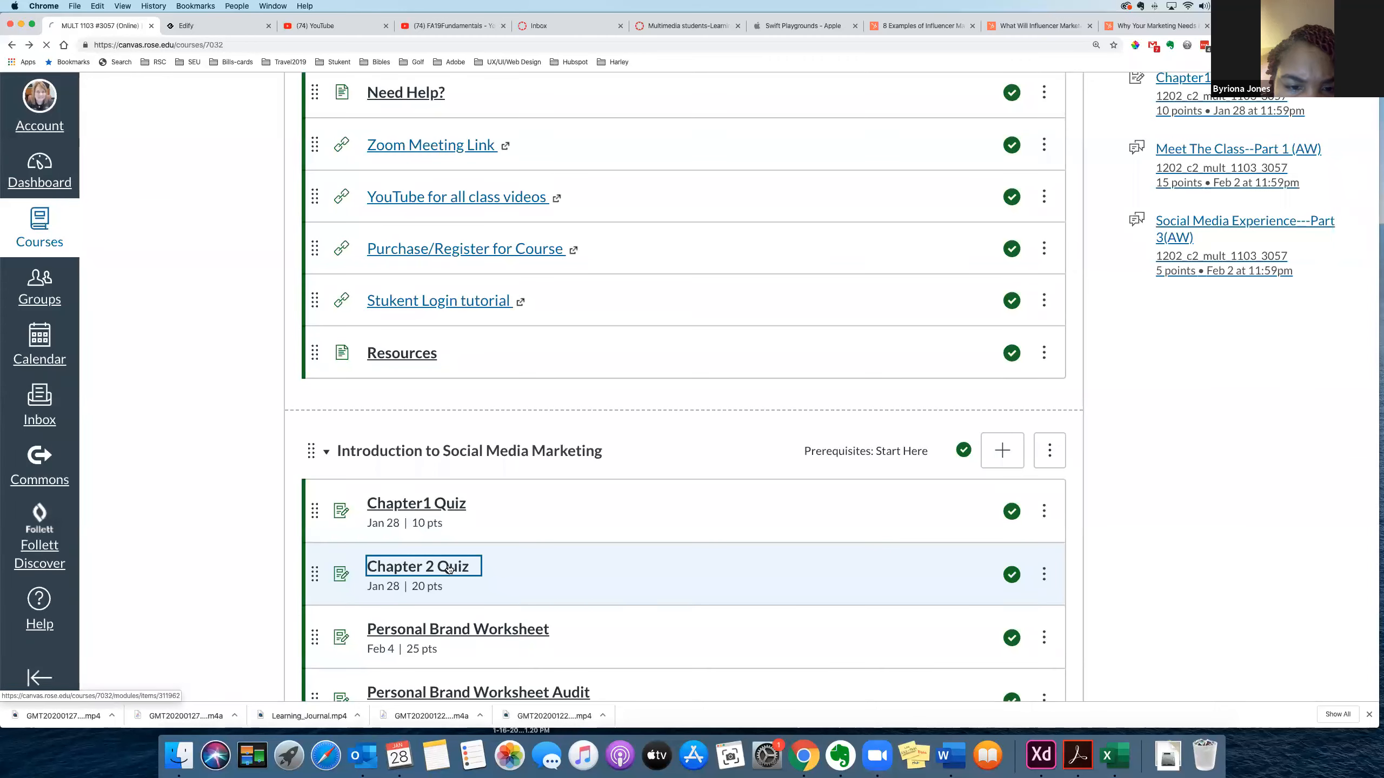
click(423, 566)
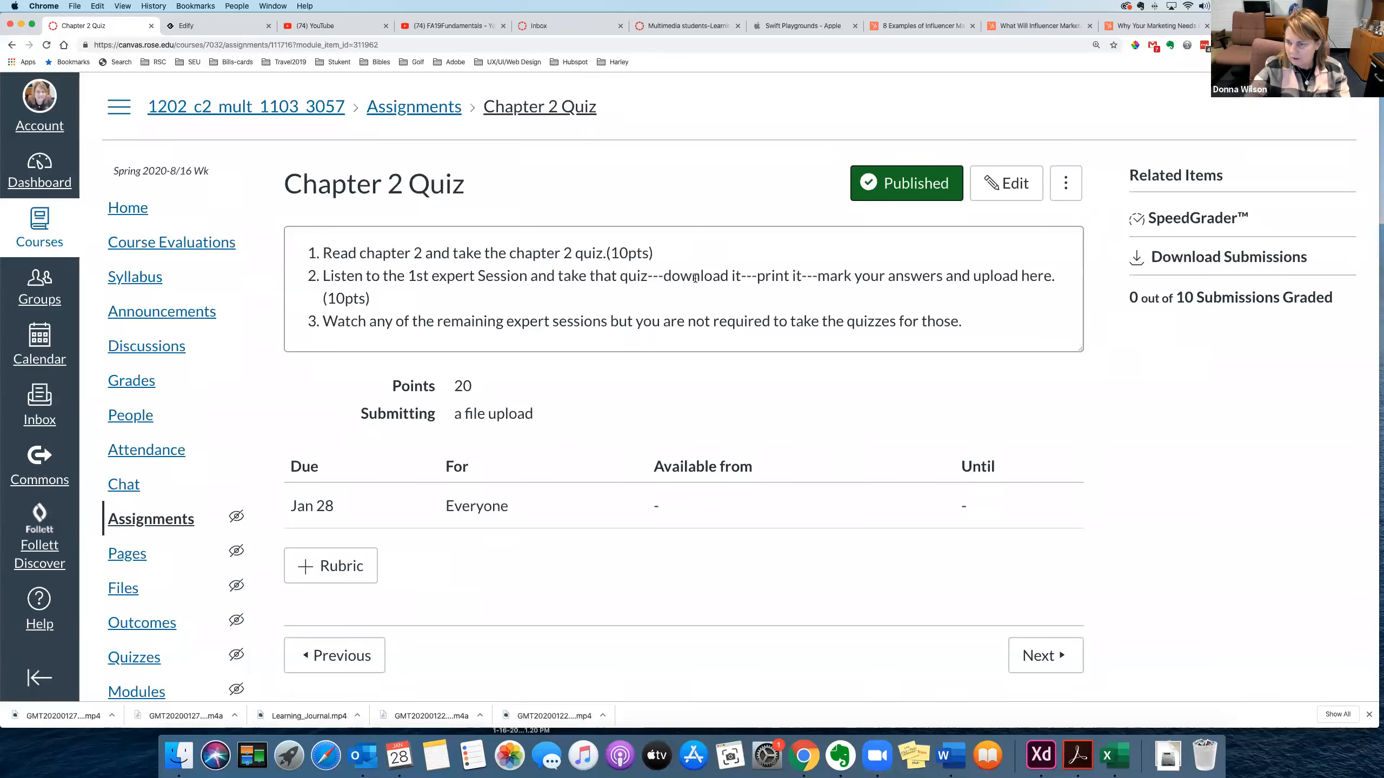
Return from the Chapter 2 Quiz to the MULT 1103 course home via the breadcrumb
click(906, 183)
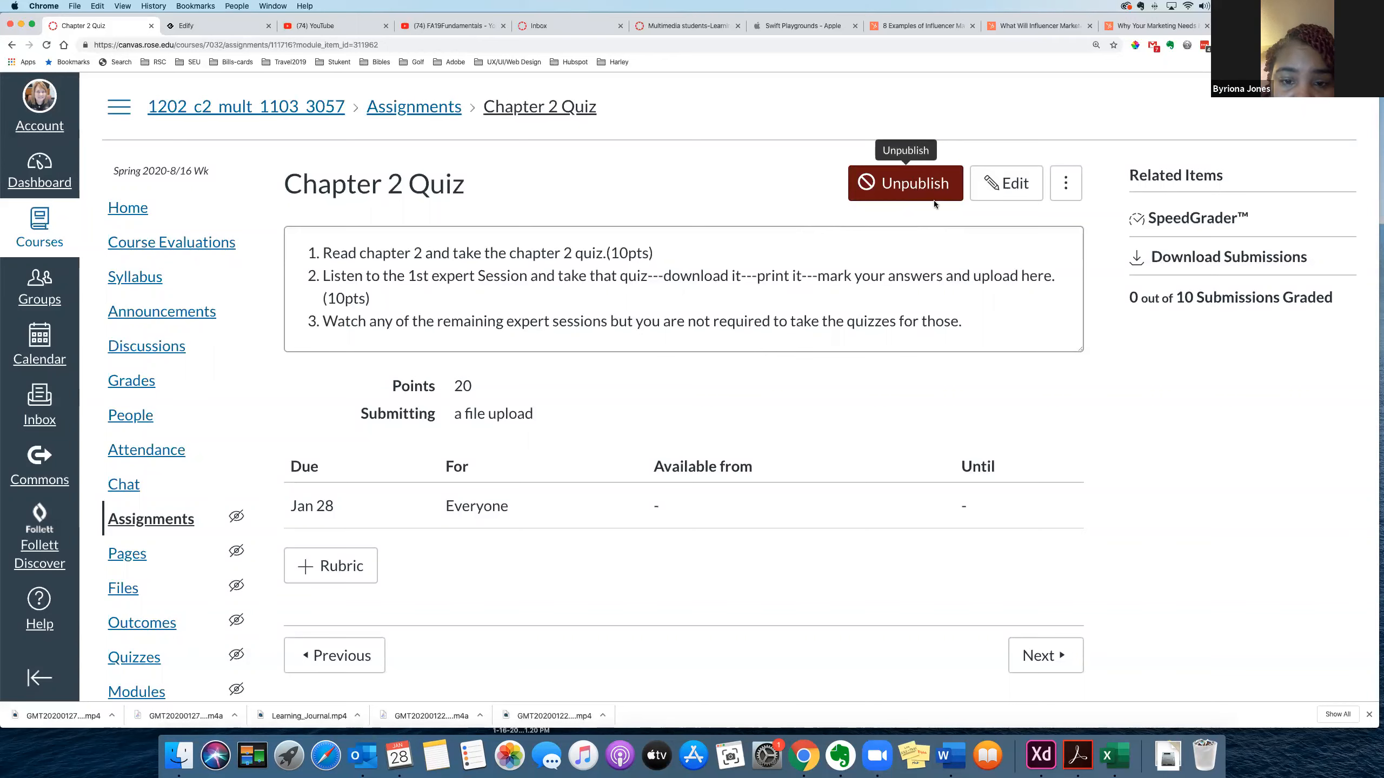
click(906, 183)
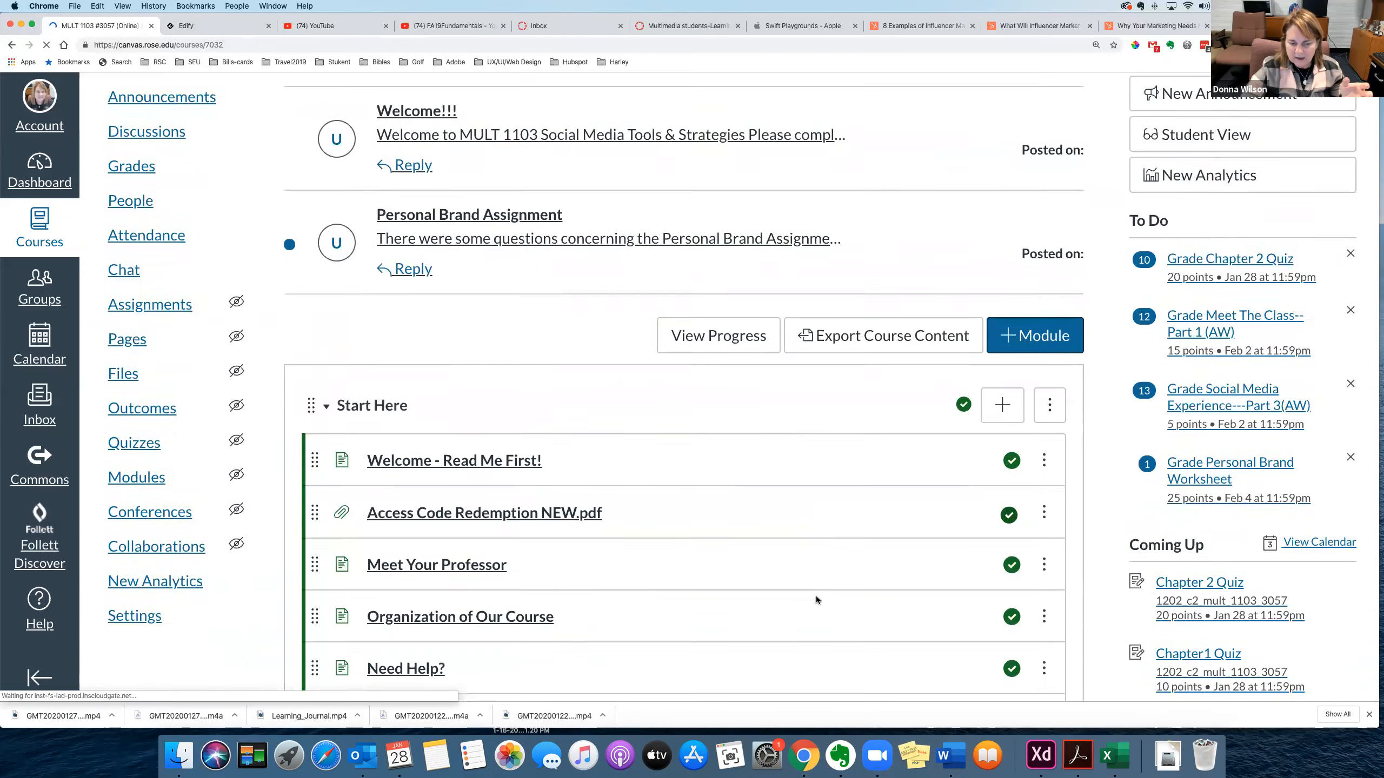
Scroll down to the Introduction to Social Media Marketing module and the Personal Brand Worksheet
scroll(down, 3)
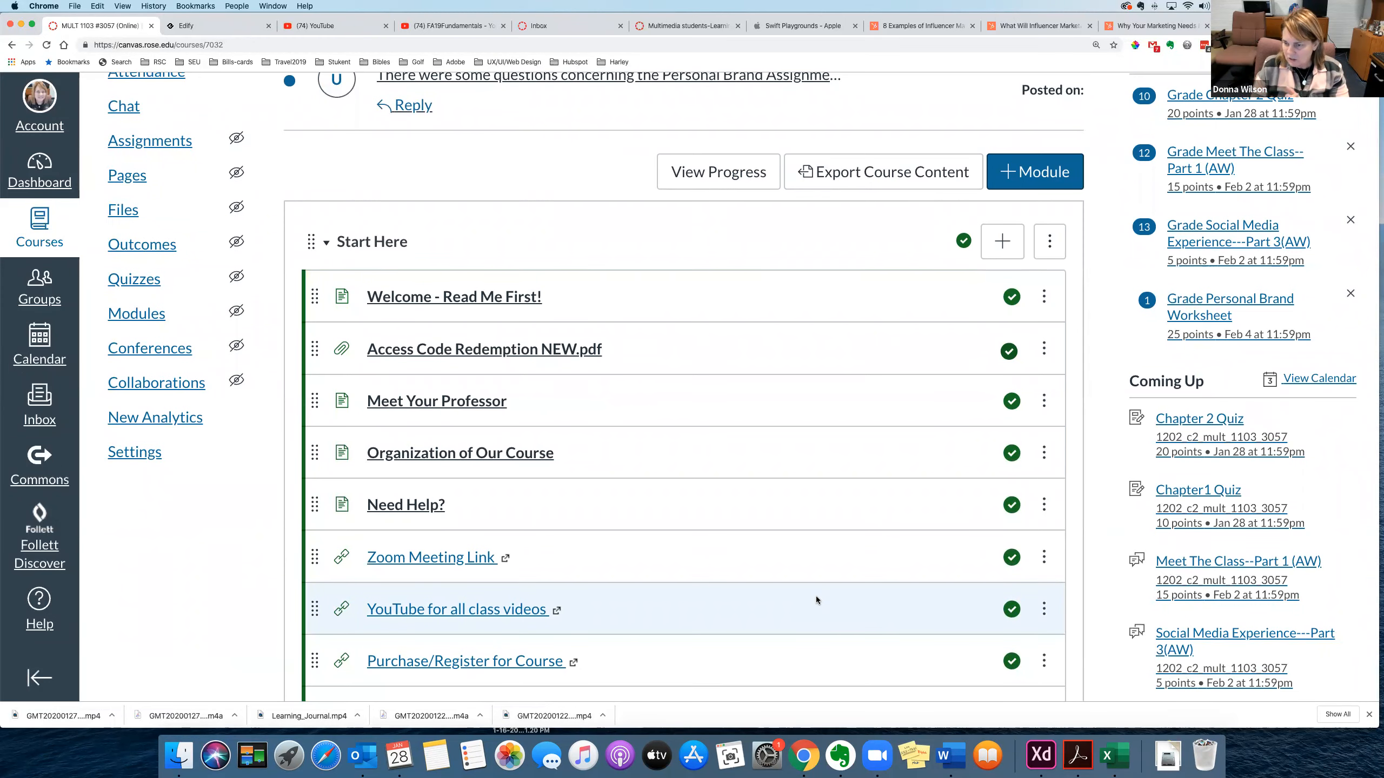
scroll(down, 3)
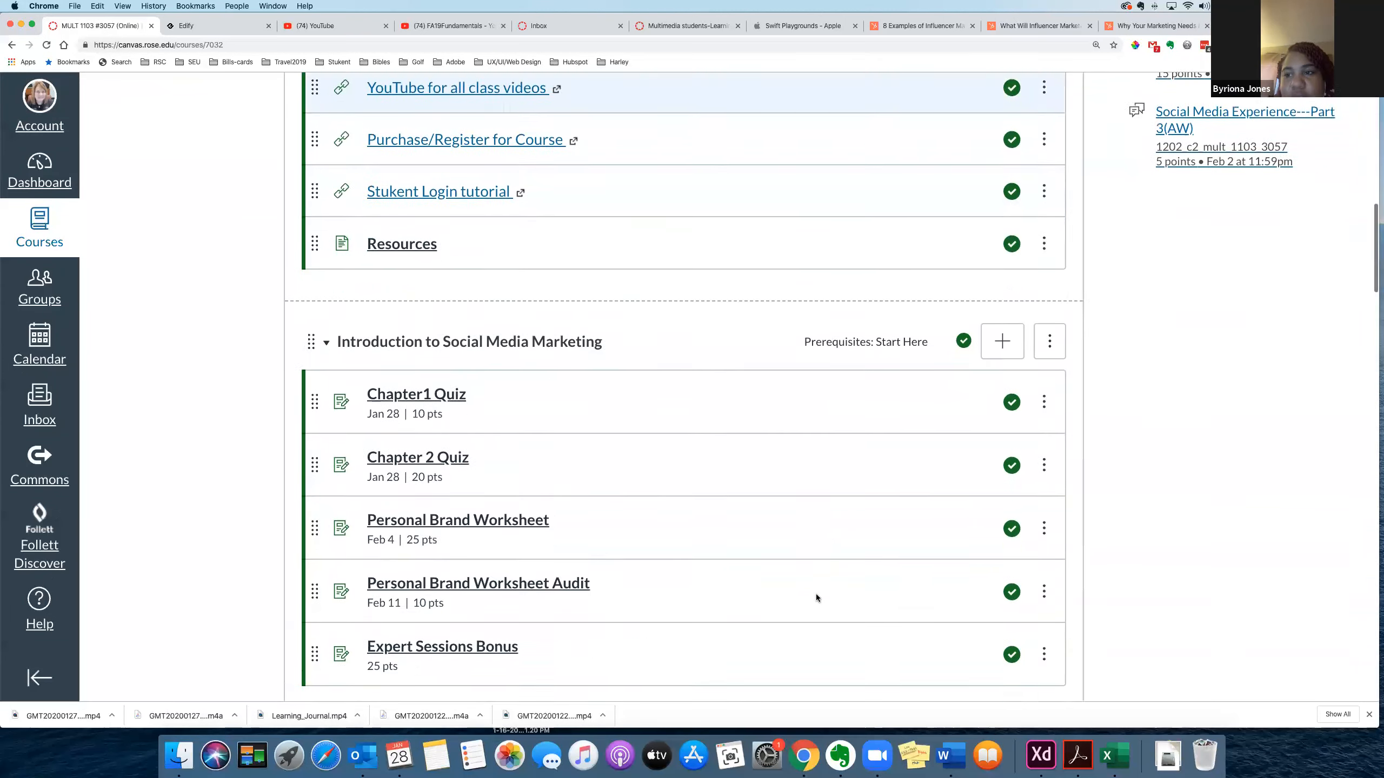
scroll(down, 3)
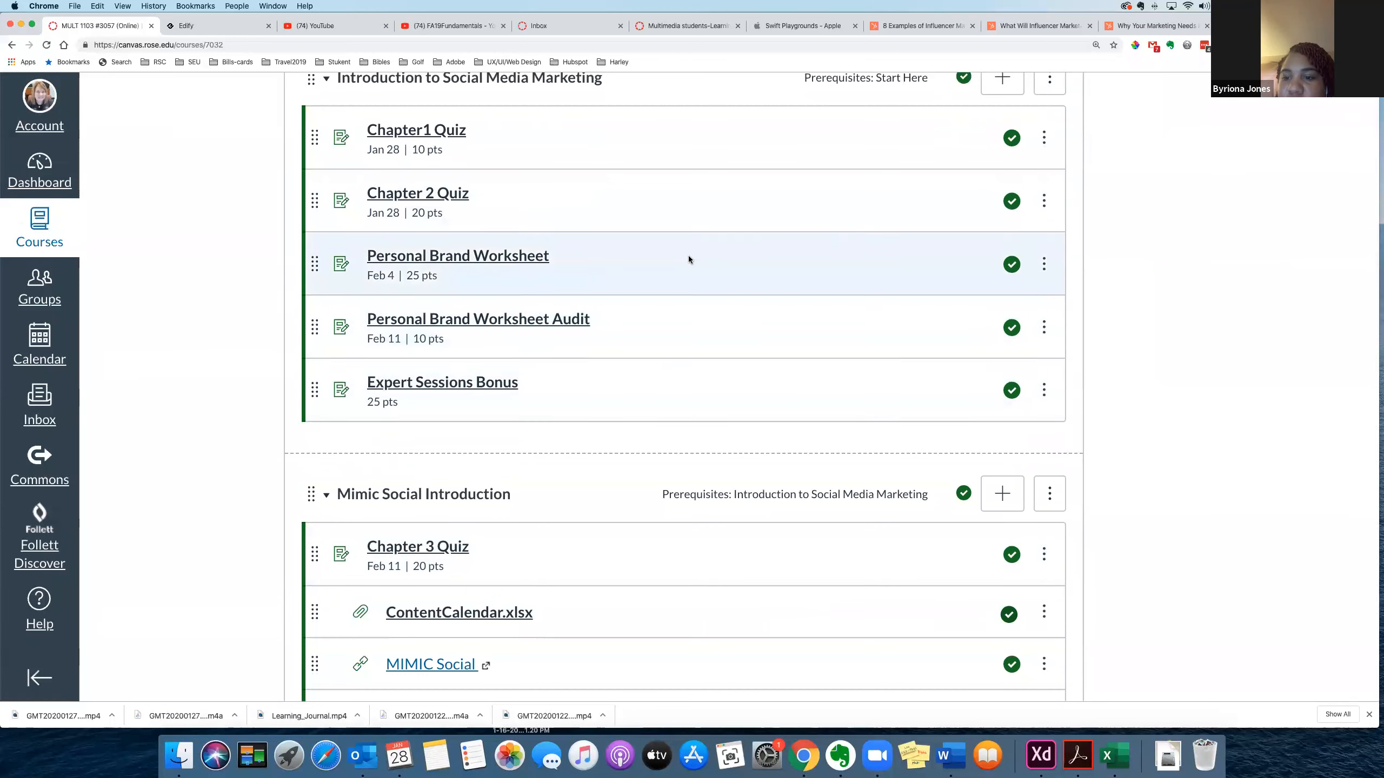
mouse_move(516, 211)
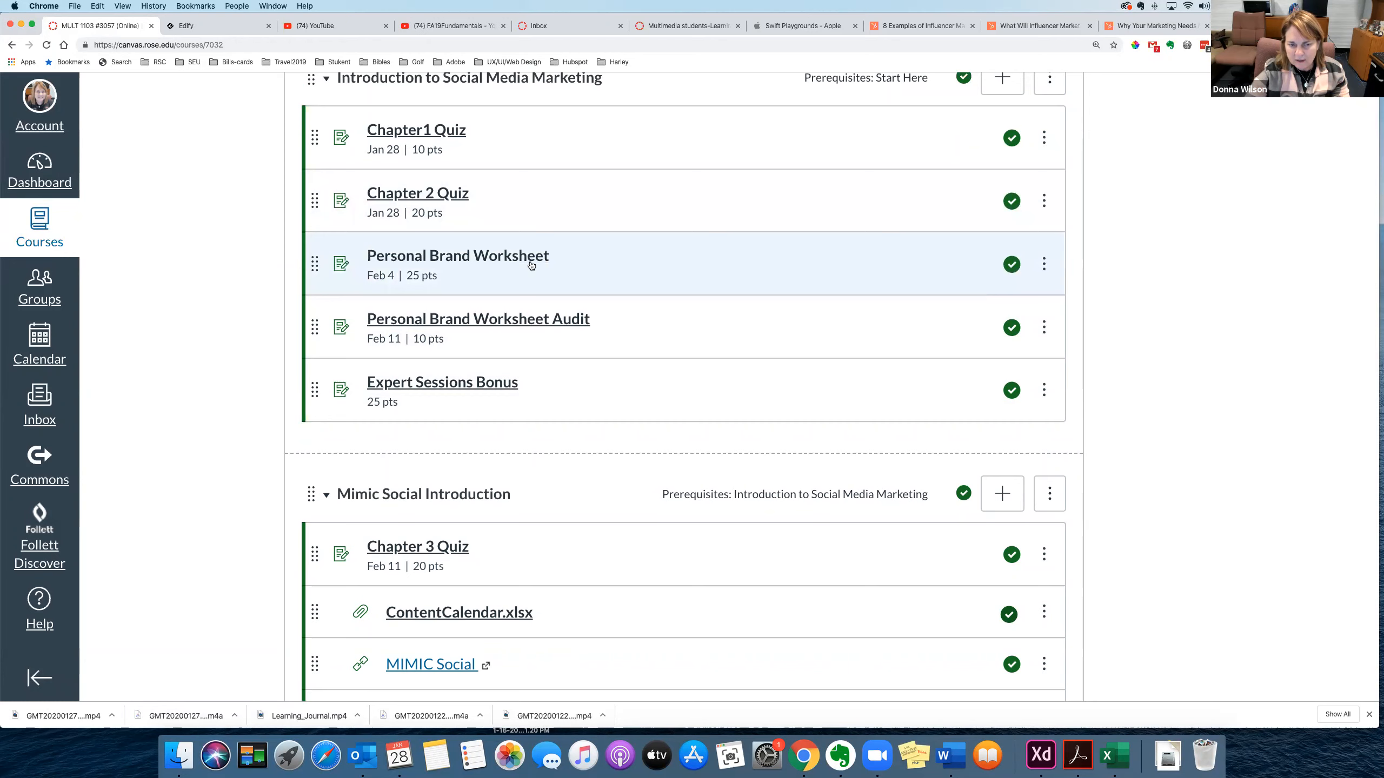
mouse_move(532, 266)
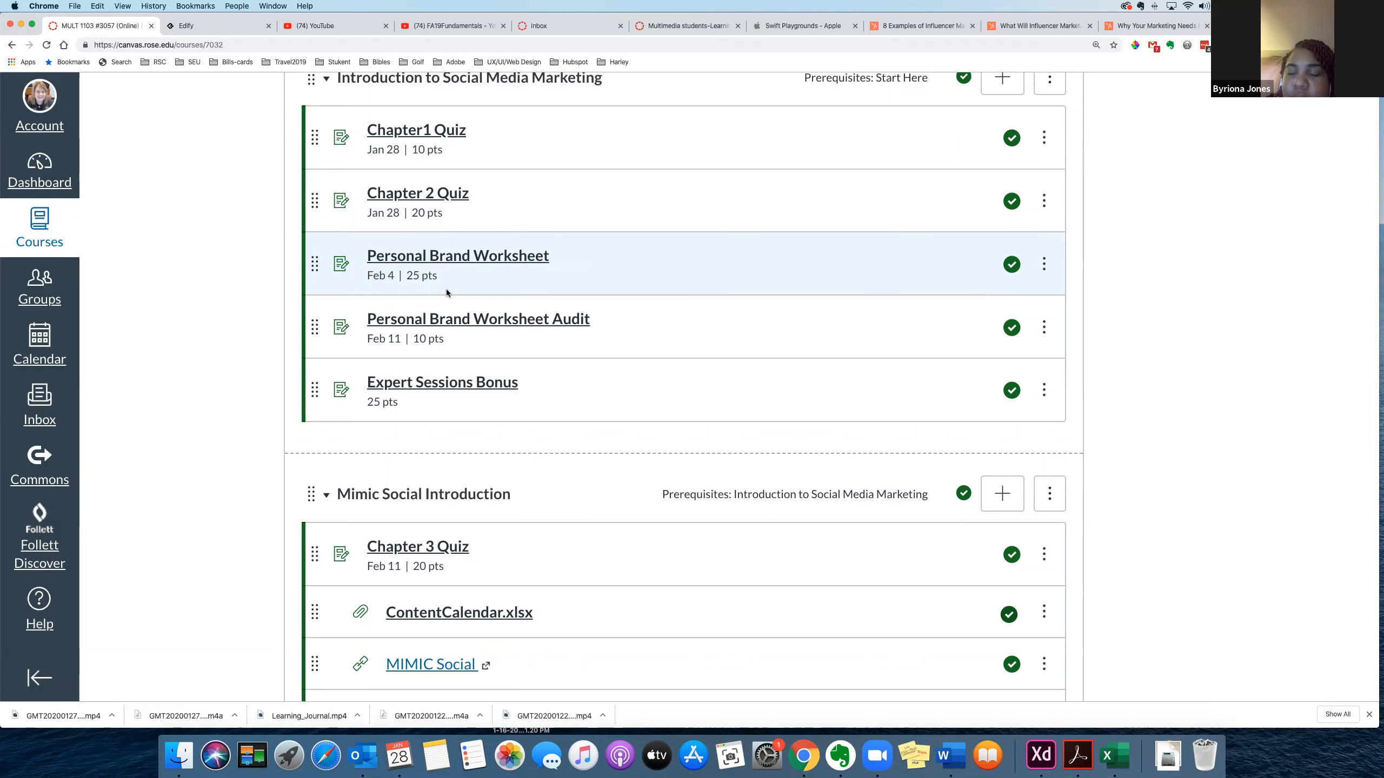
mouse_move(520, 255)
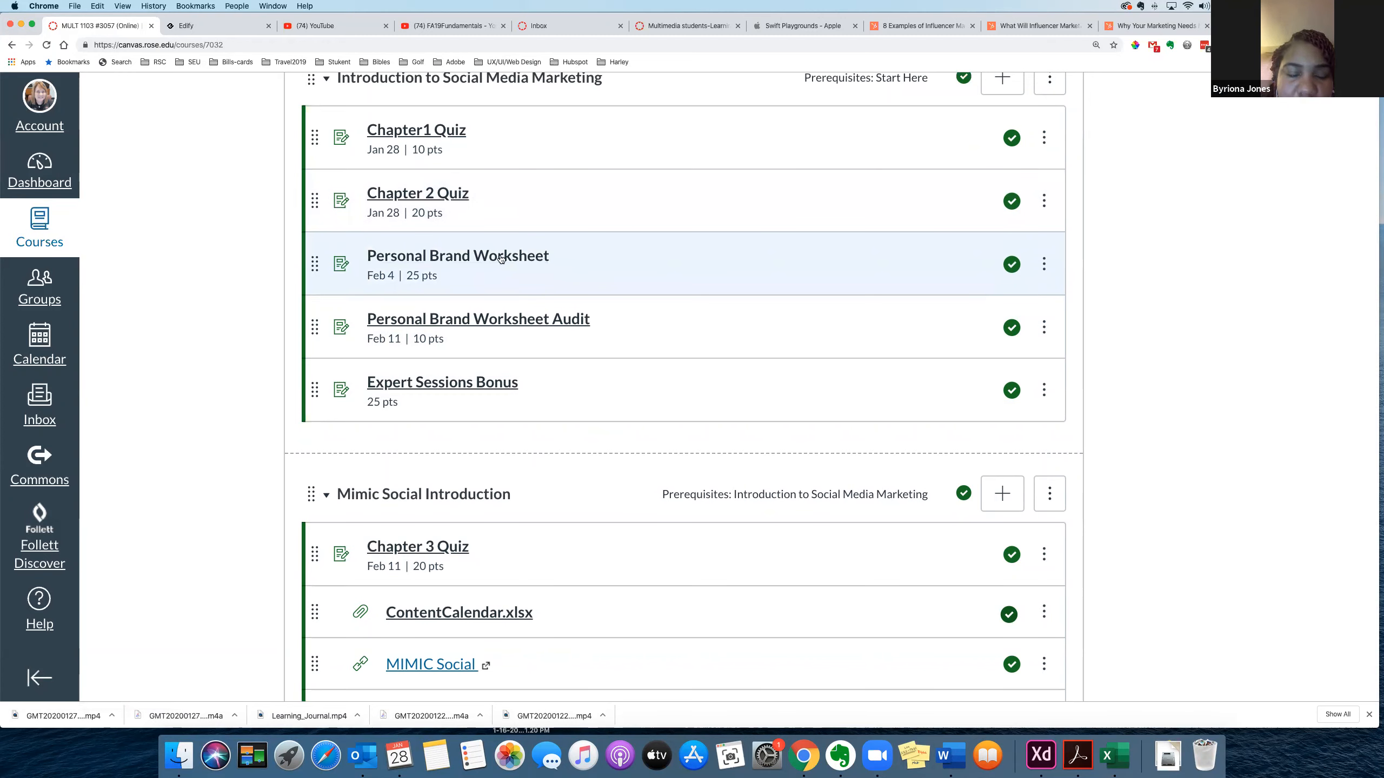
mouse_move(528, 311)
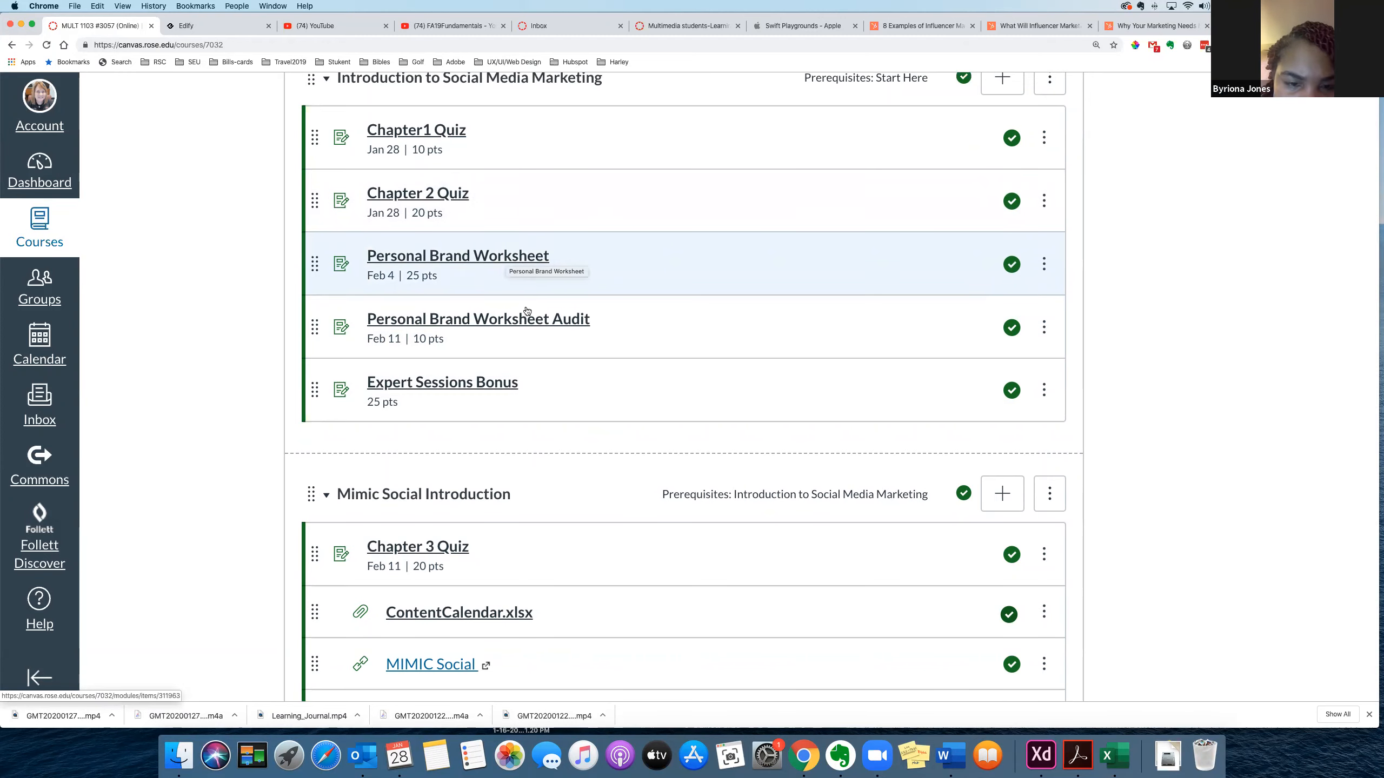
Scroll the Modules page past Marketing with Social Media Apps to the MidTerm Exam (Mar 18, 100 pts)
scroll(down, 3)
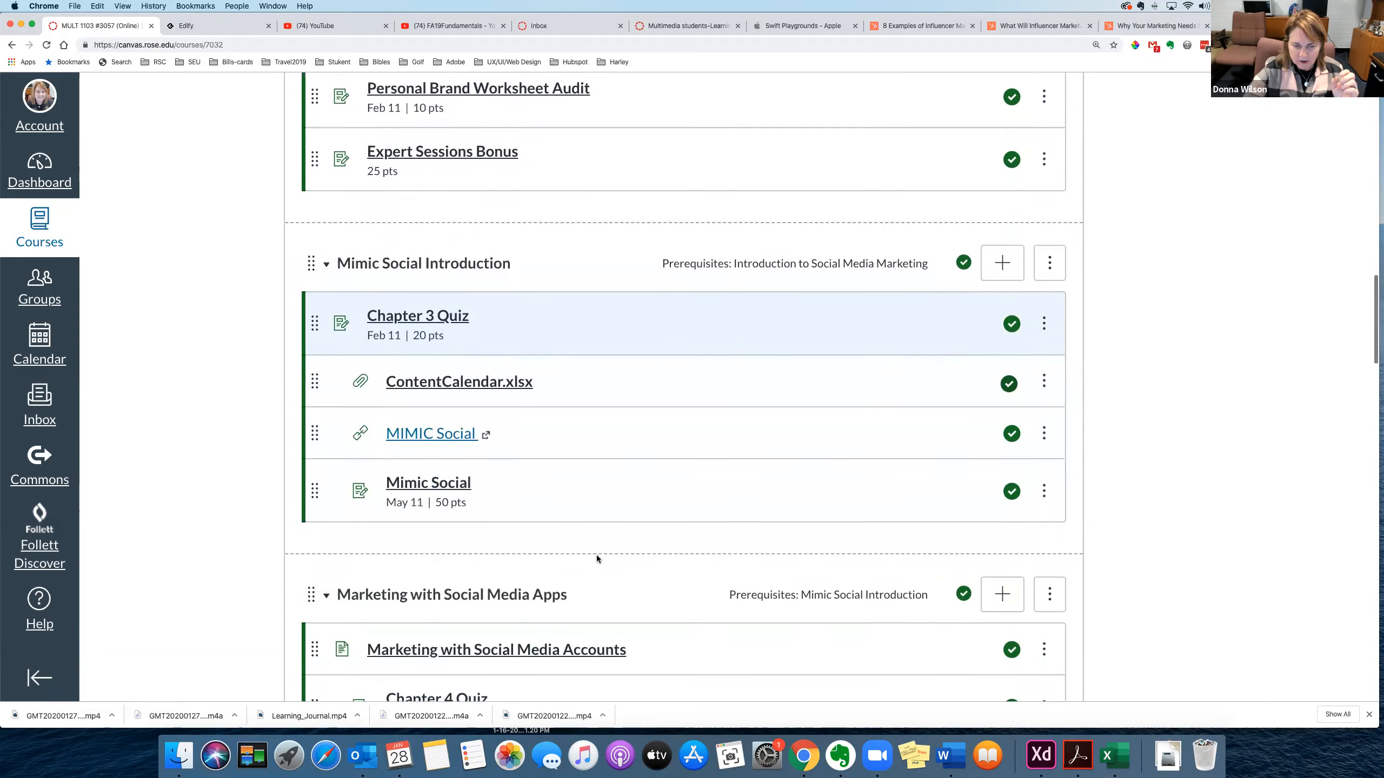
scroll(down, 3)
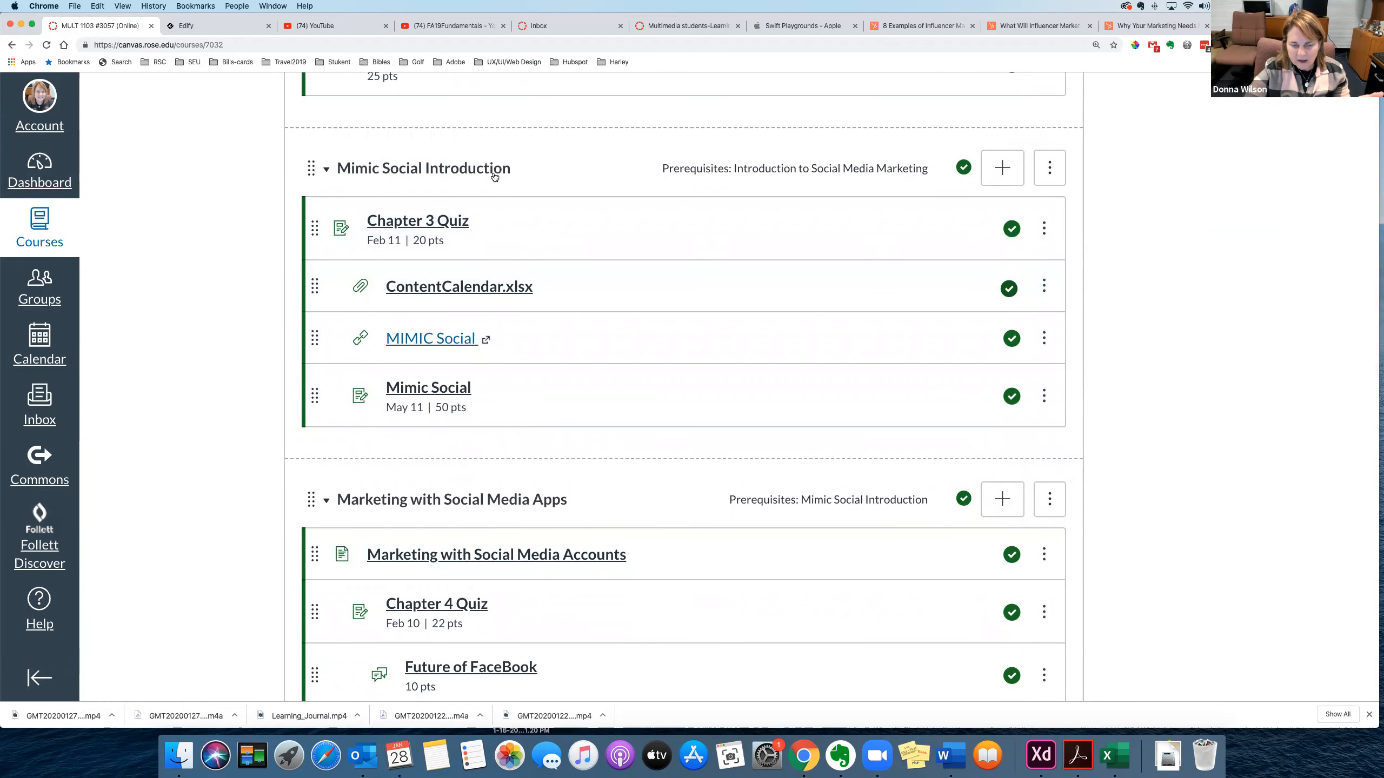
mouse_move(605, 499)
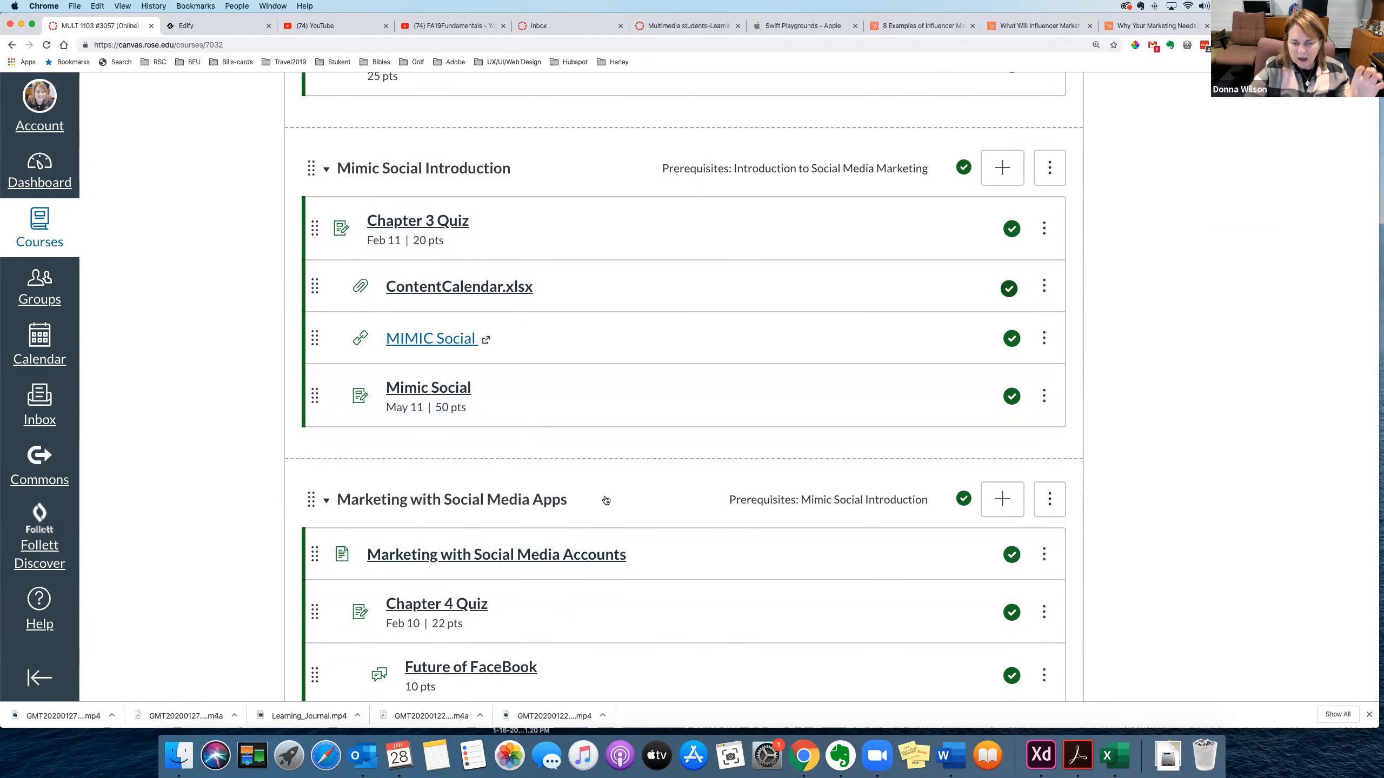
scroll(down, 3)
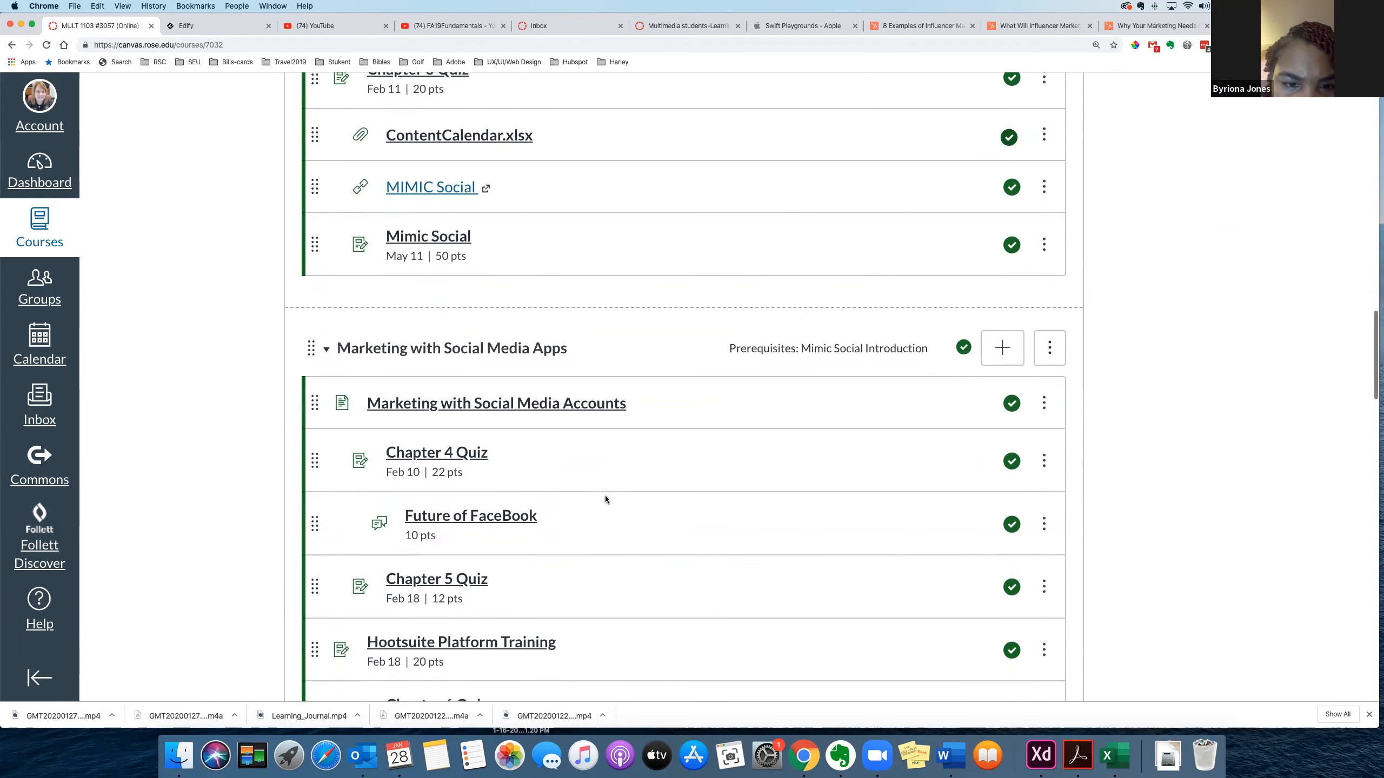
scroll(down, 3)
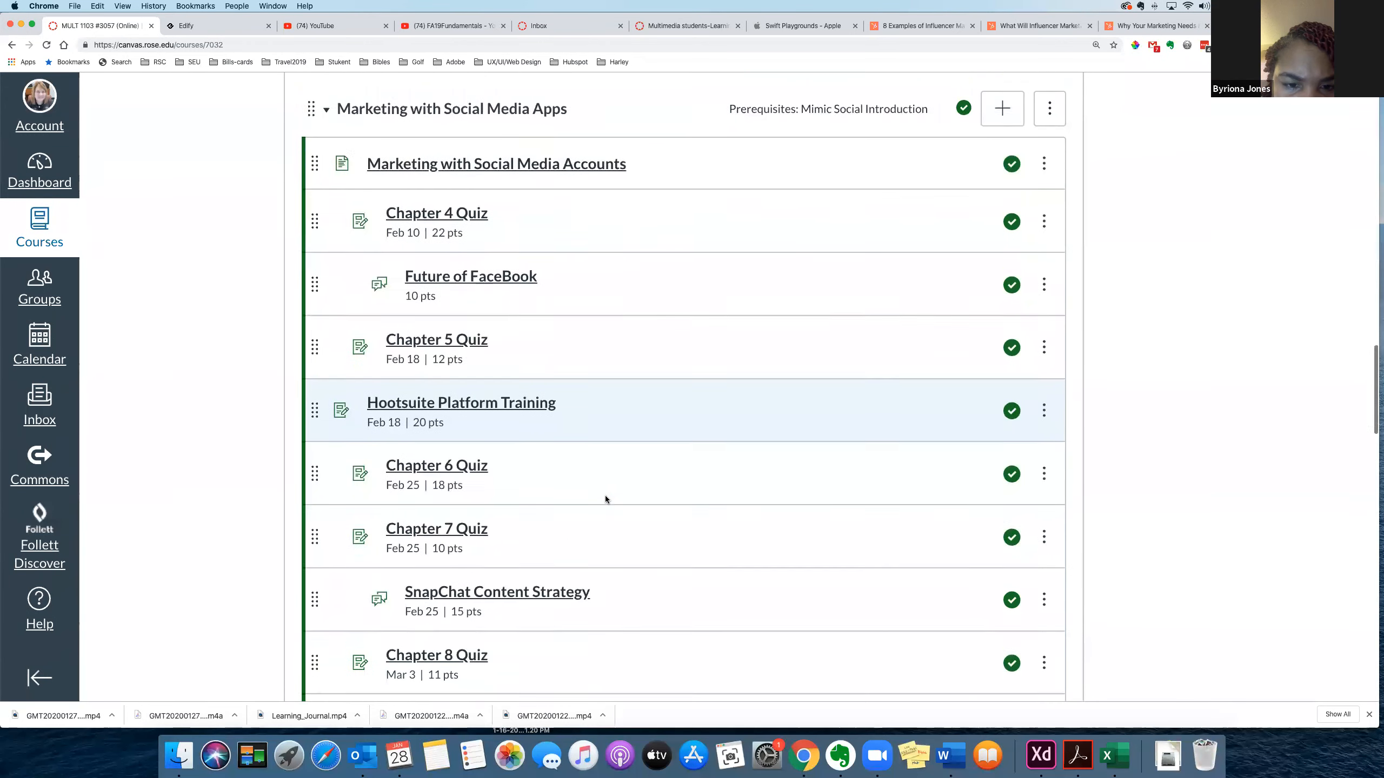
scroll(down, 3)
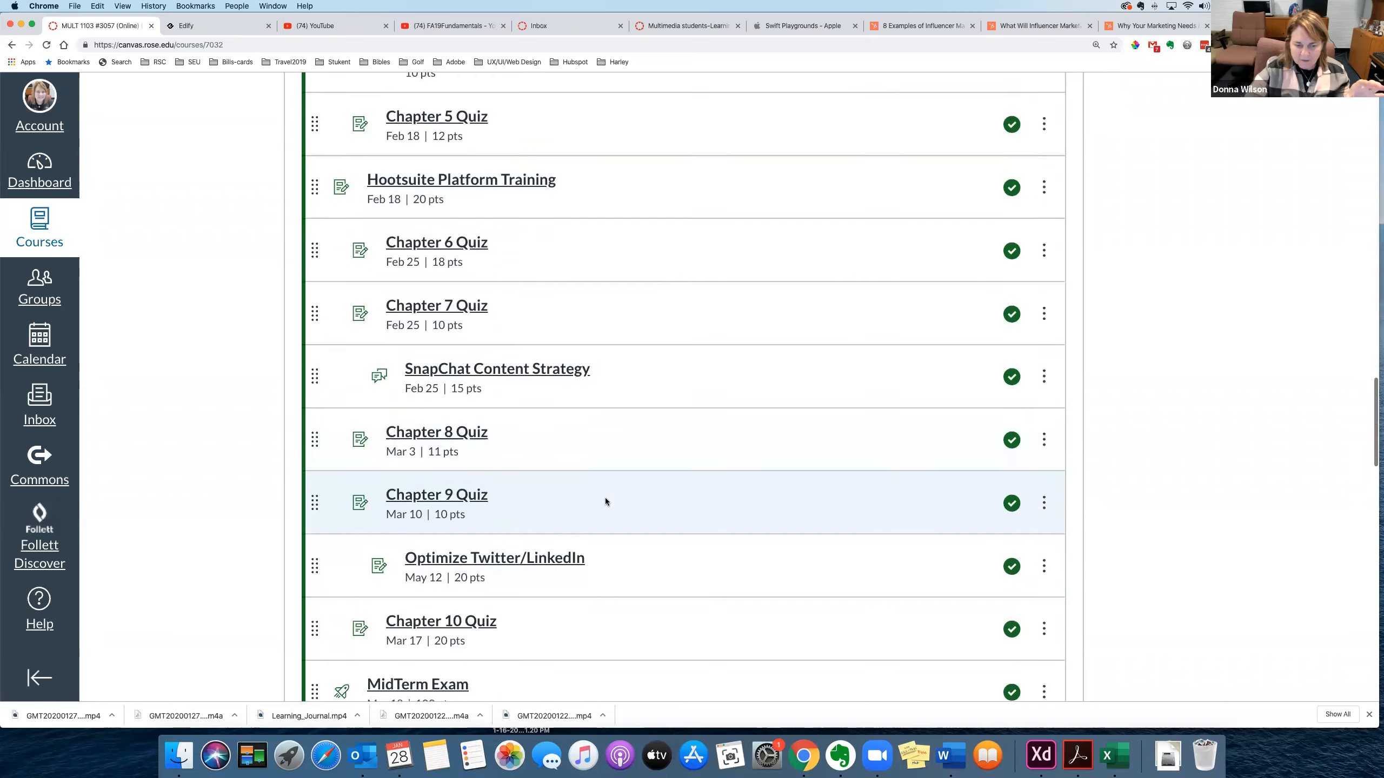
scroll(down, 3)
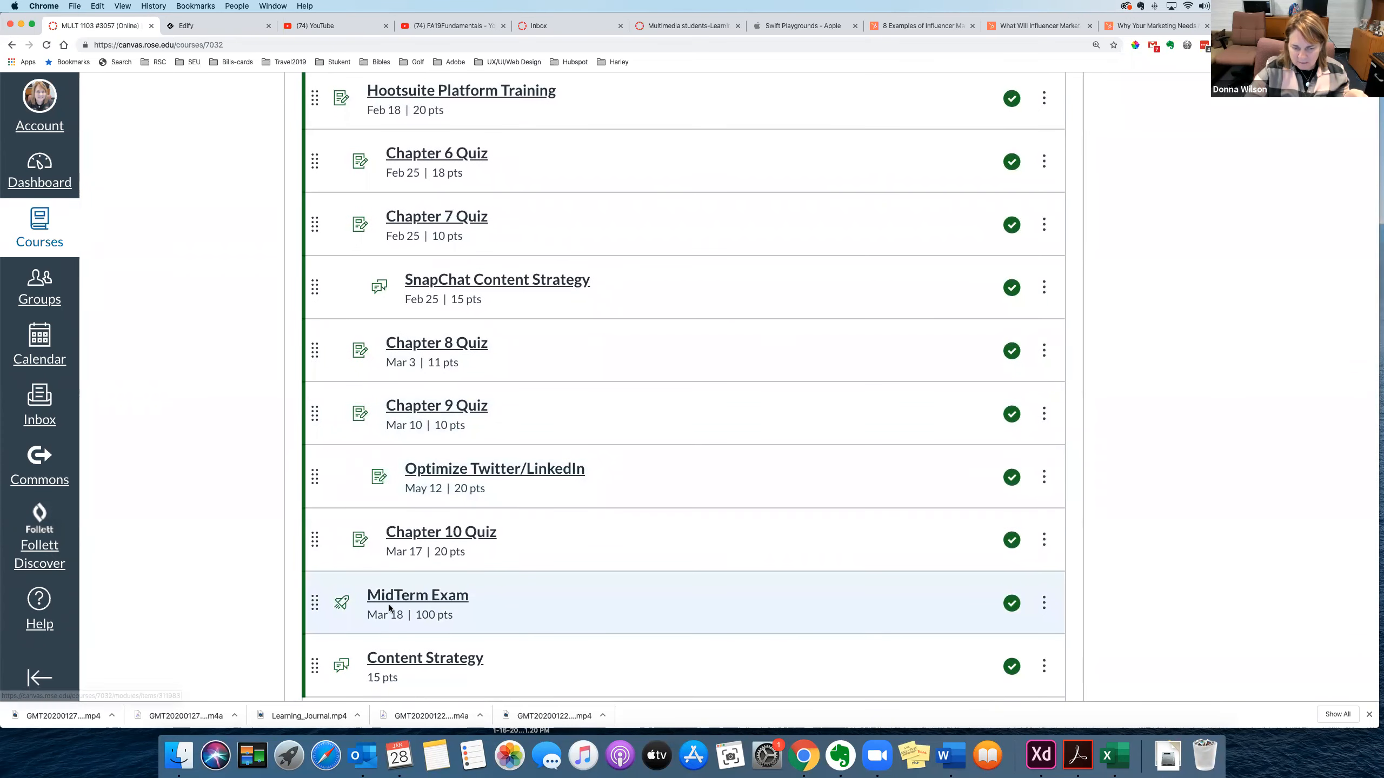
mouse_move(409, 619)
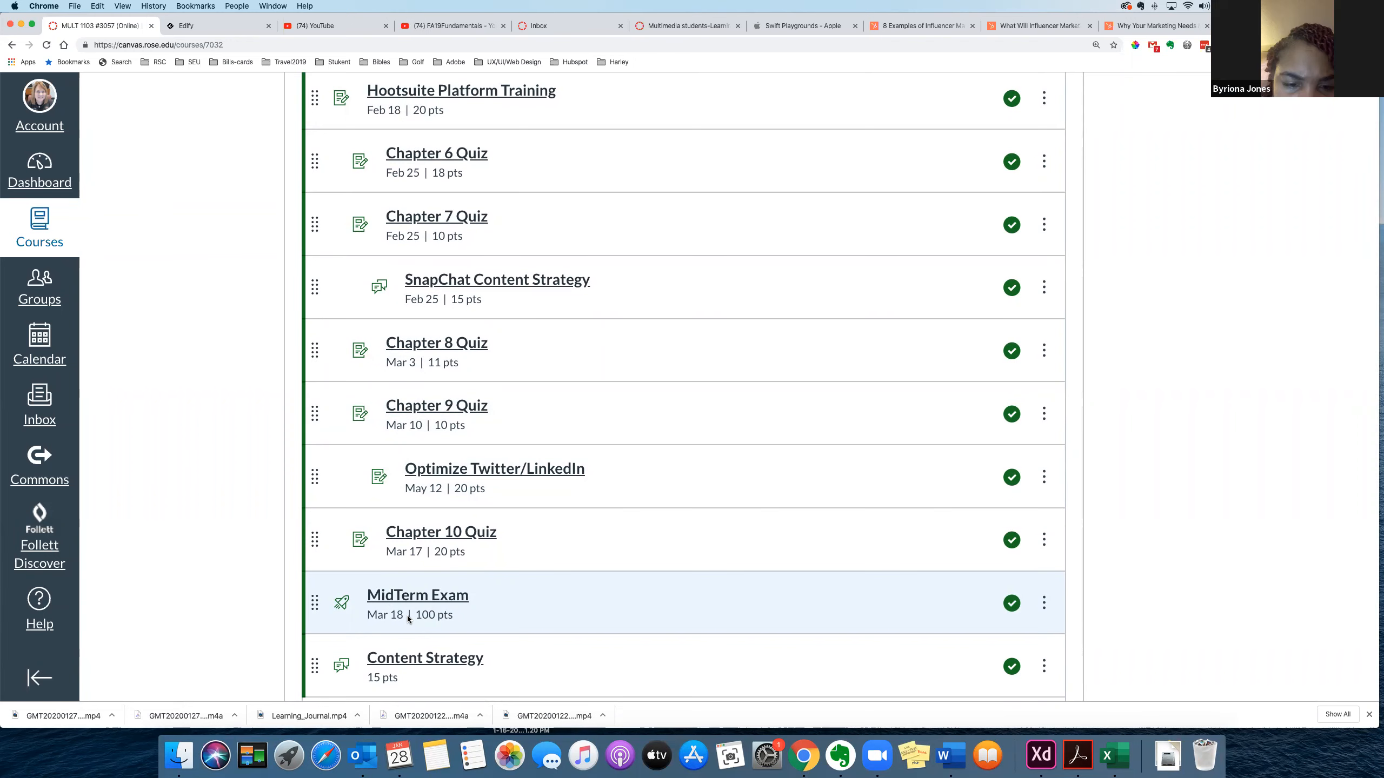
Scroll to the Mimic Social-Influencer Marketing module with its Chapter 12 and 13 quizzes and photo contest
scroll(up, 3)
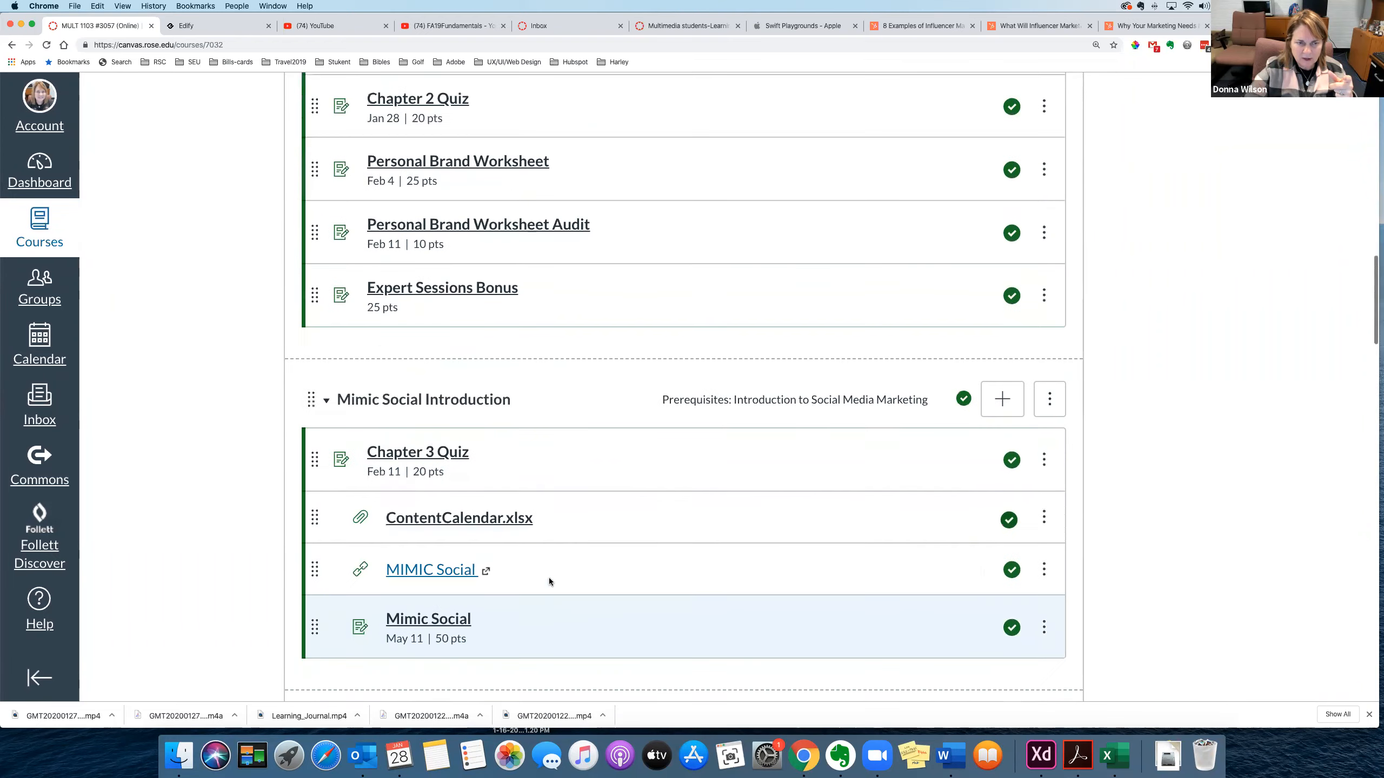
scroll(up, 3)
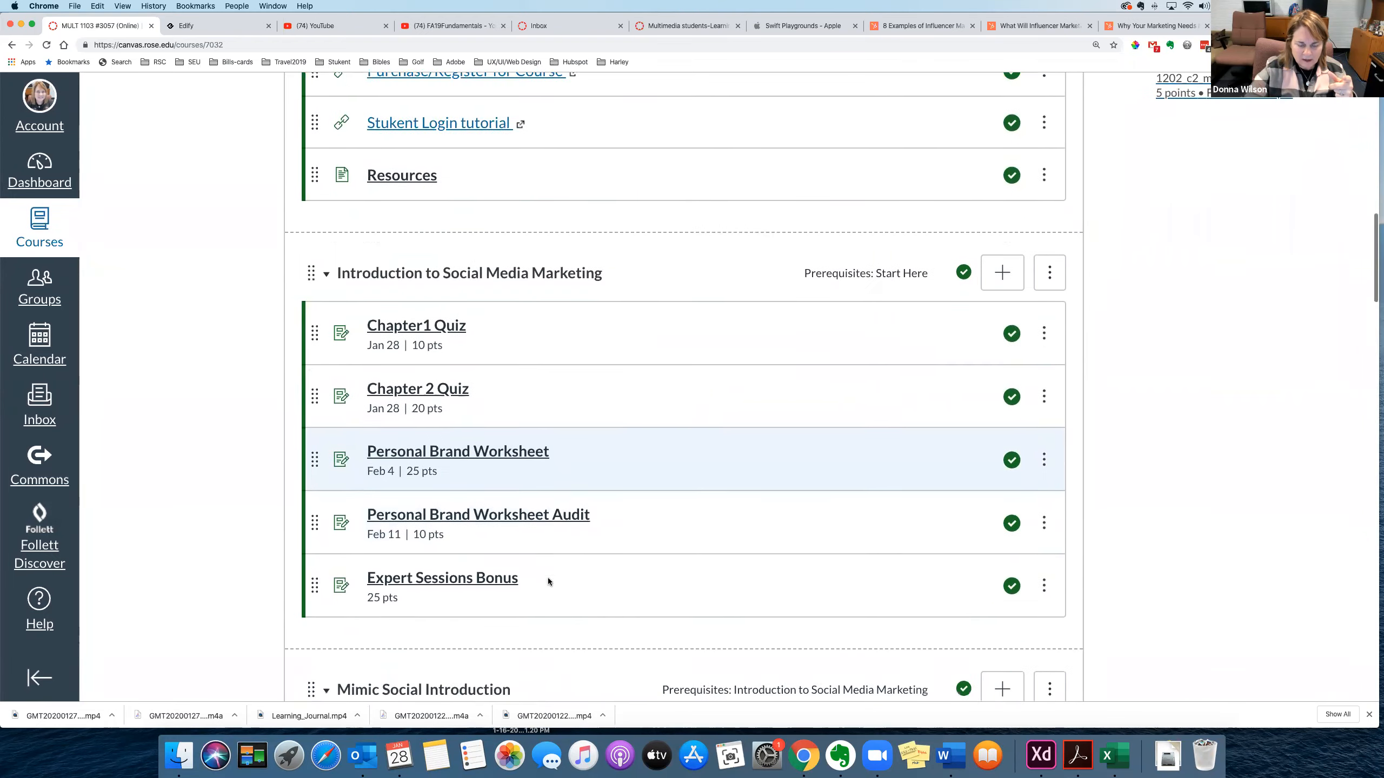
scroll(down, 3)
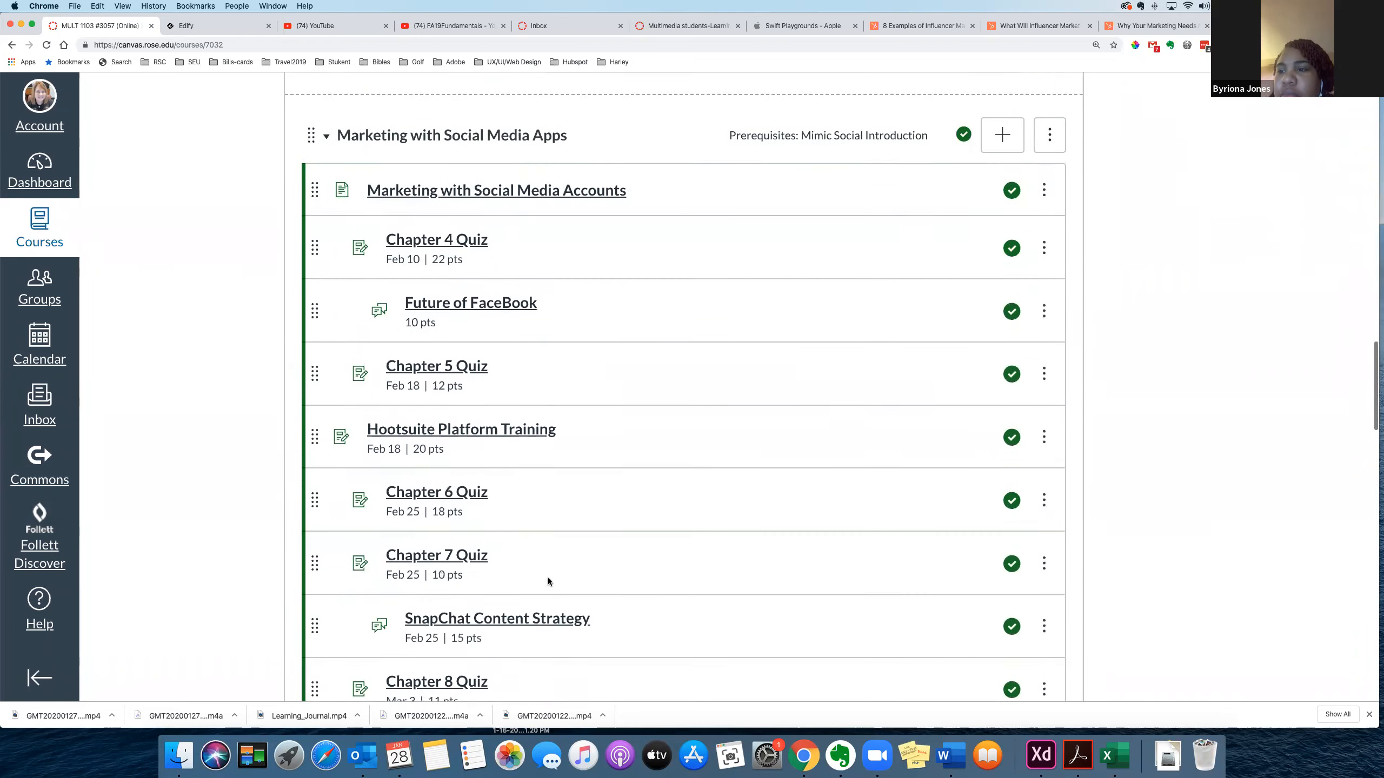
scroll(down, 3)
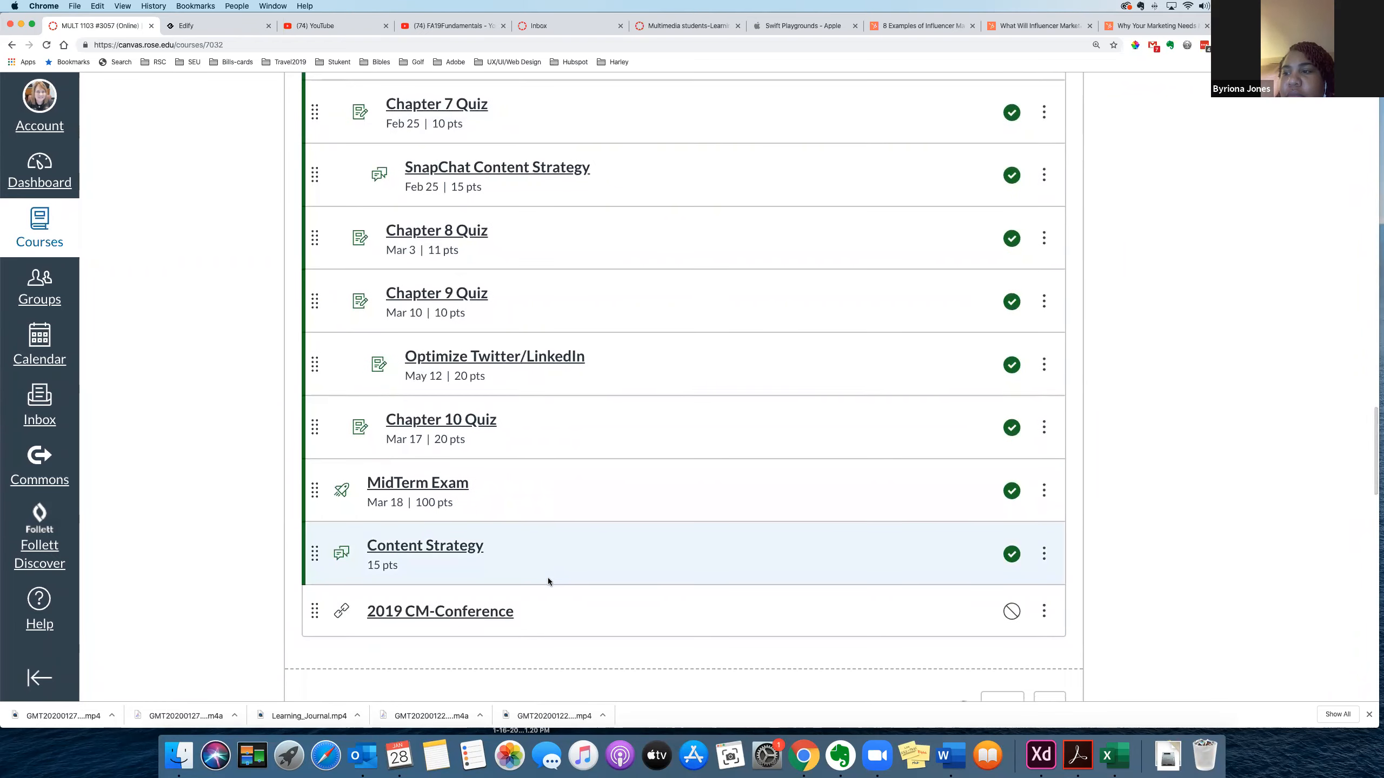
scroll(down, 3)
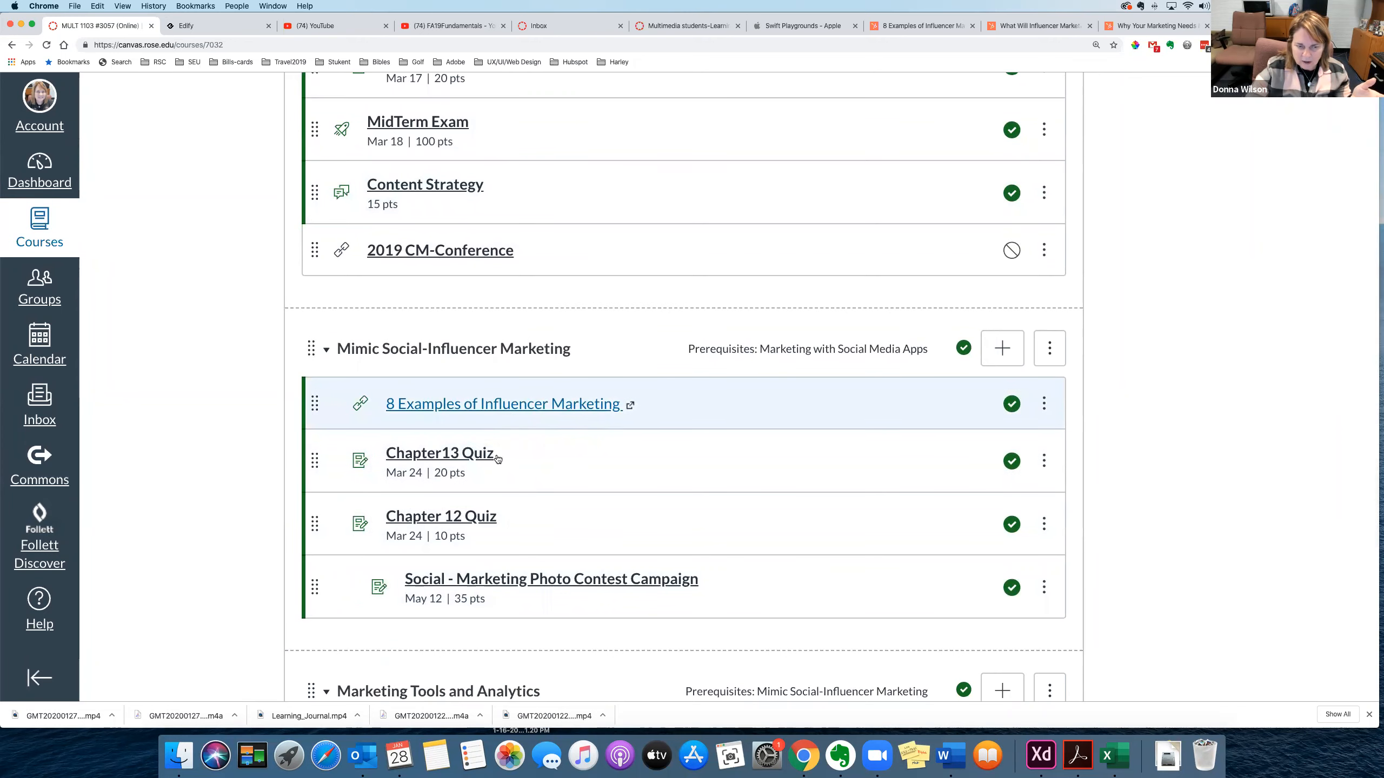
Scroll to the Marketing Tools and Analytics quizzes, then back to Marketing with Social Media Apps
scroll(down, 3)
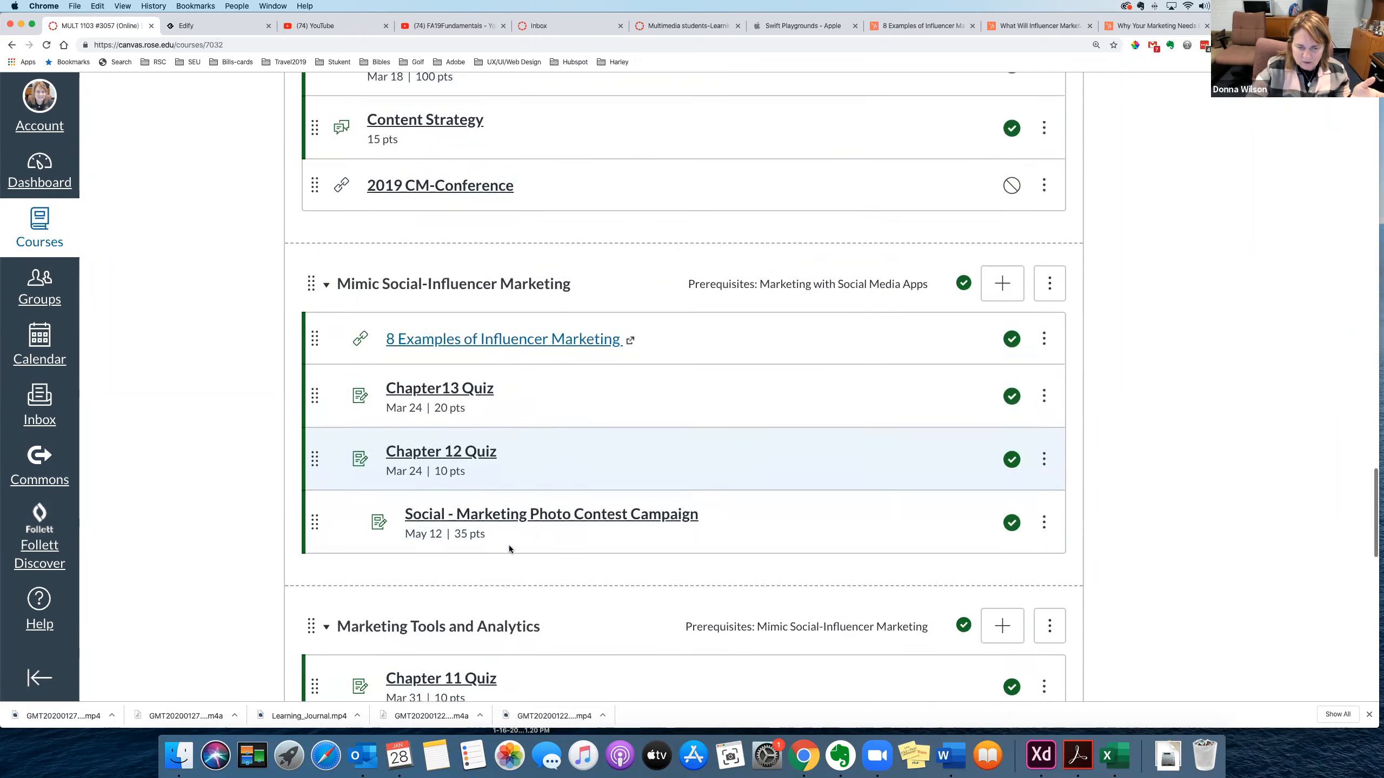
scroll(down, 3)
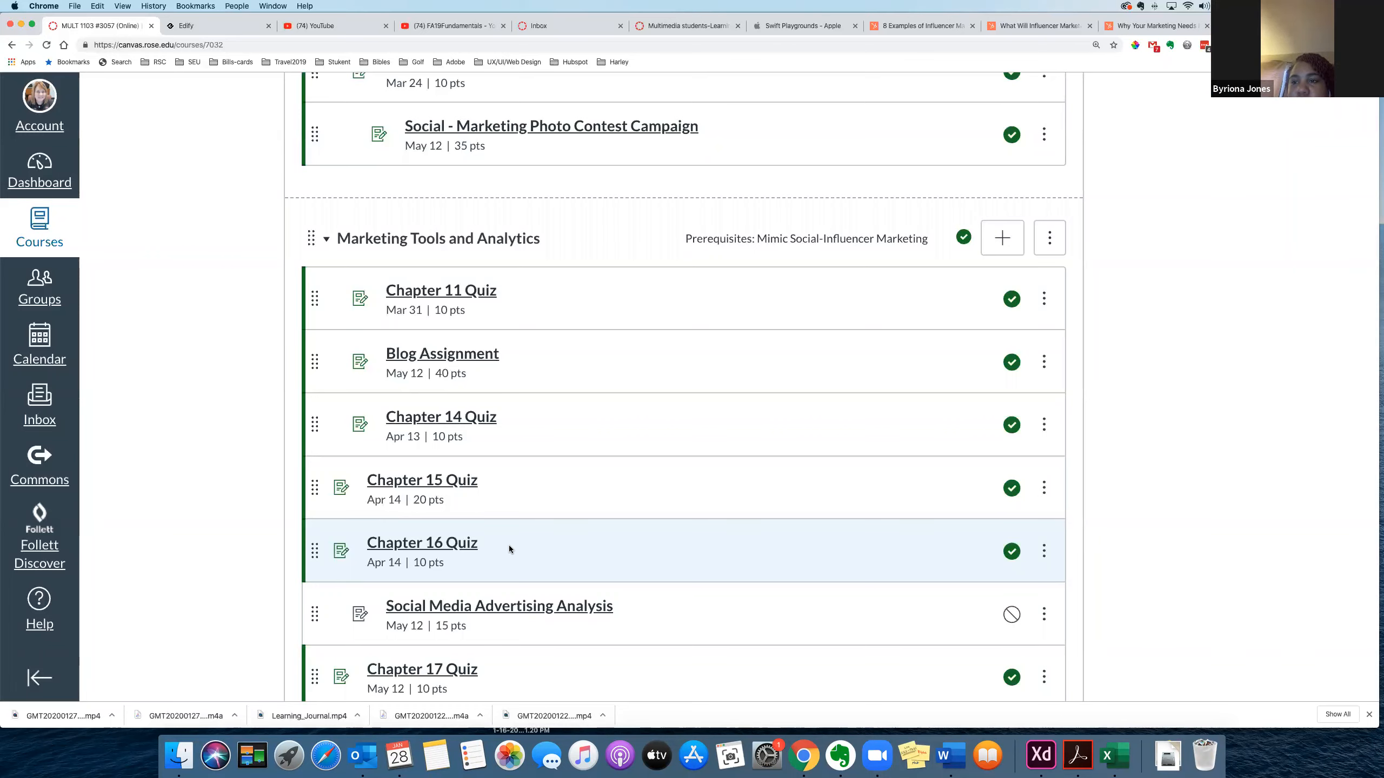
scroll(up, 3)
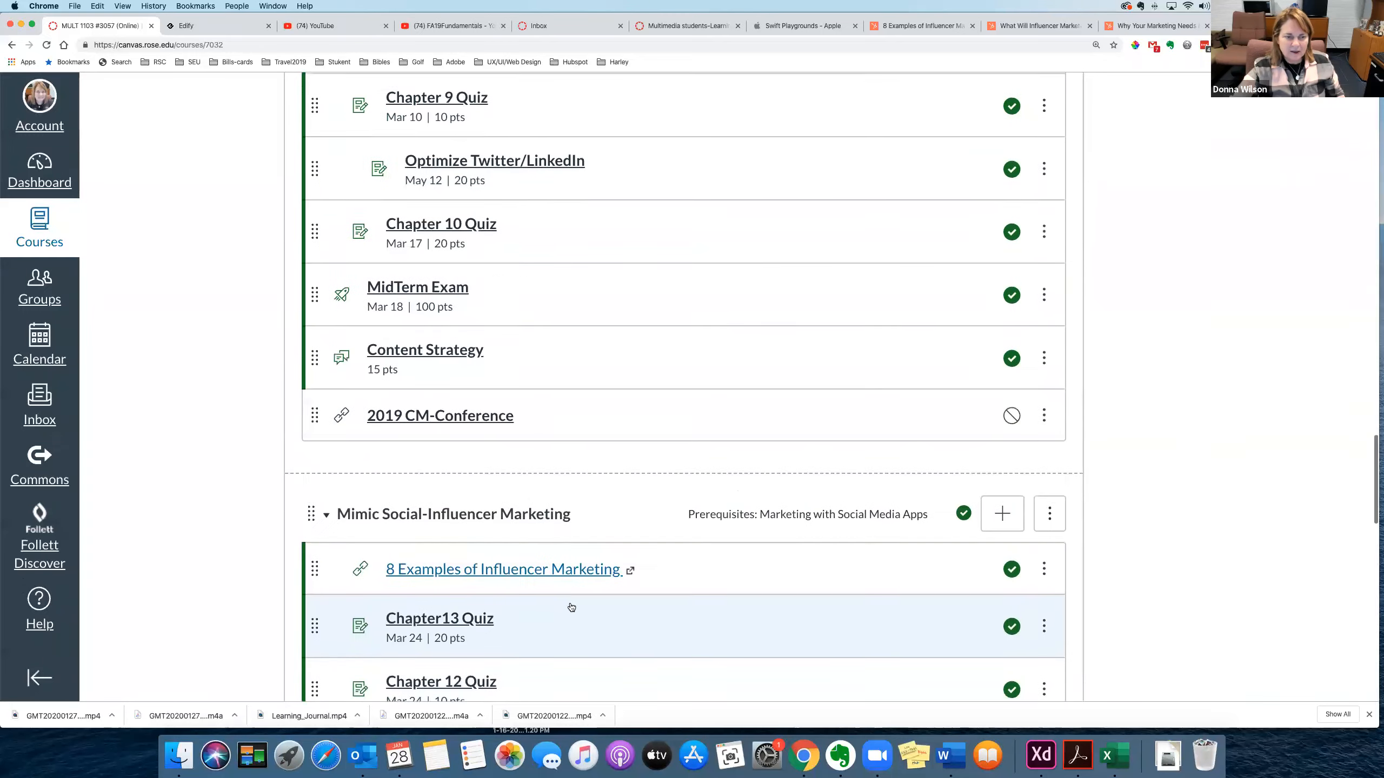
scroll(down, 3)
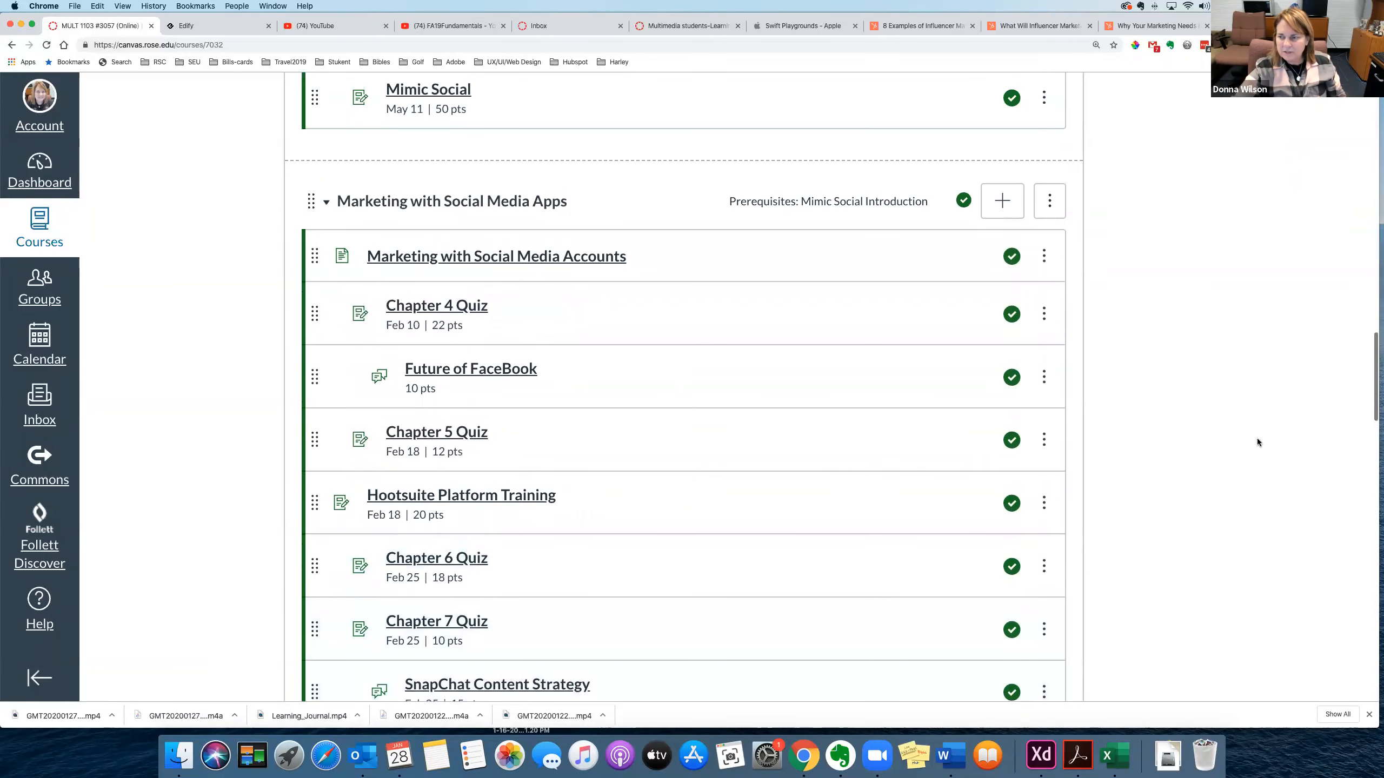